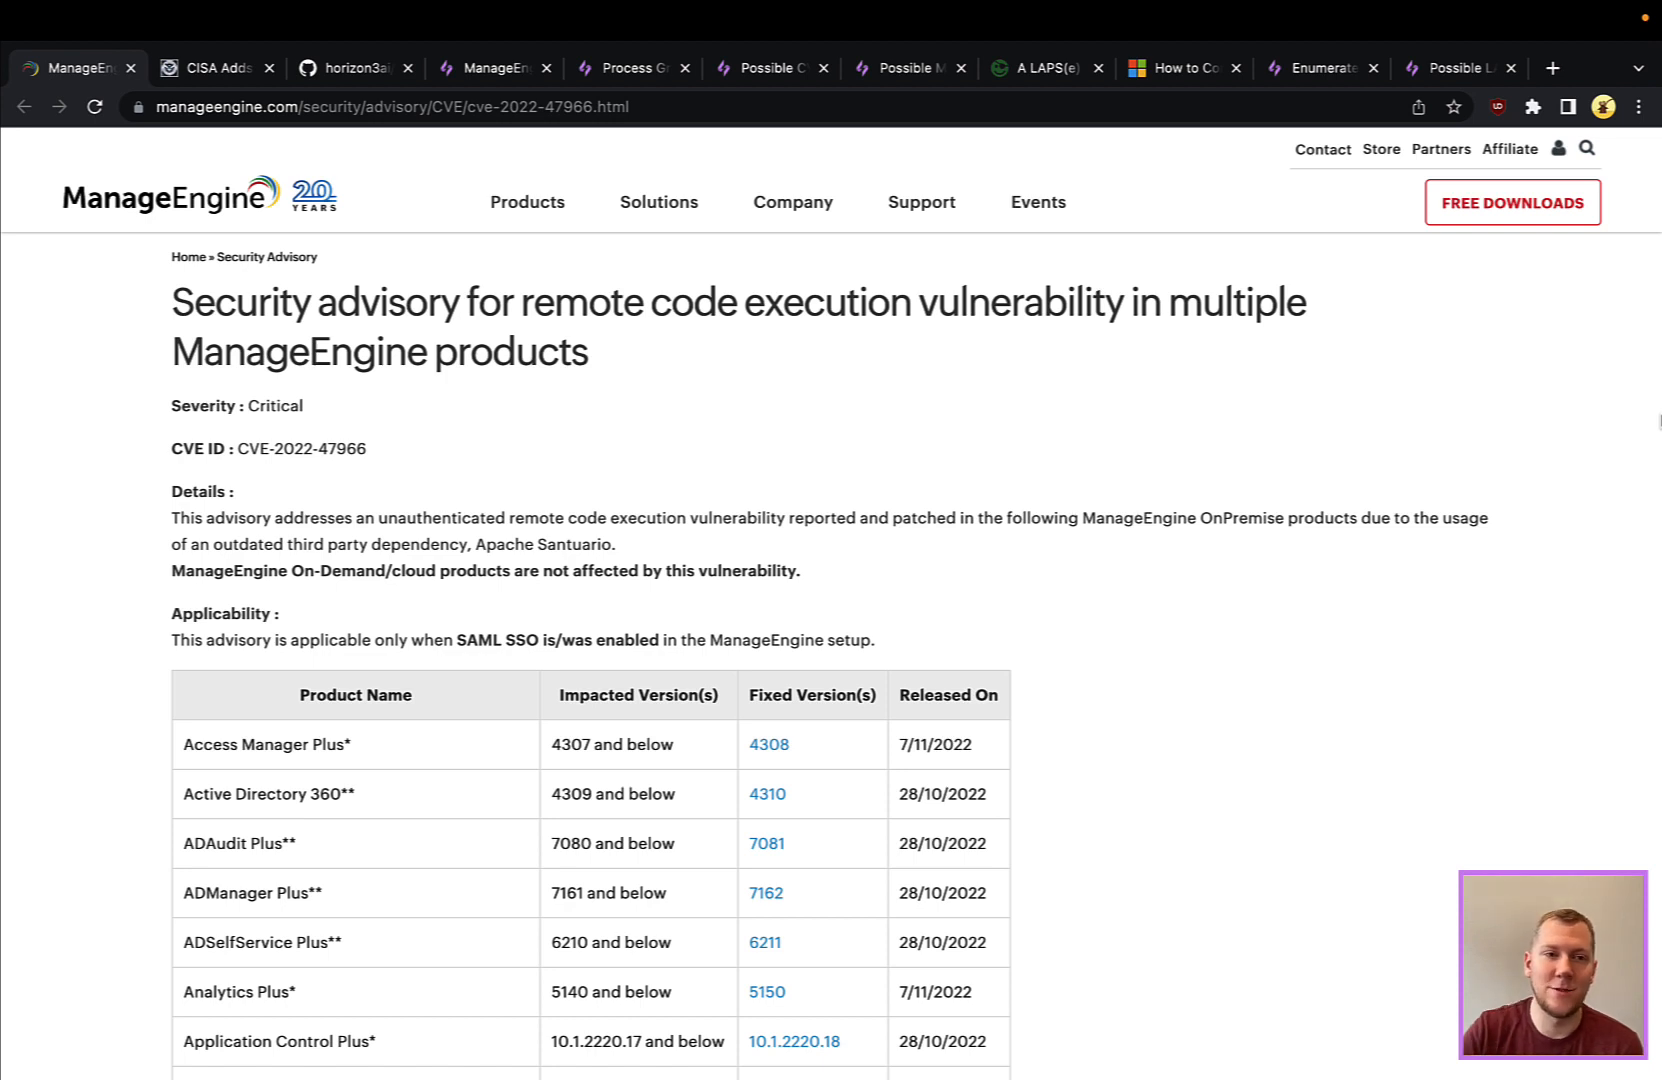
# - Review the CISA known-exploited-vulnerability catalog article for the ManageEngine flaw
pyautogui.scroll(-3)
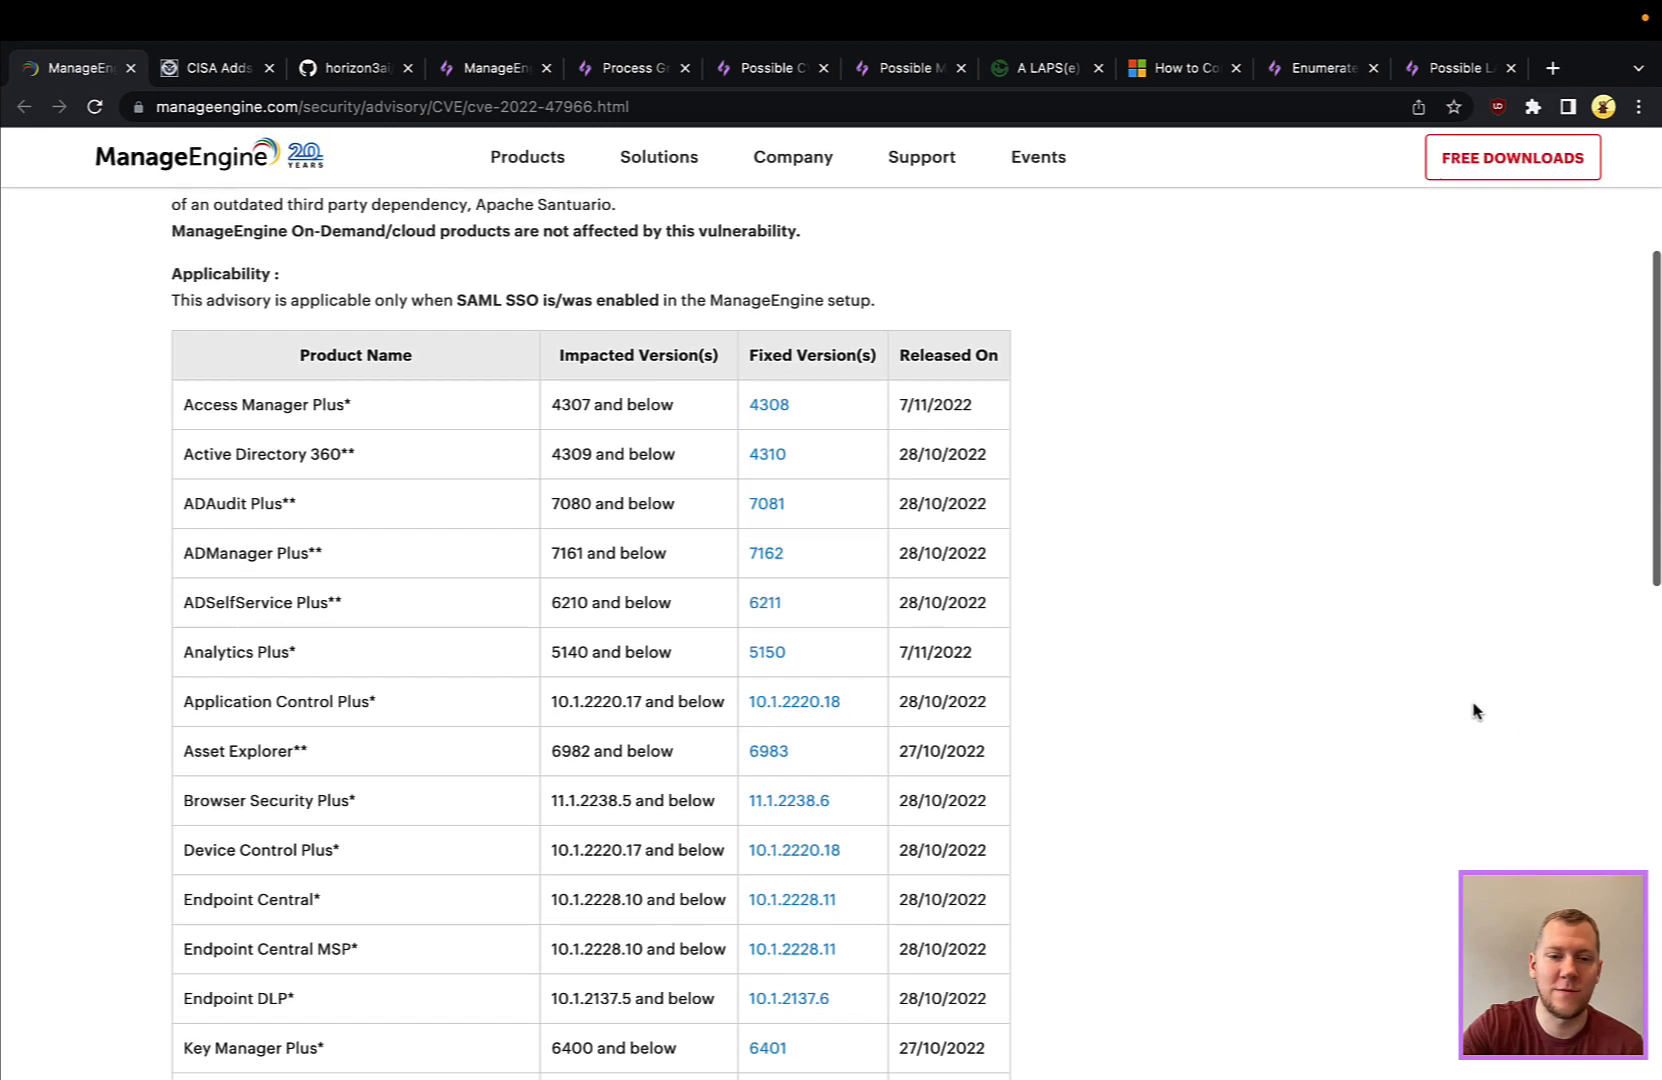
pyautogui.scroll(-3)
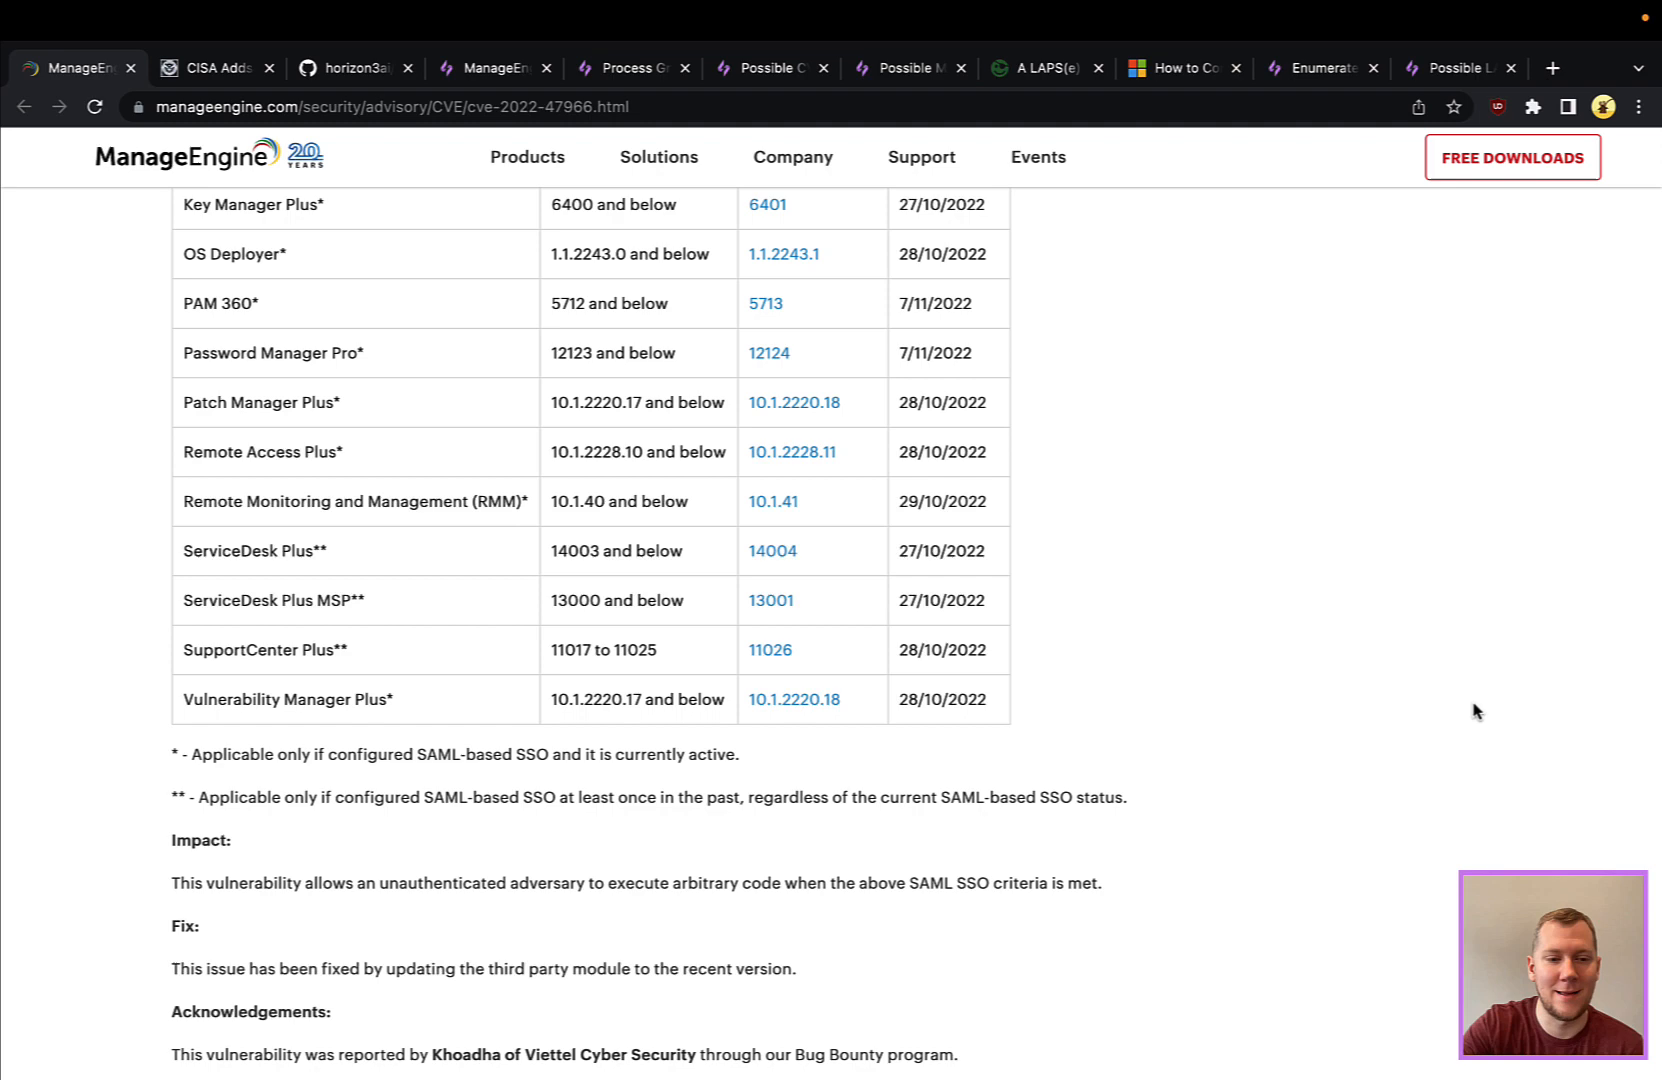
pyautogui.scroll(3)
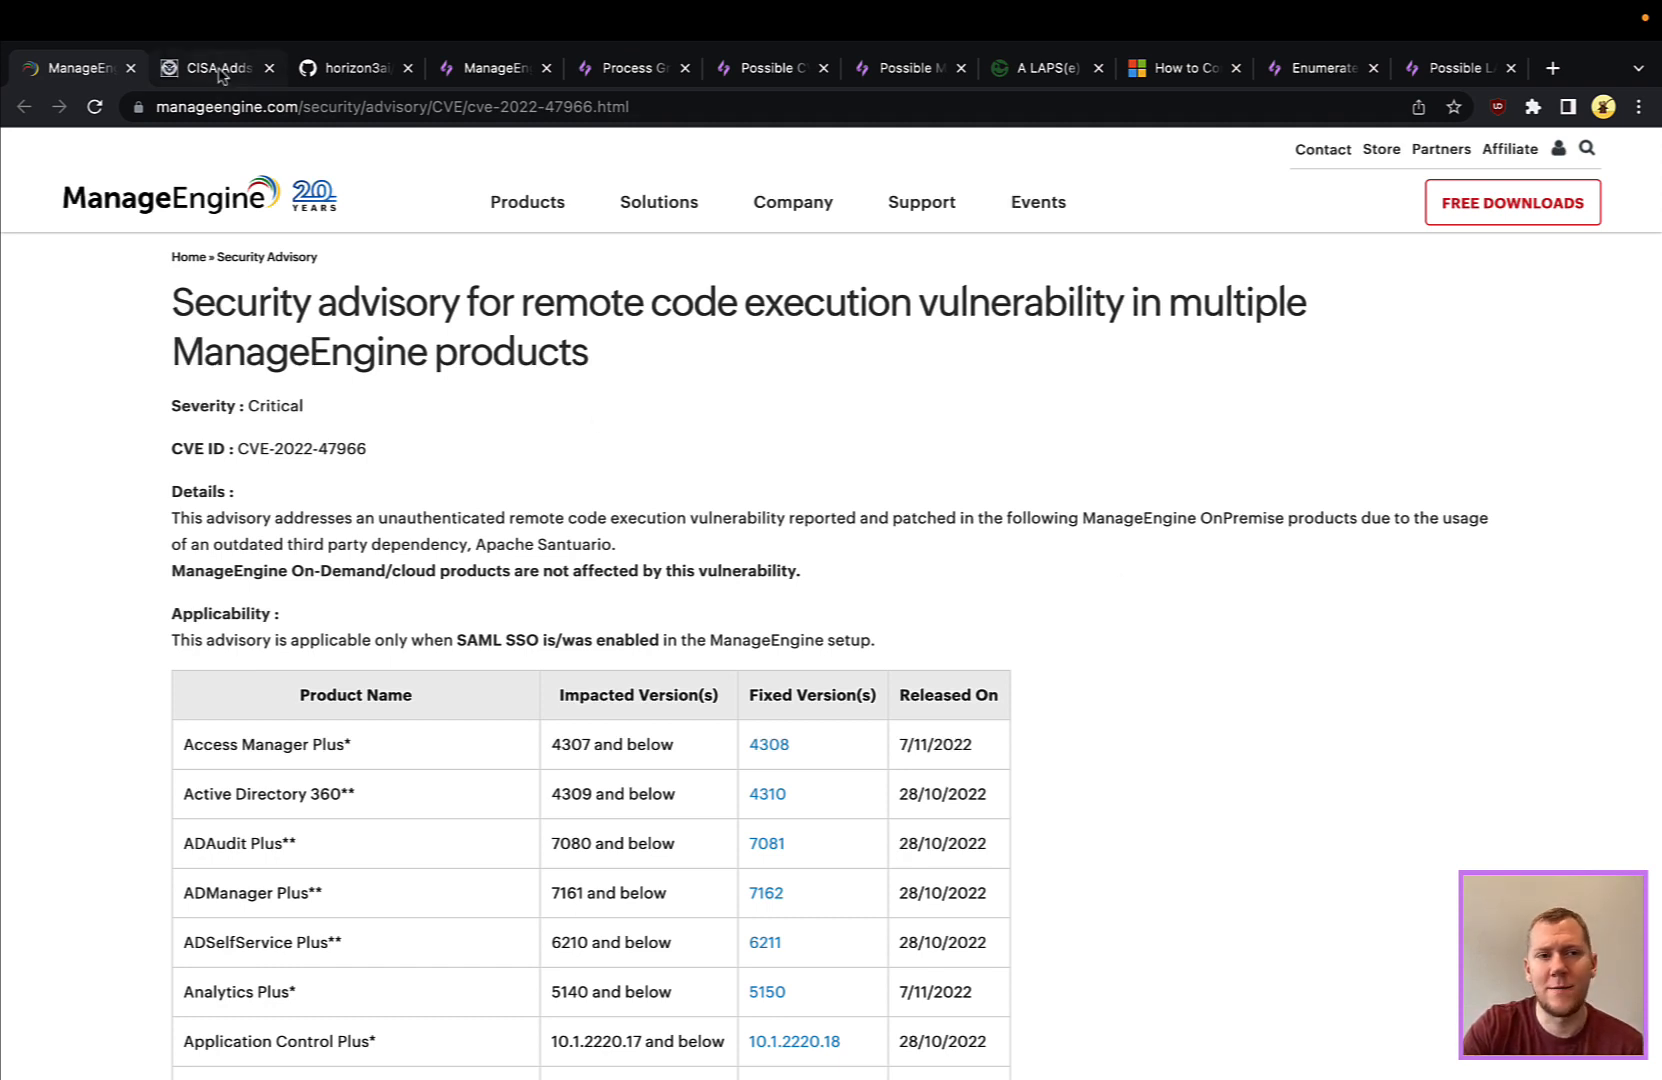
pyautogui.click(215, 68)
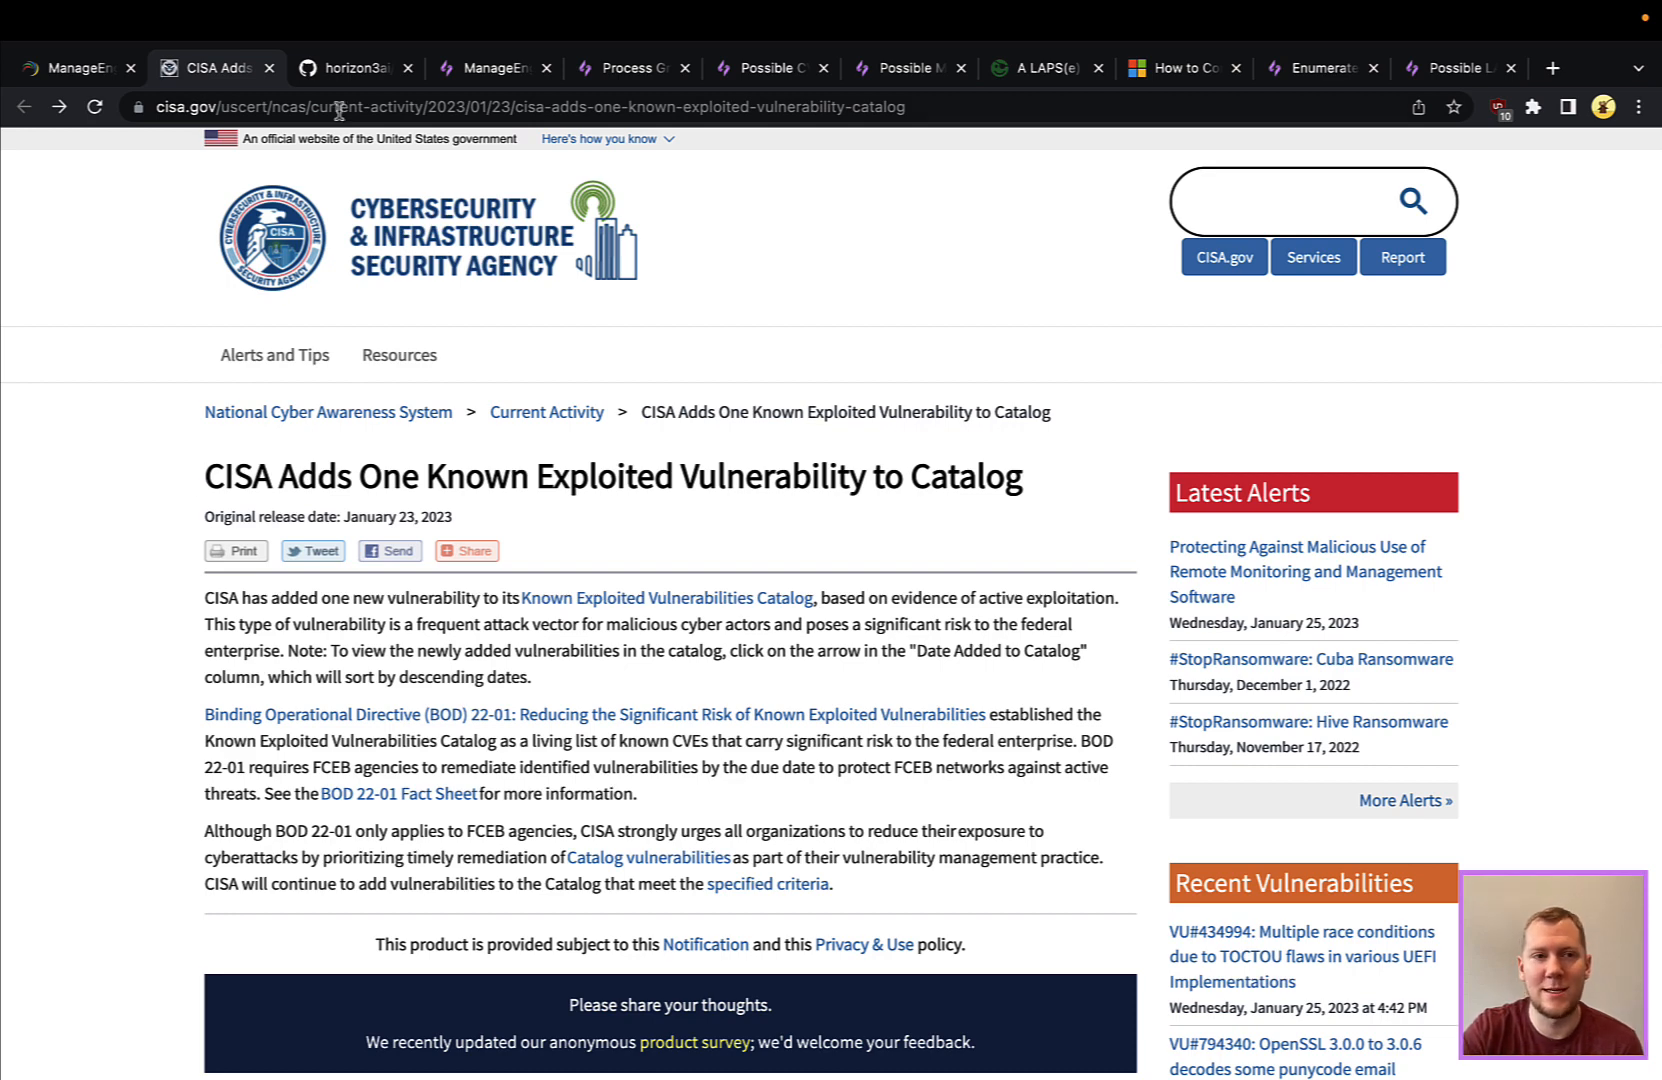
# - Browse the README of horizon3ai's CVE-2022-47966 proof-of-concept repository on GitHub
pyautogui.click(354, 68)
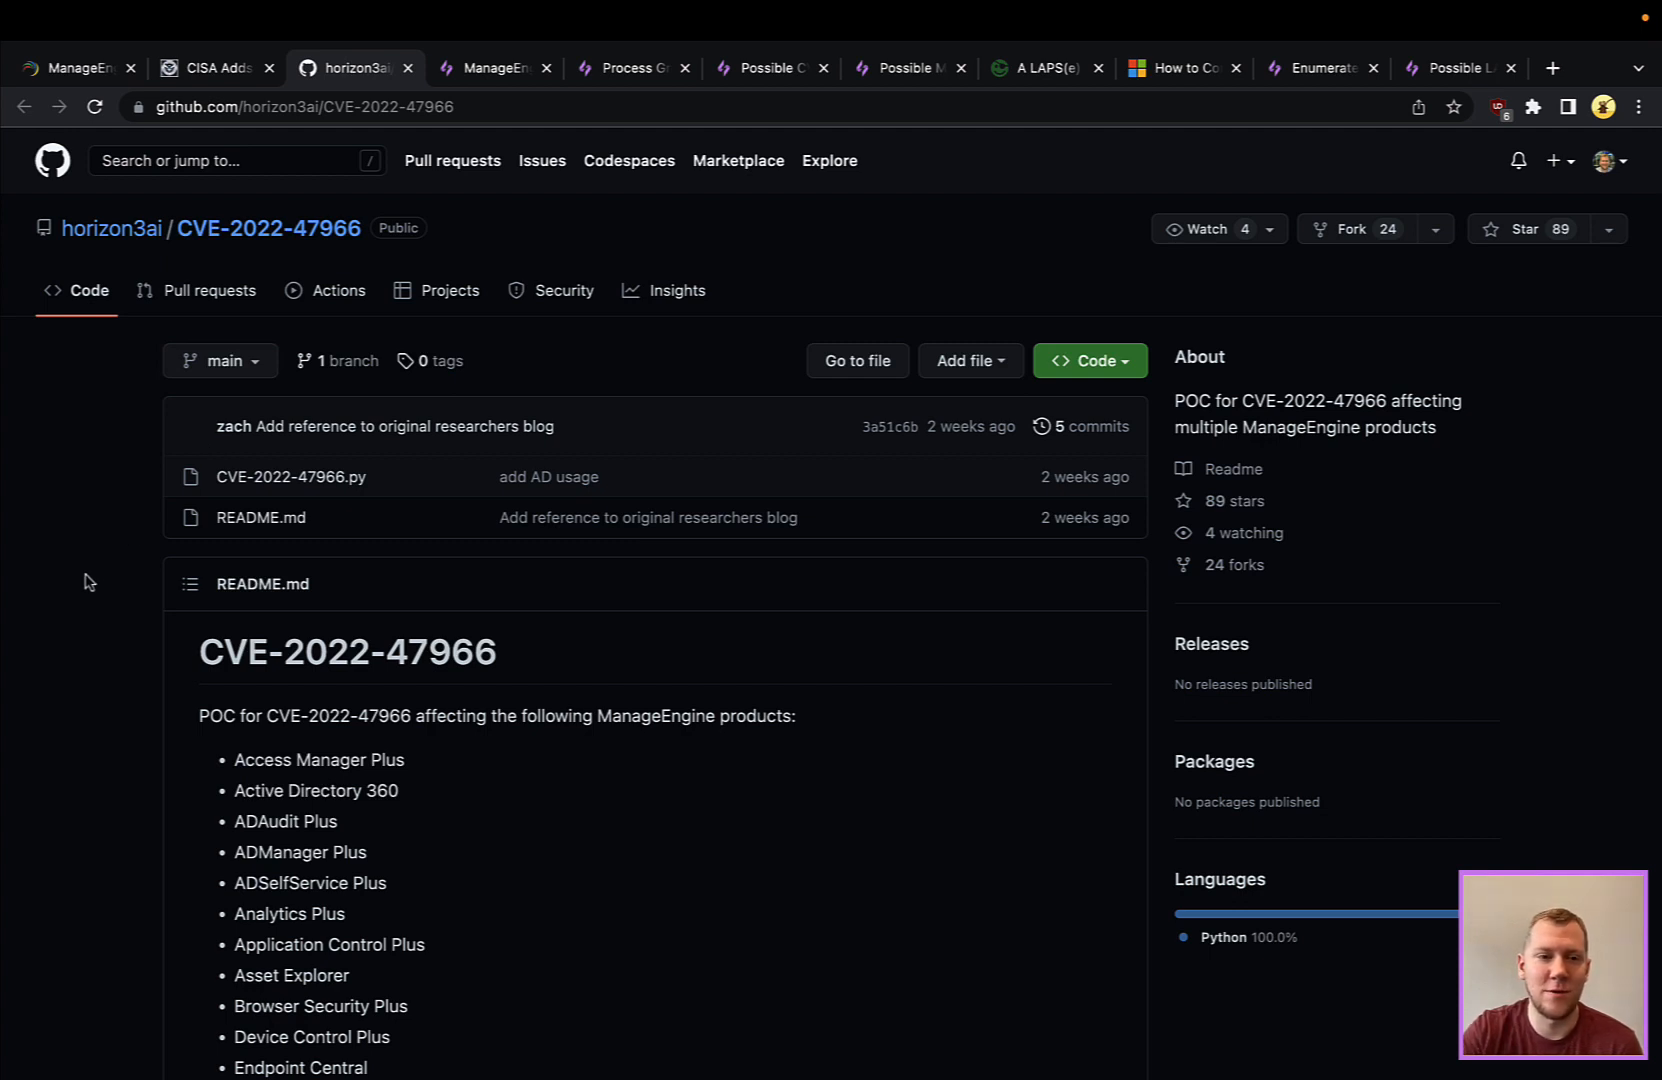
pyautogui.scroll(-3)
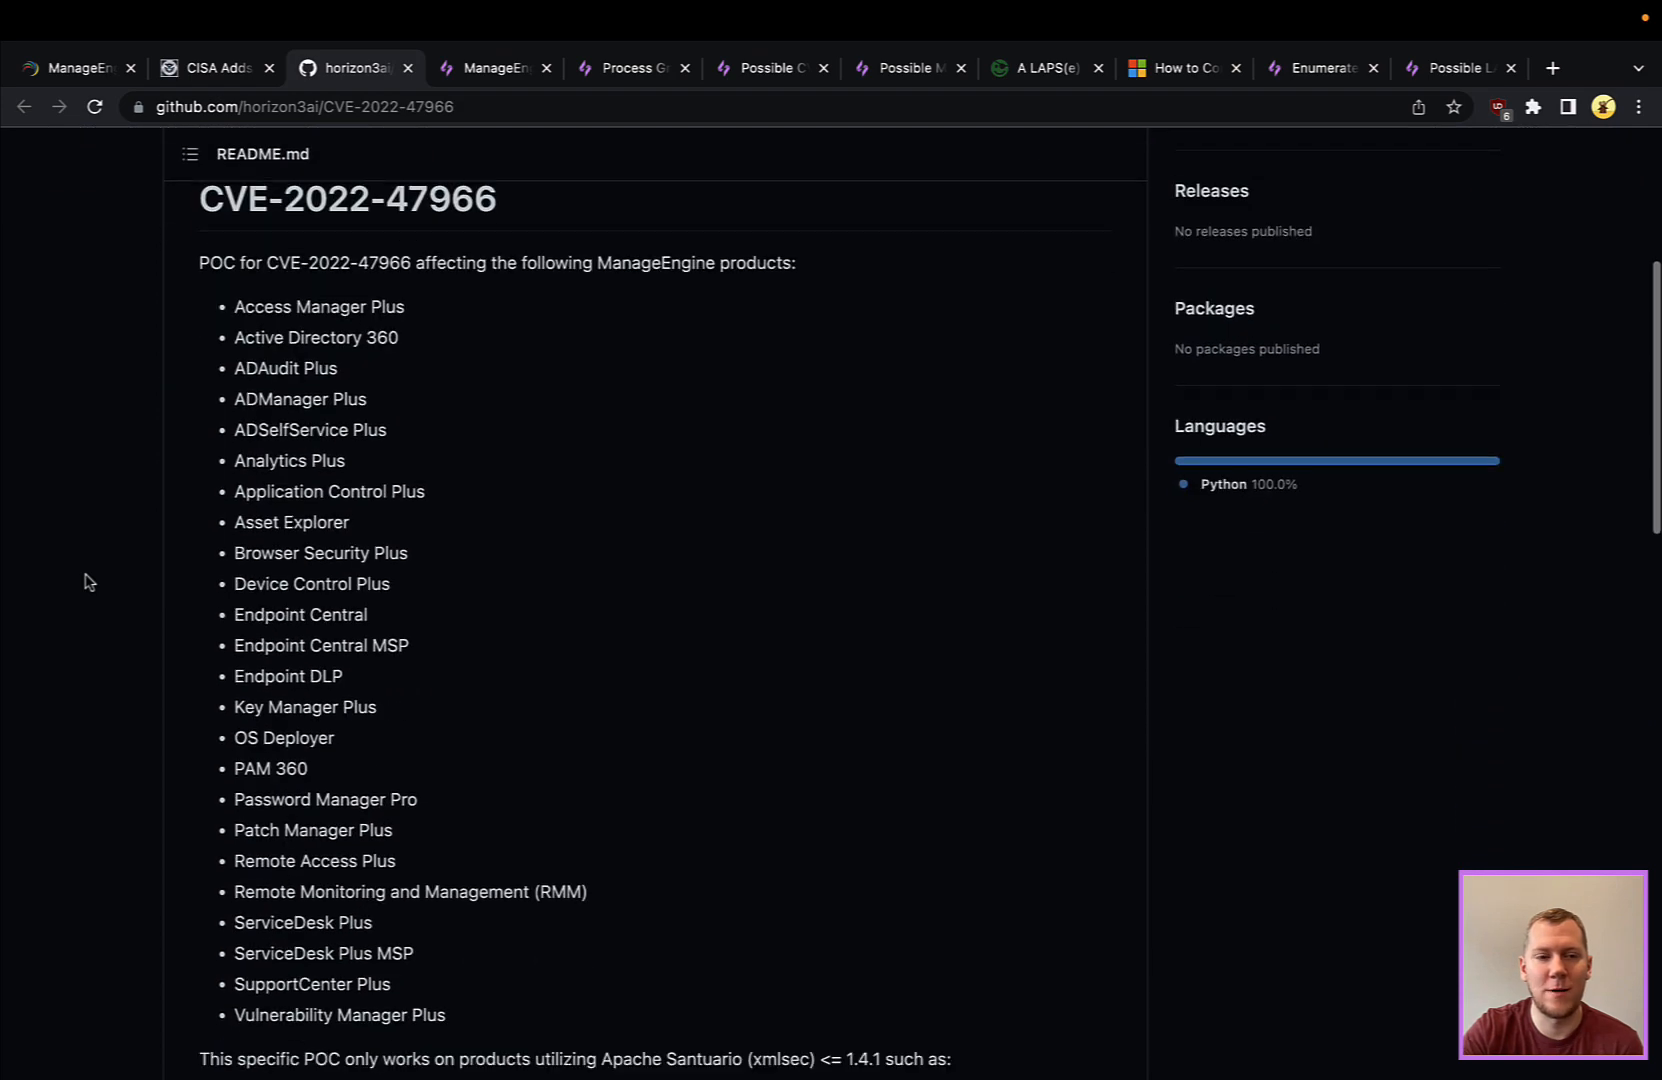
pyautogui.scroll(-3)
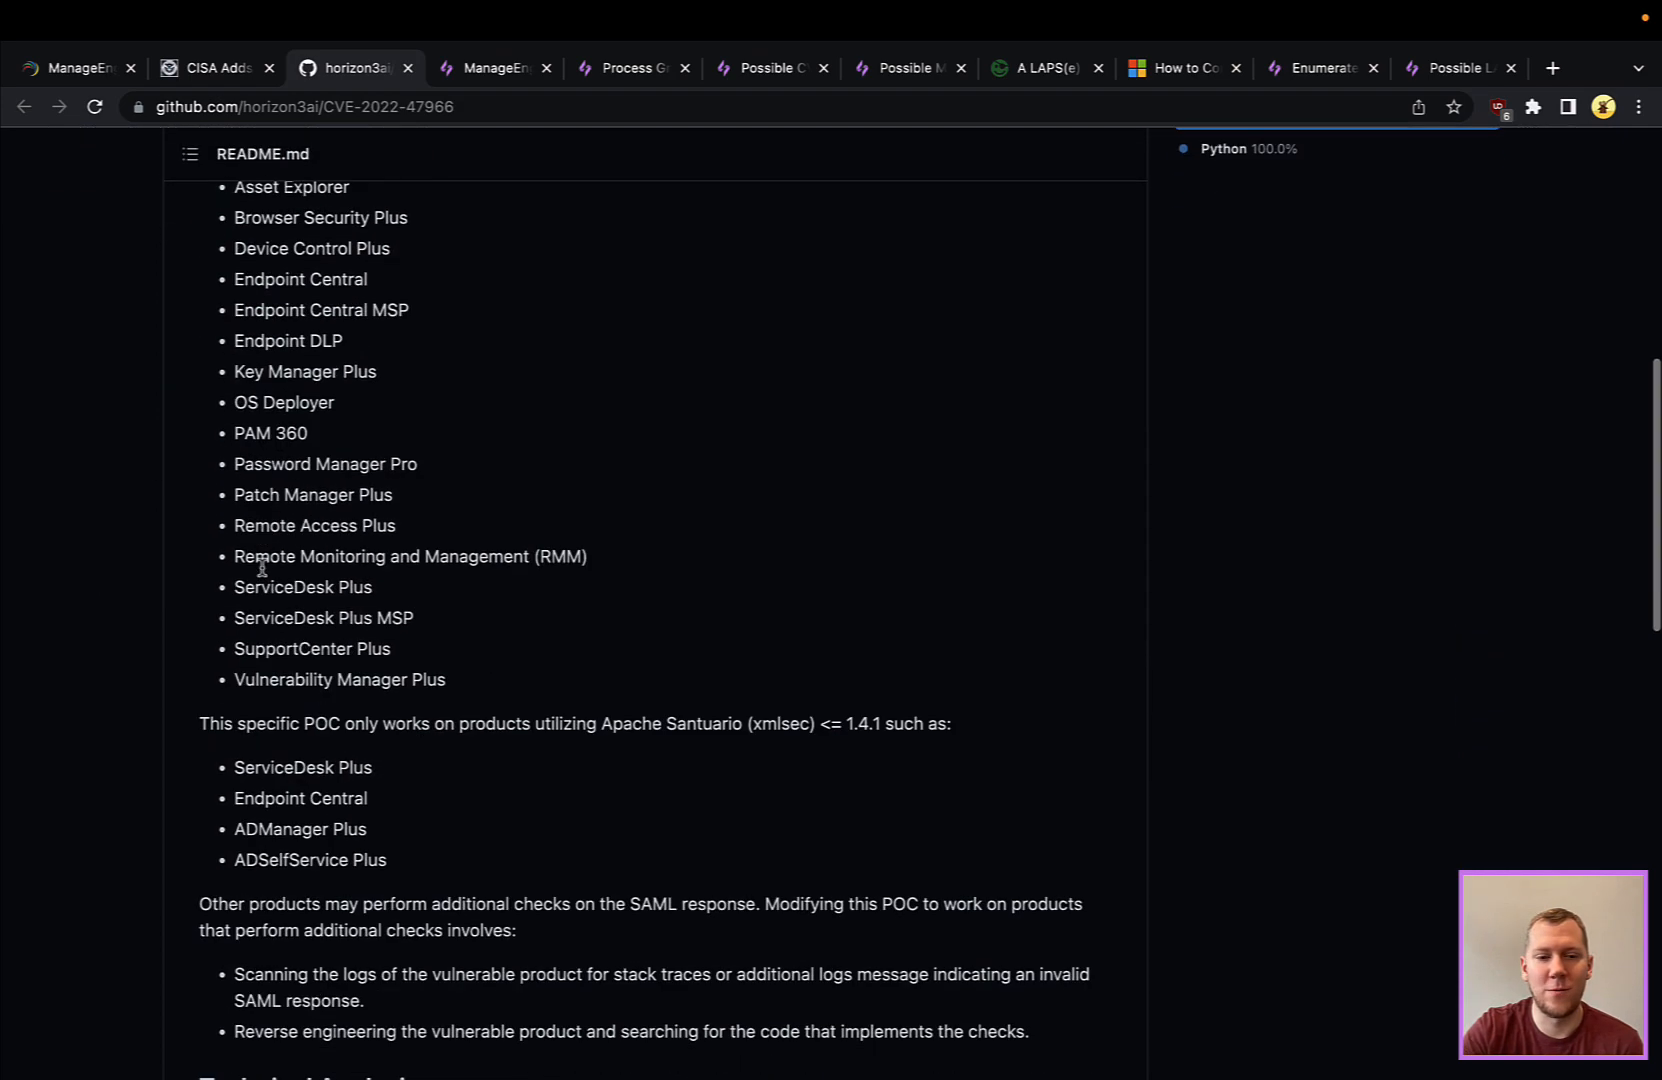
pyautogui.scroll(-3)
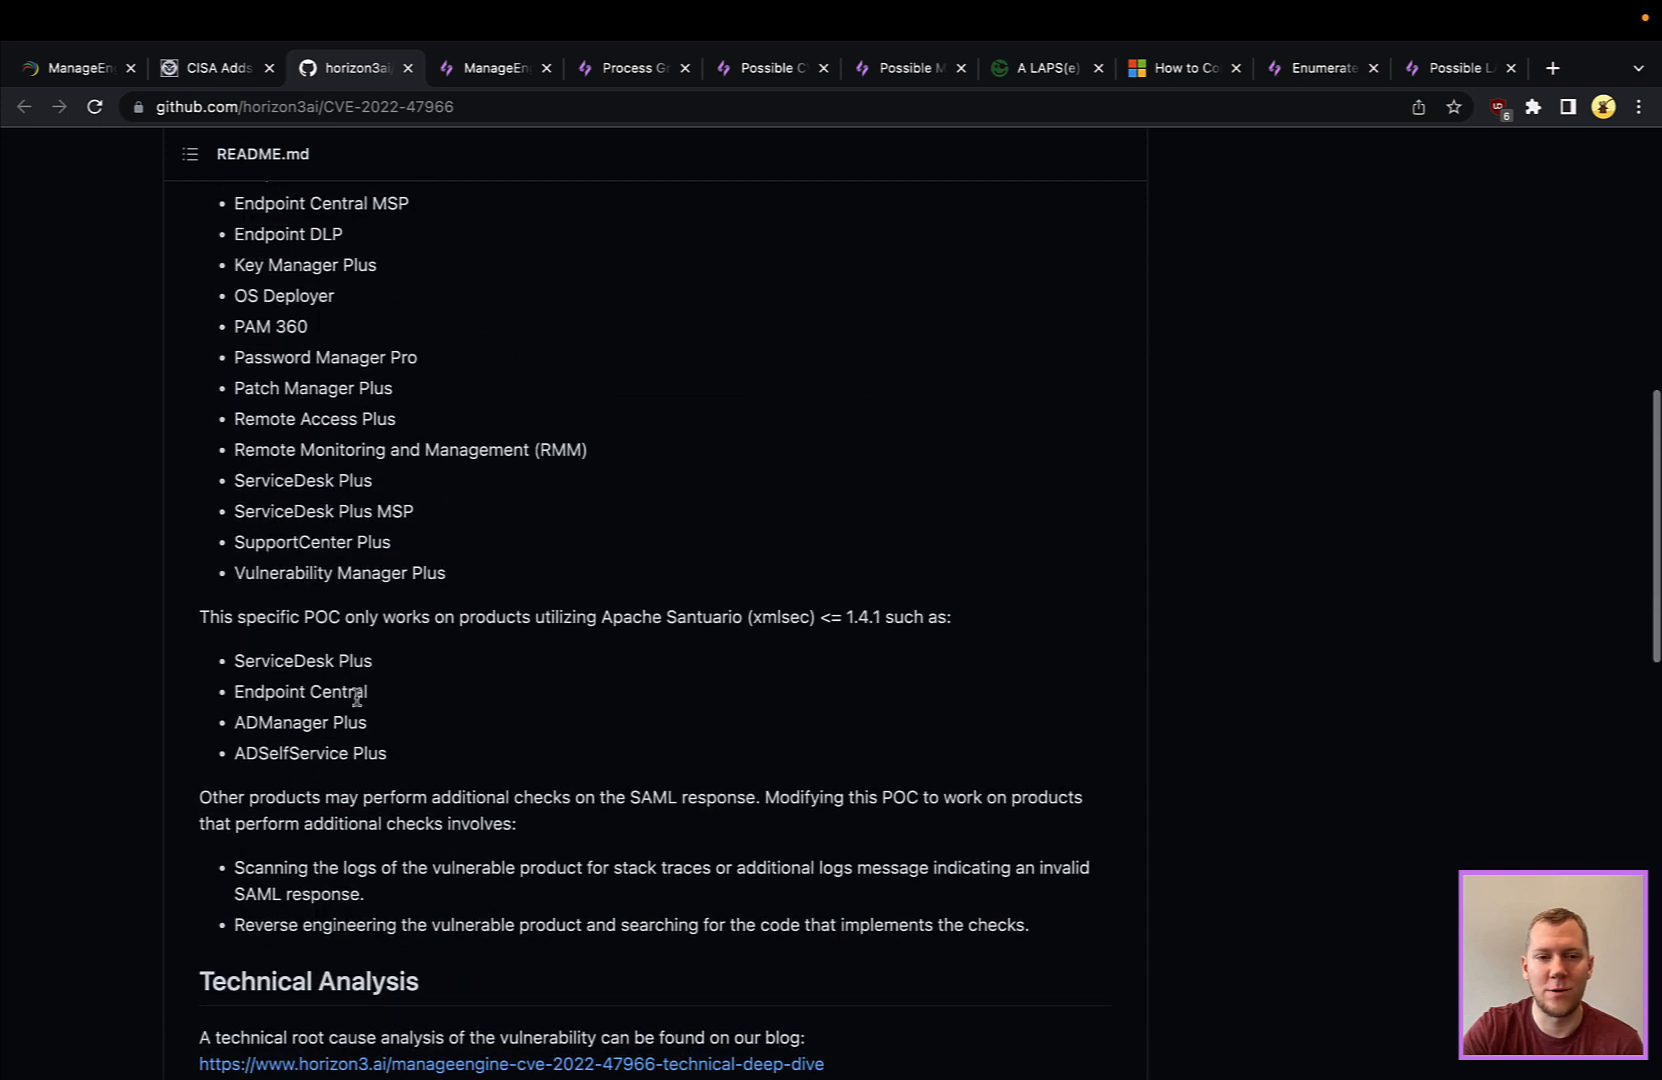
pyautogui.scroll(-3)
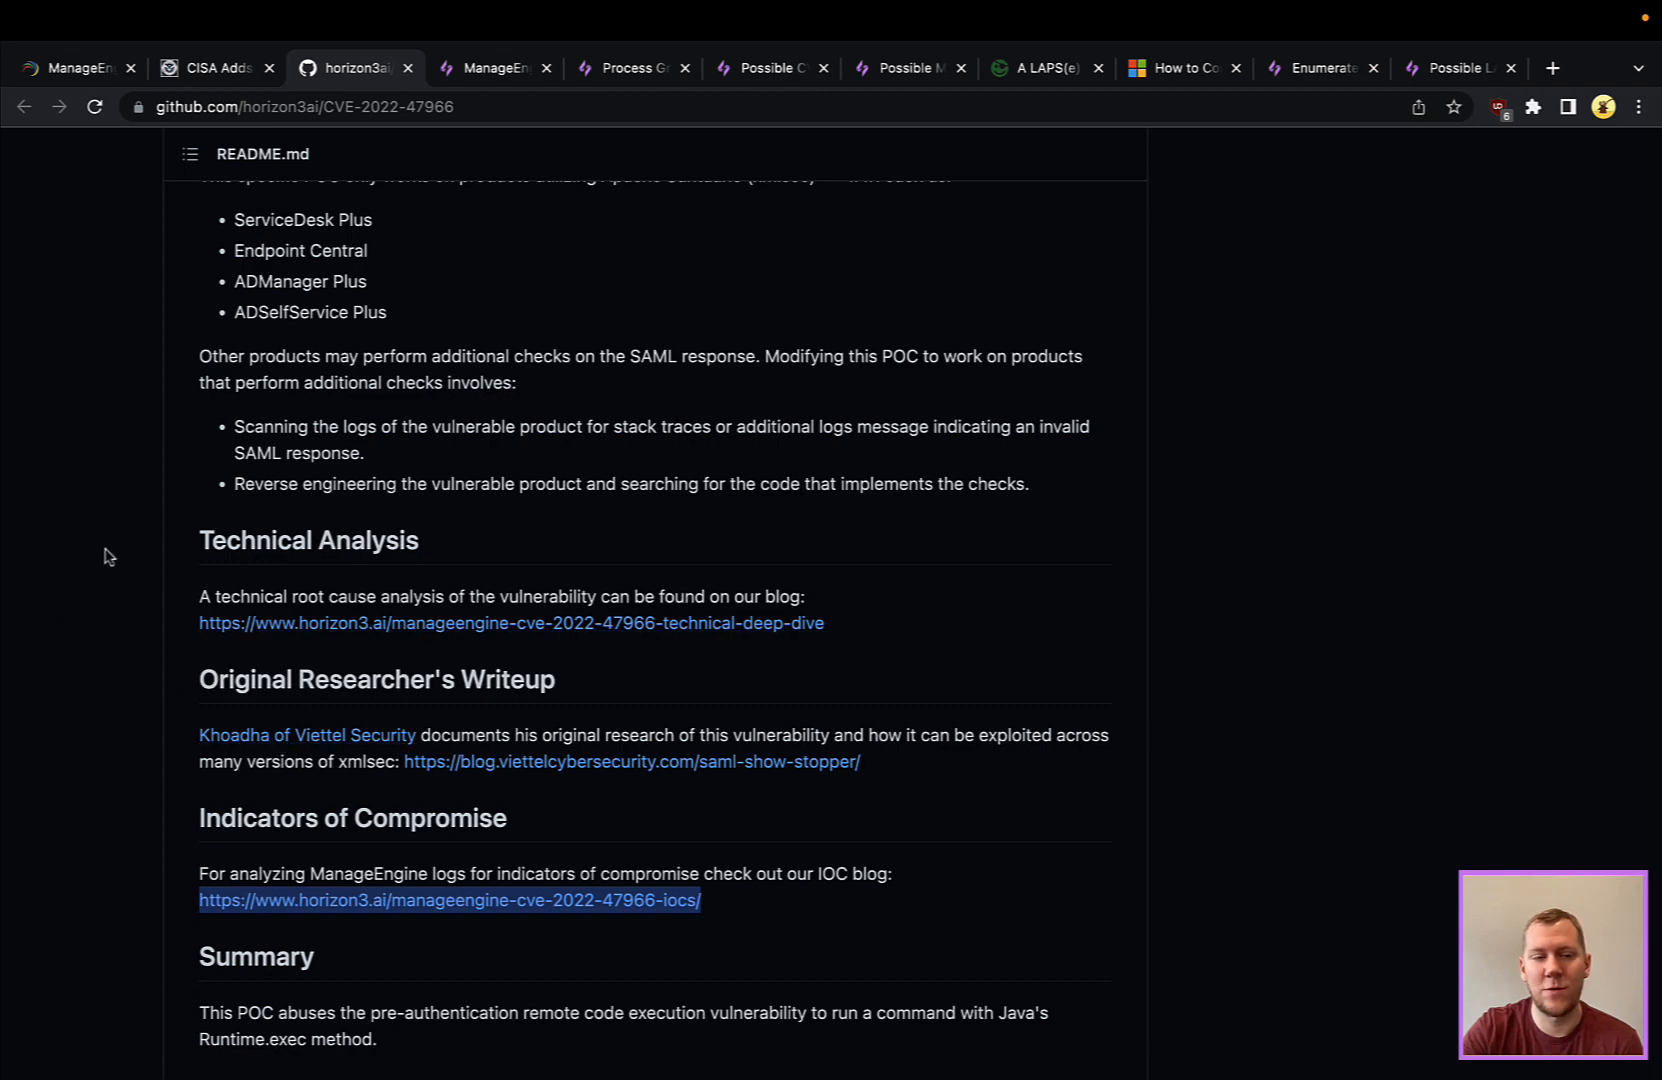
pyautogui.scroll(3)
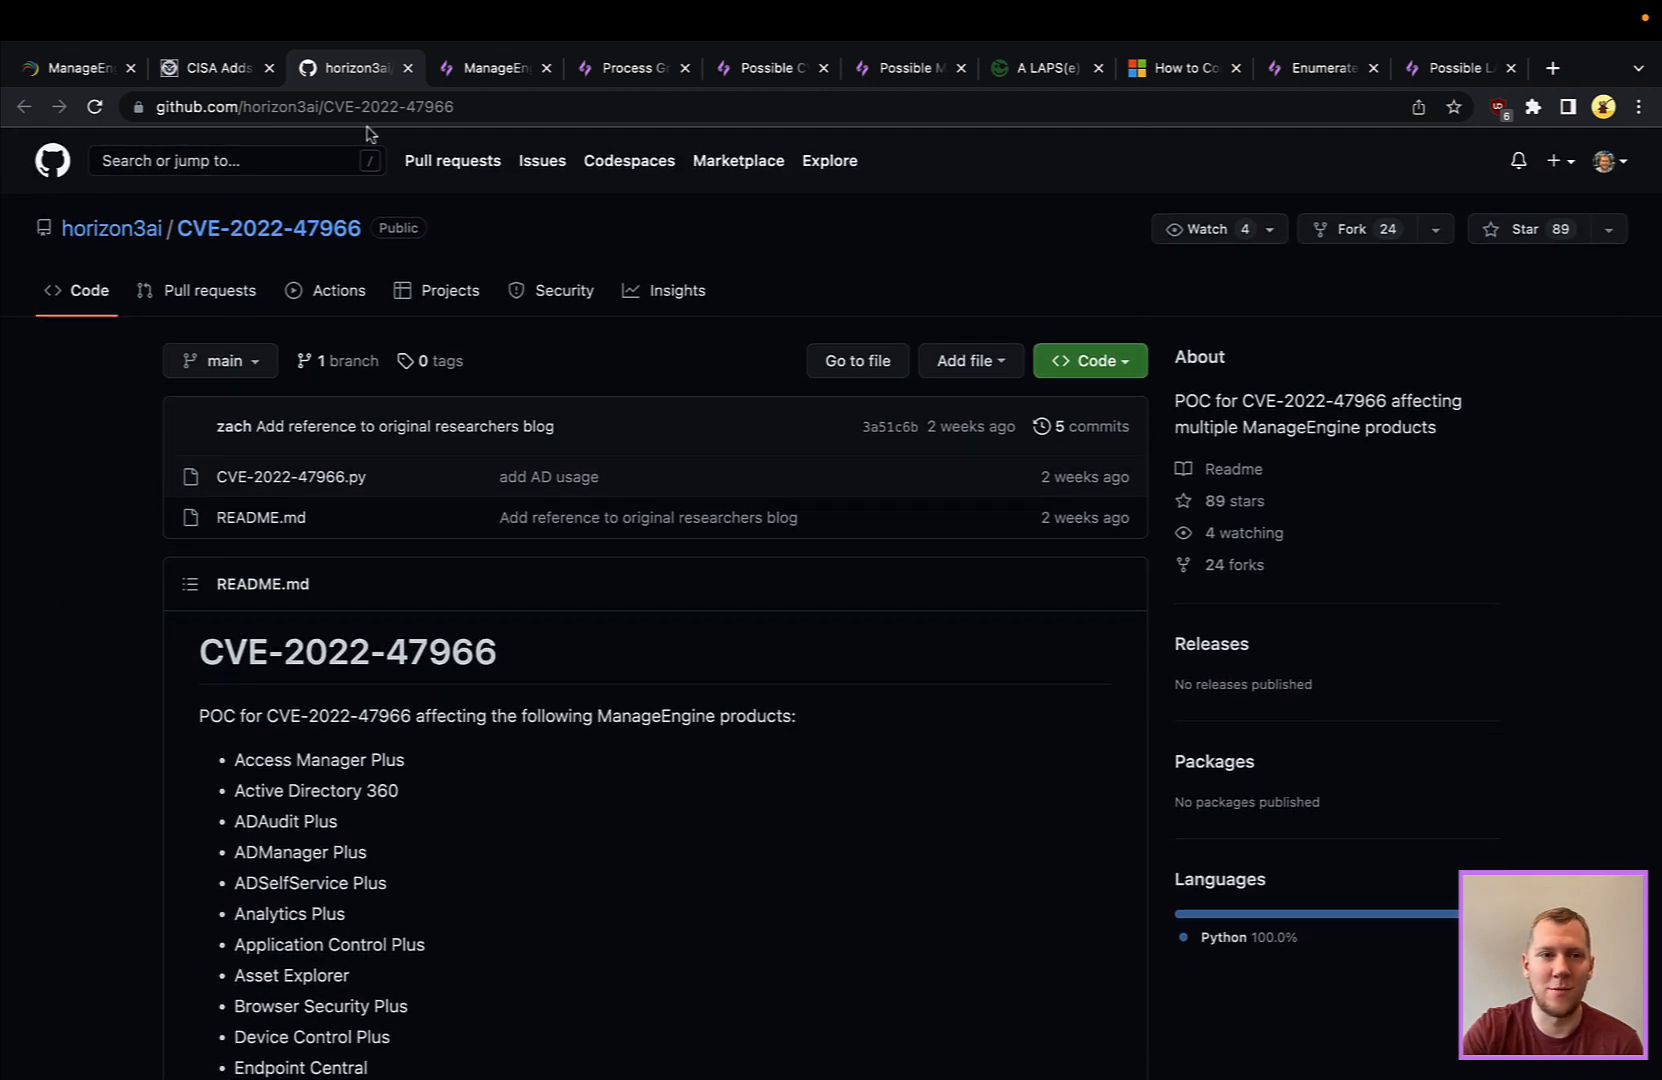
pyautogui.moveTo(488, 67)
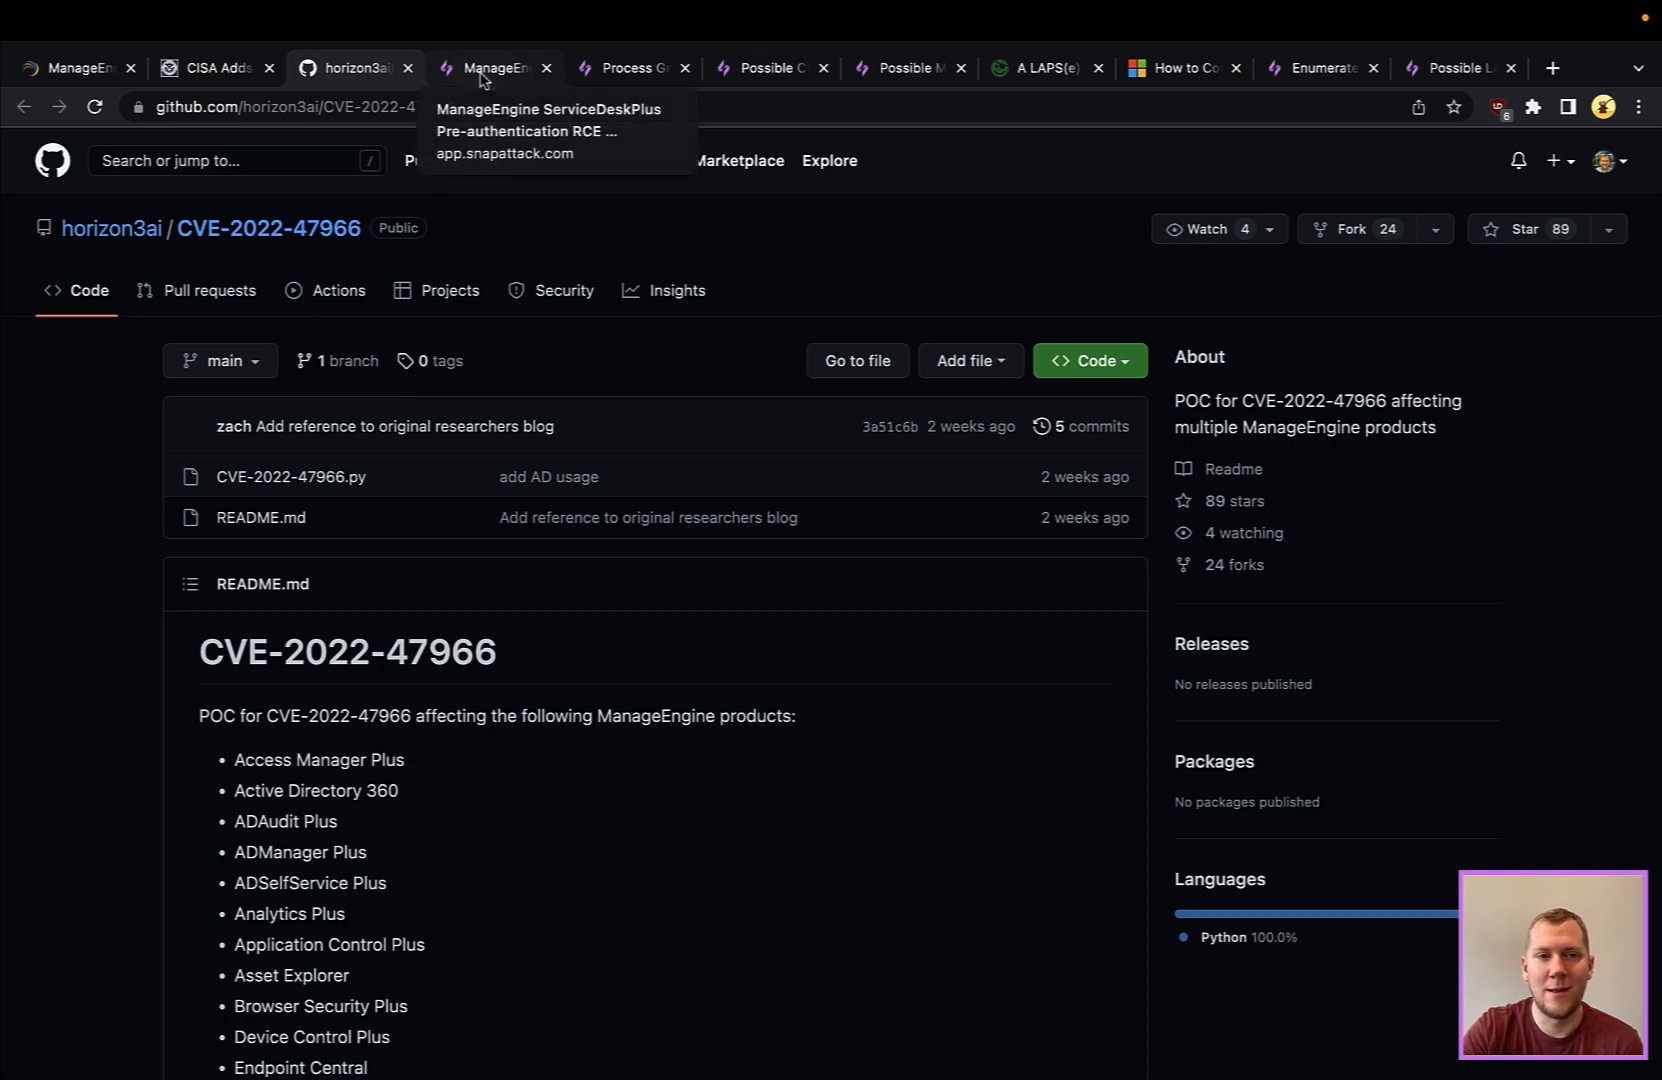
# - View the Kali attacker recording running CVE-2022-47966.py against the SamlResponseServlet with a calc command
pyautogui.click(493, 67)
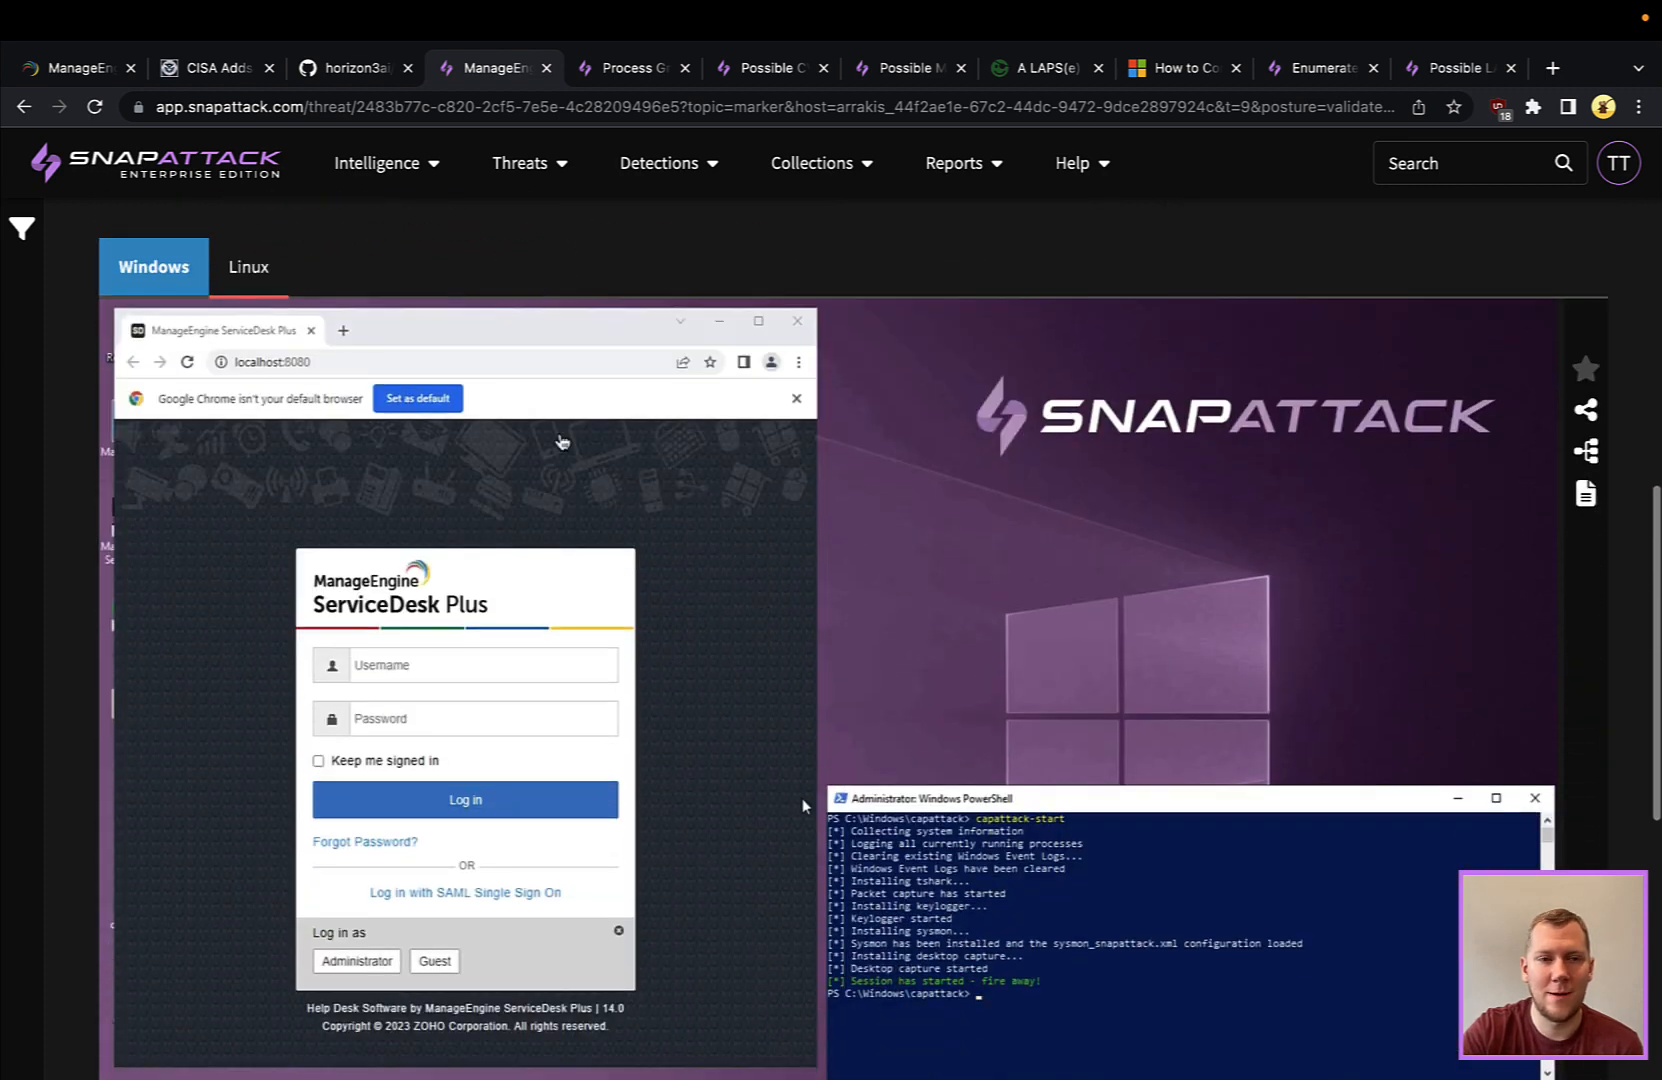
pyautogui.moveTo(252, 374)
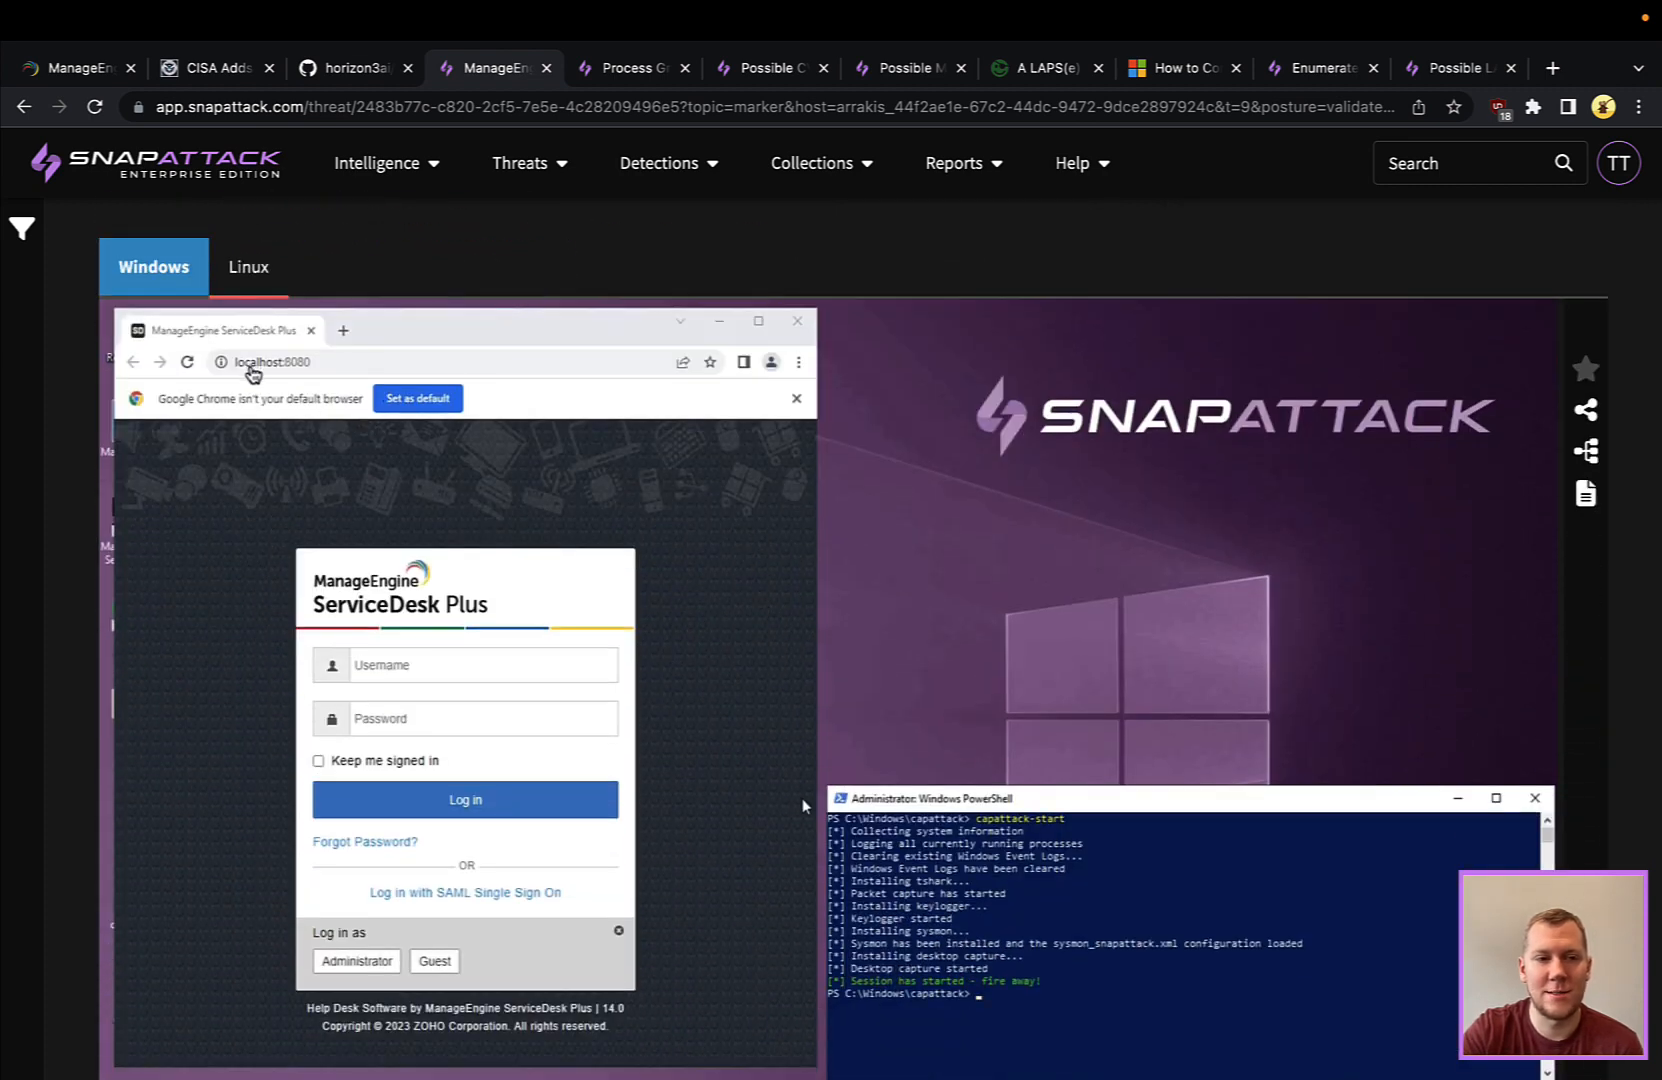
pyautogui.scroll(-3)
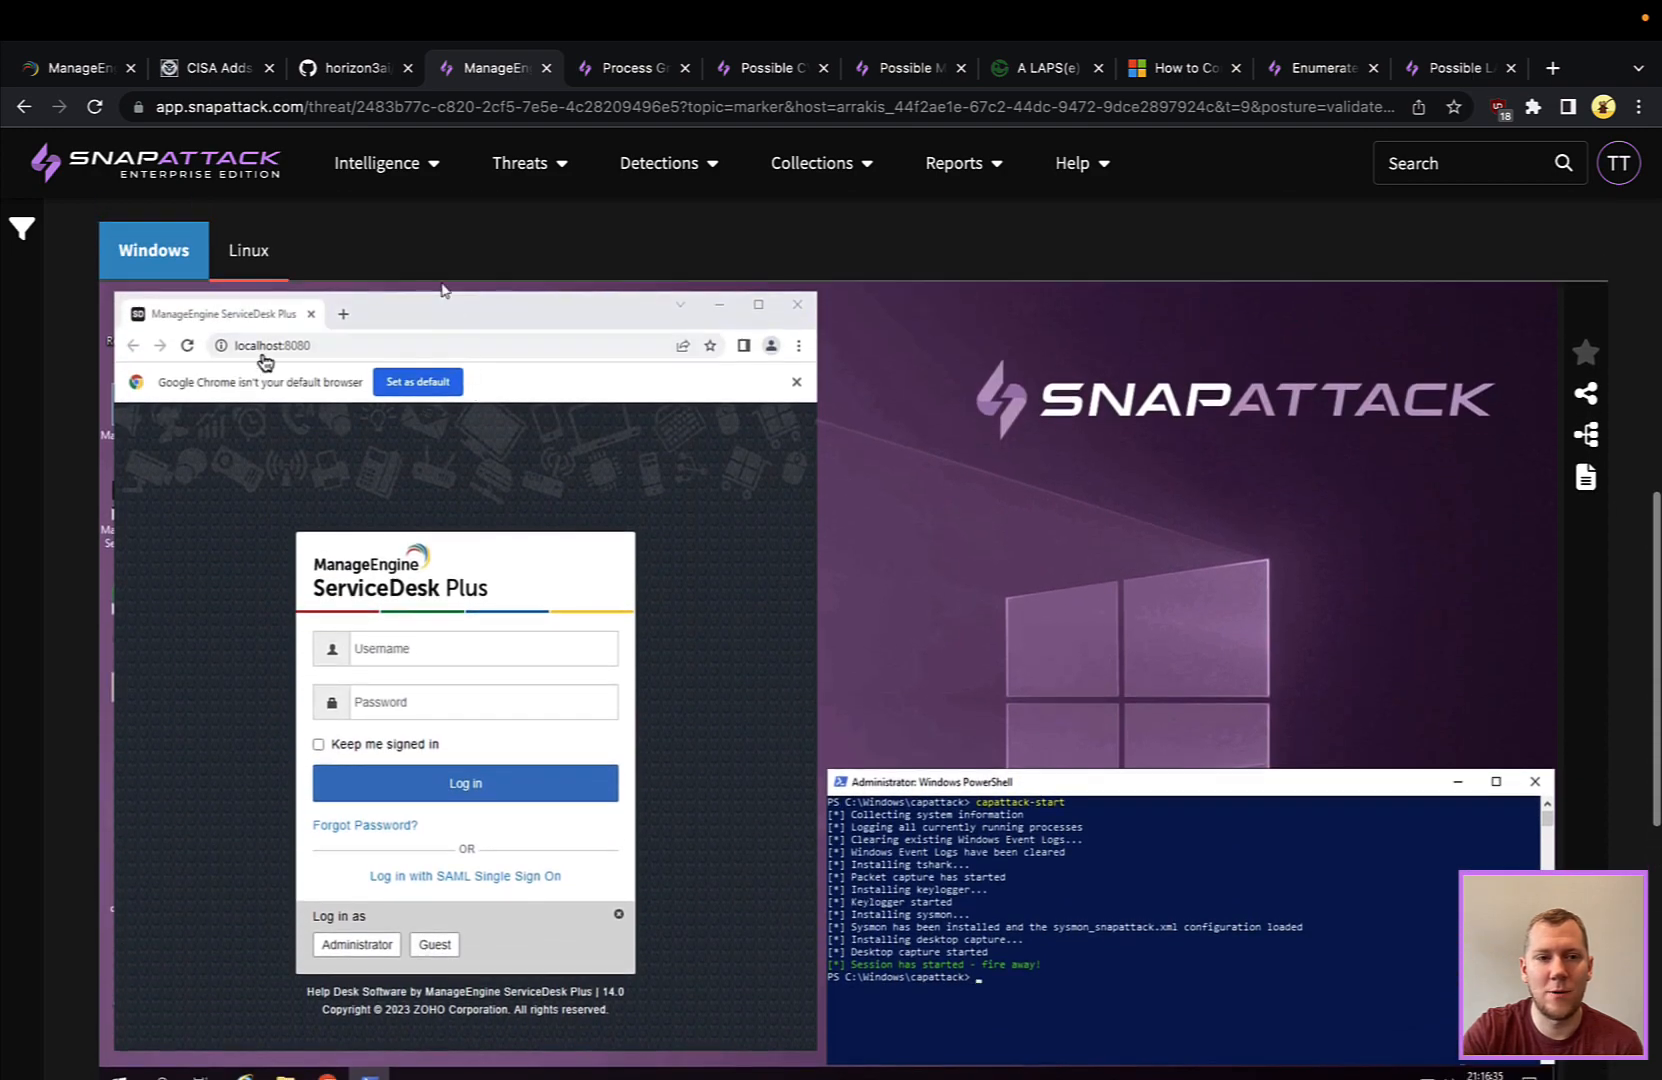
pyautogui.click(247, 250)
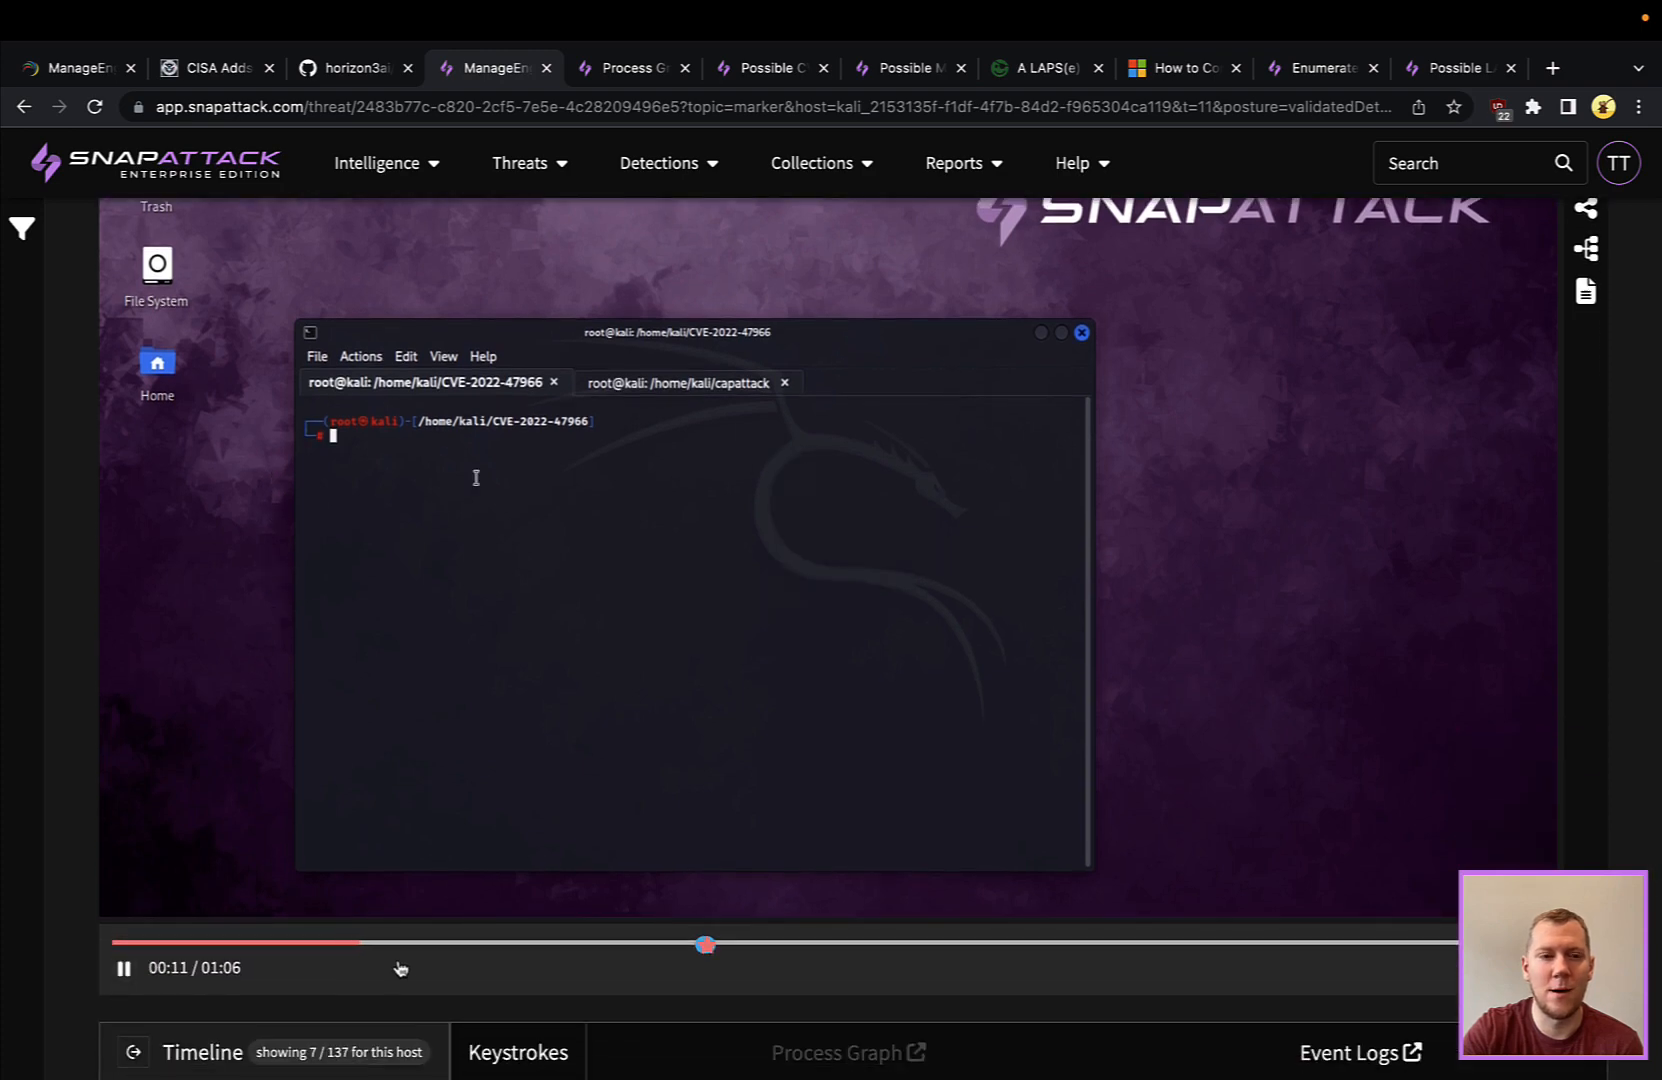
pyautogui.write('python CVE-2022-47966.py --url http://10.0.1.2:8080/SamlResponseServlet --command calc.exe')
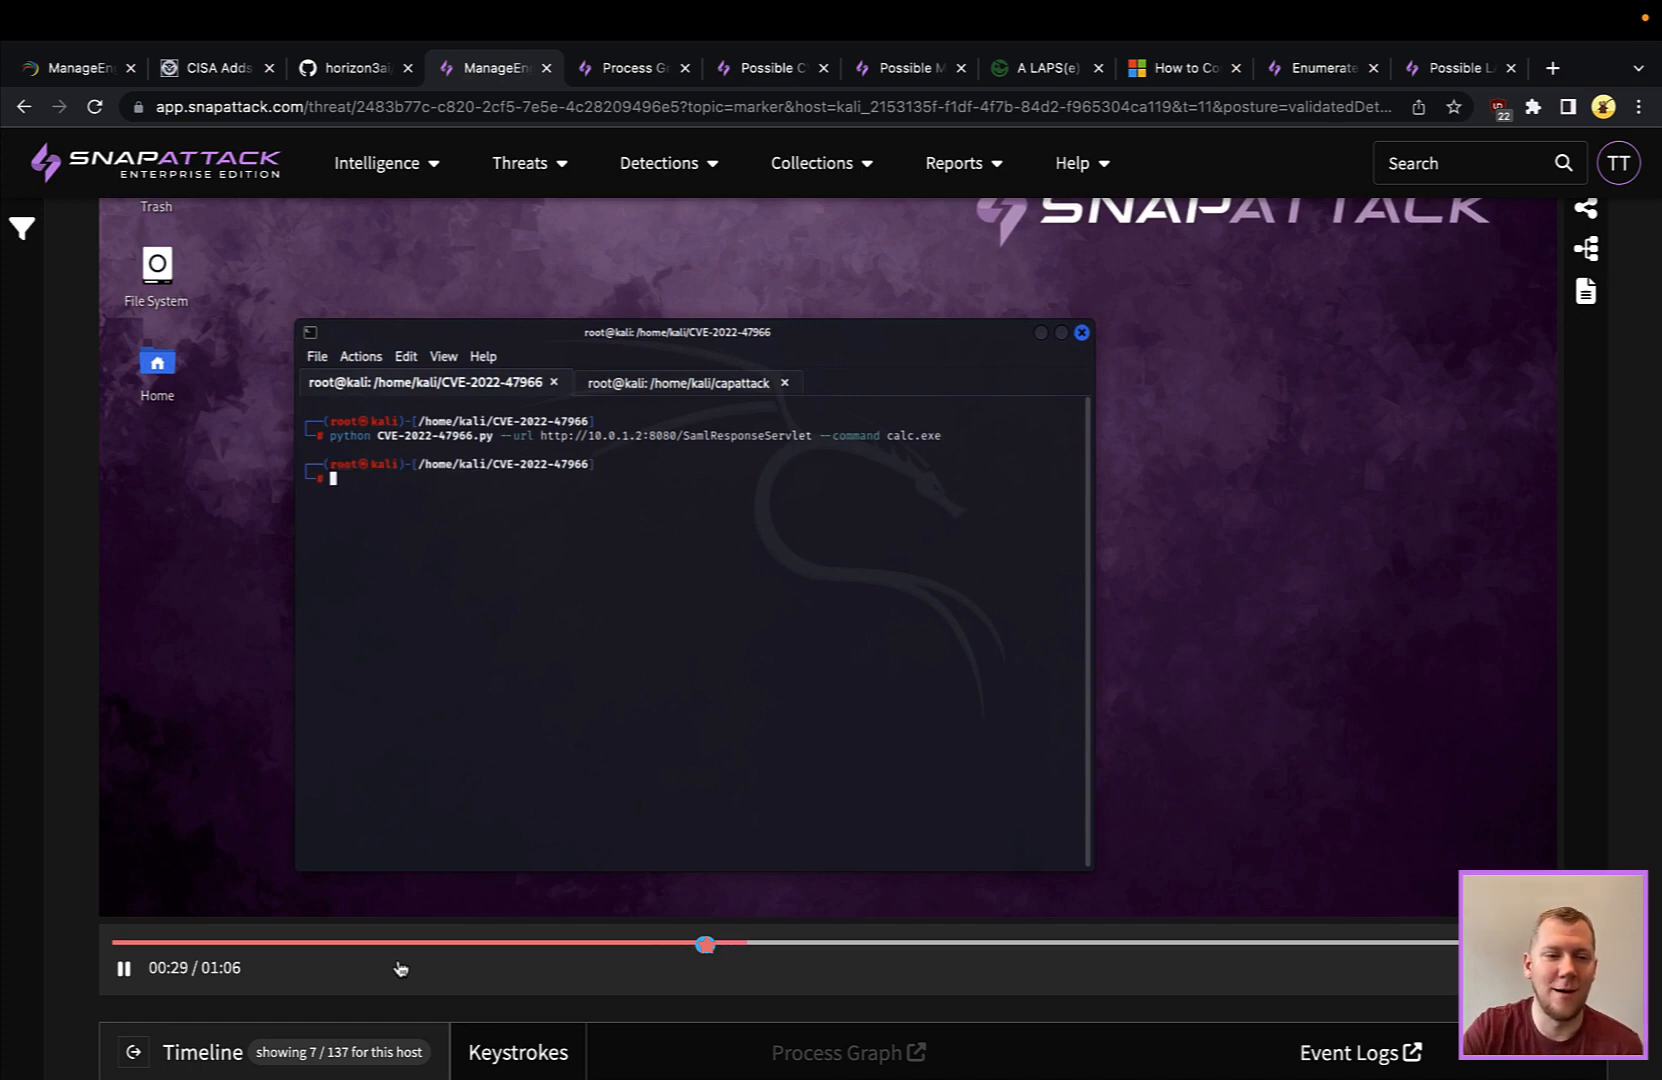
# - Return to the Windows victim host's recording of the ServiceDesk Plus exploit
pyautogui.click(122, 967)
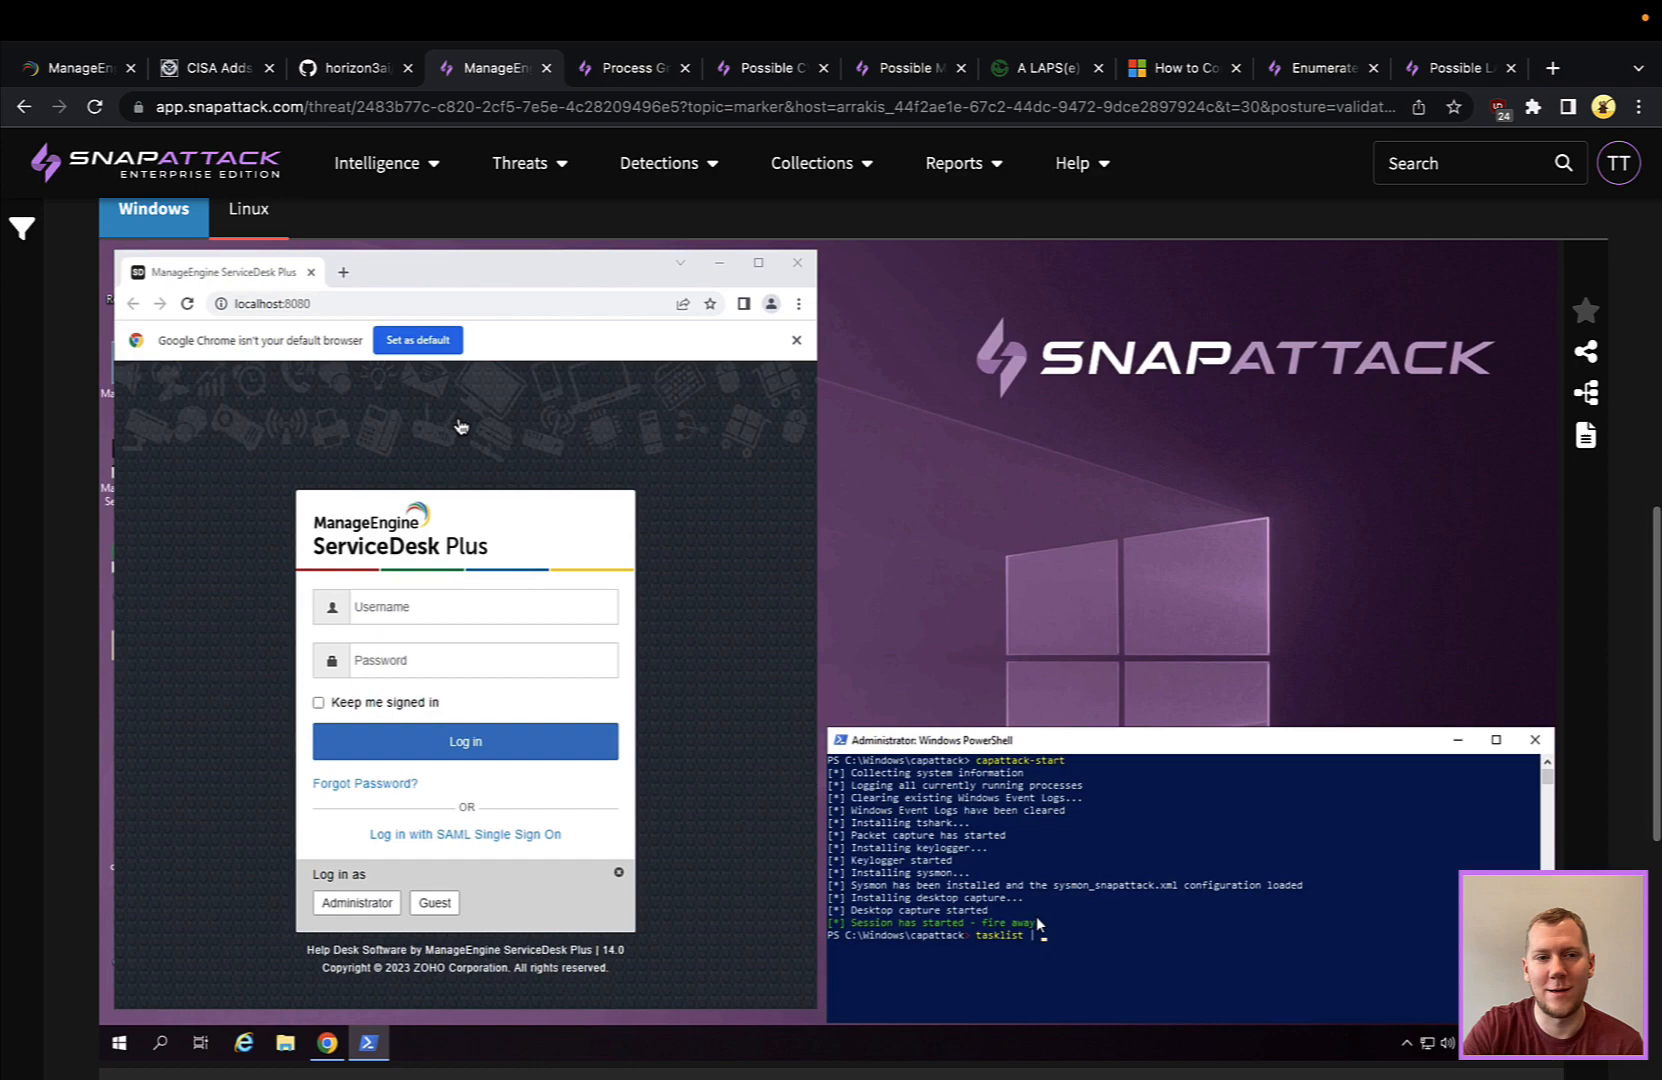
pyautogui.scroll(-3)
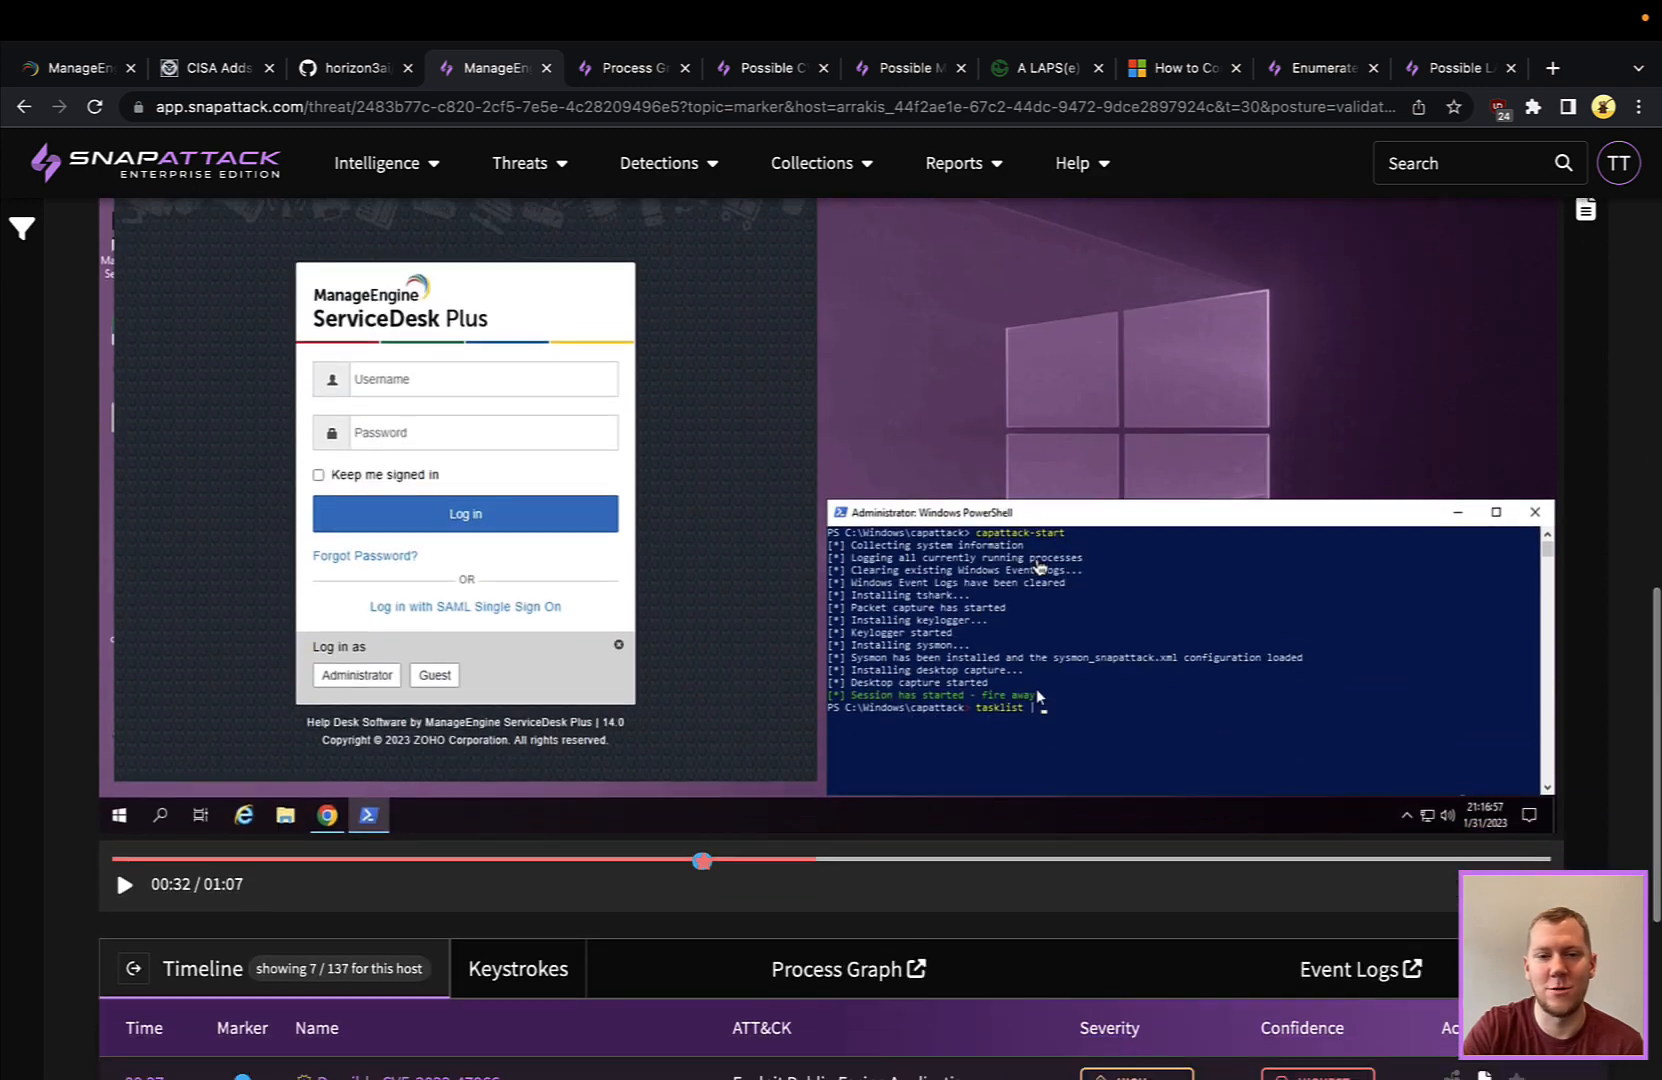
pyautogui.scroll(-3)
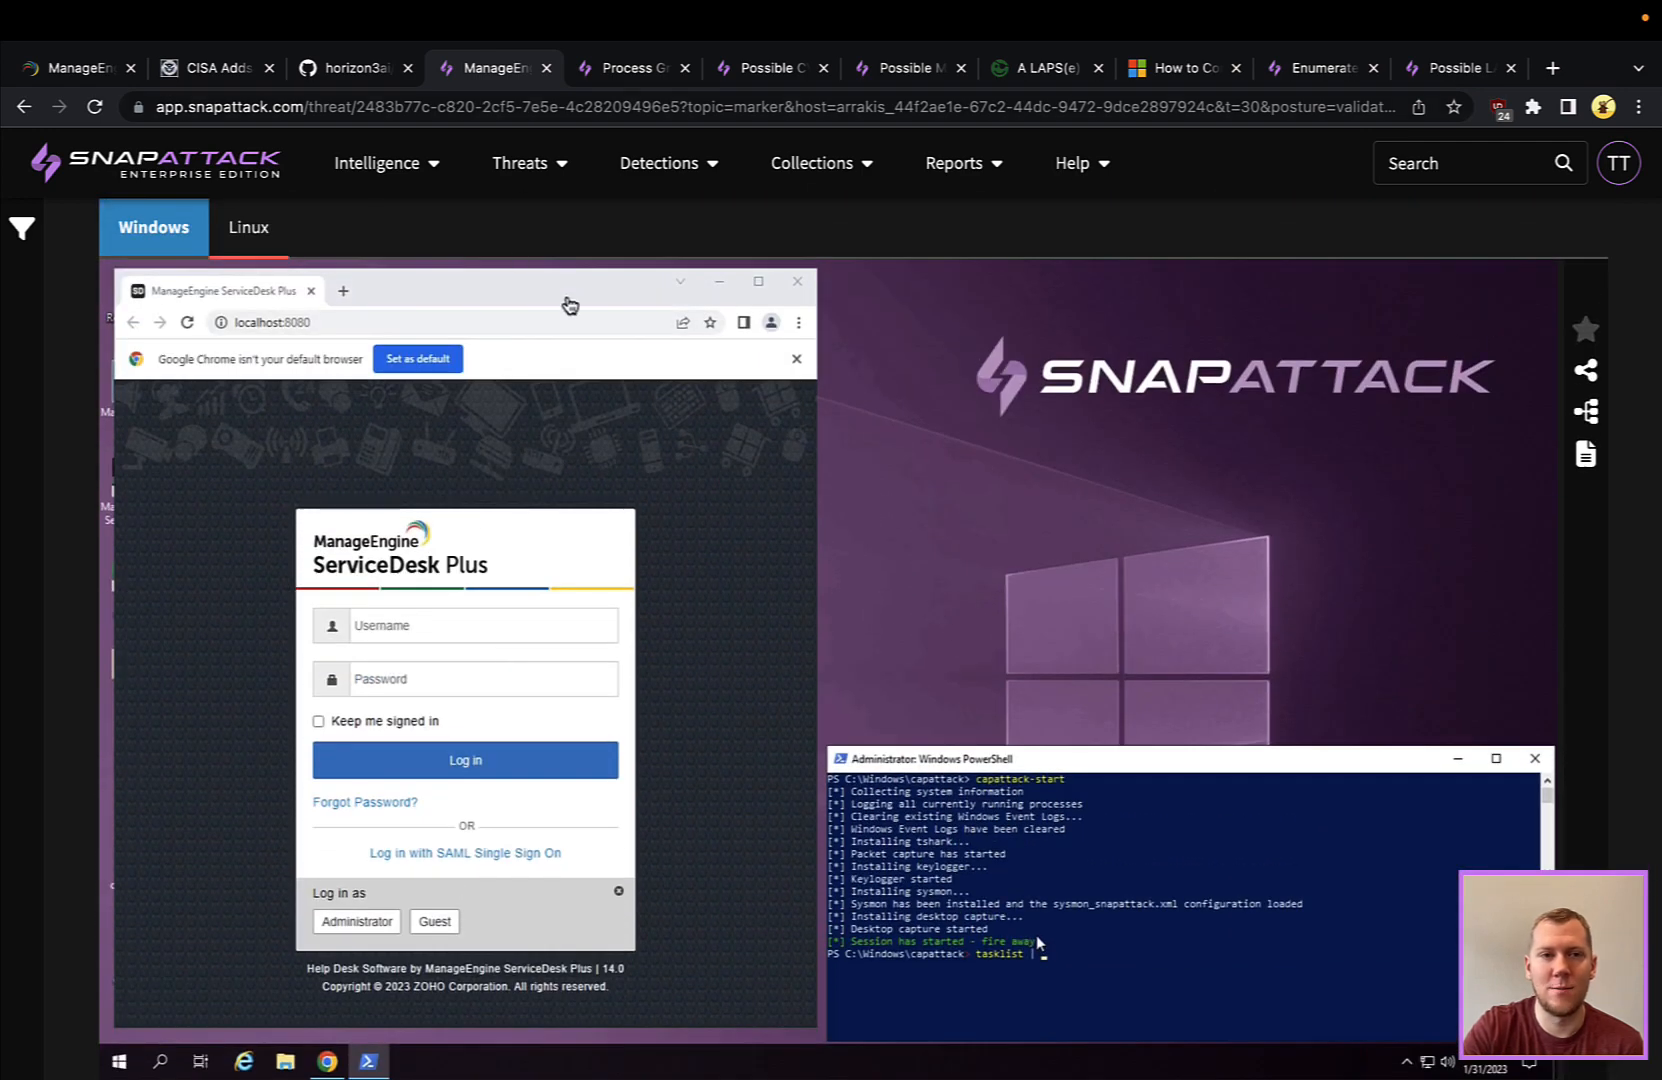
# - Explore the session's process graph around java.exe, then move to the Possible CVE-2022-47966 detection
pyautogui.click(629, 68)
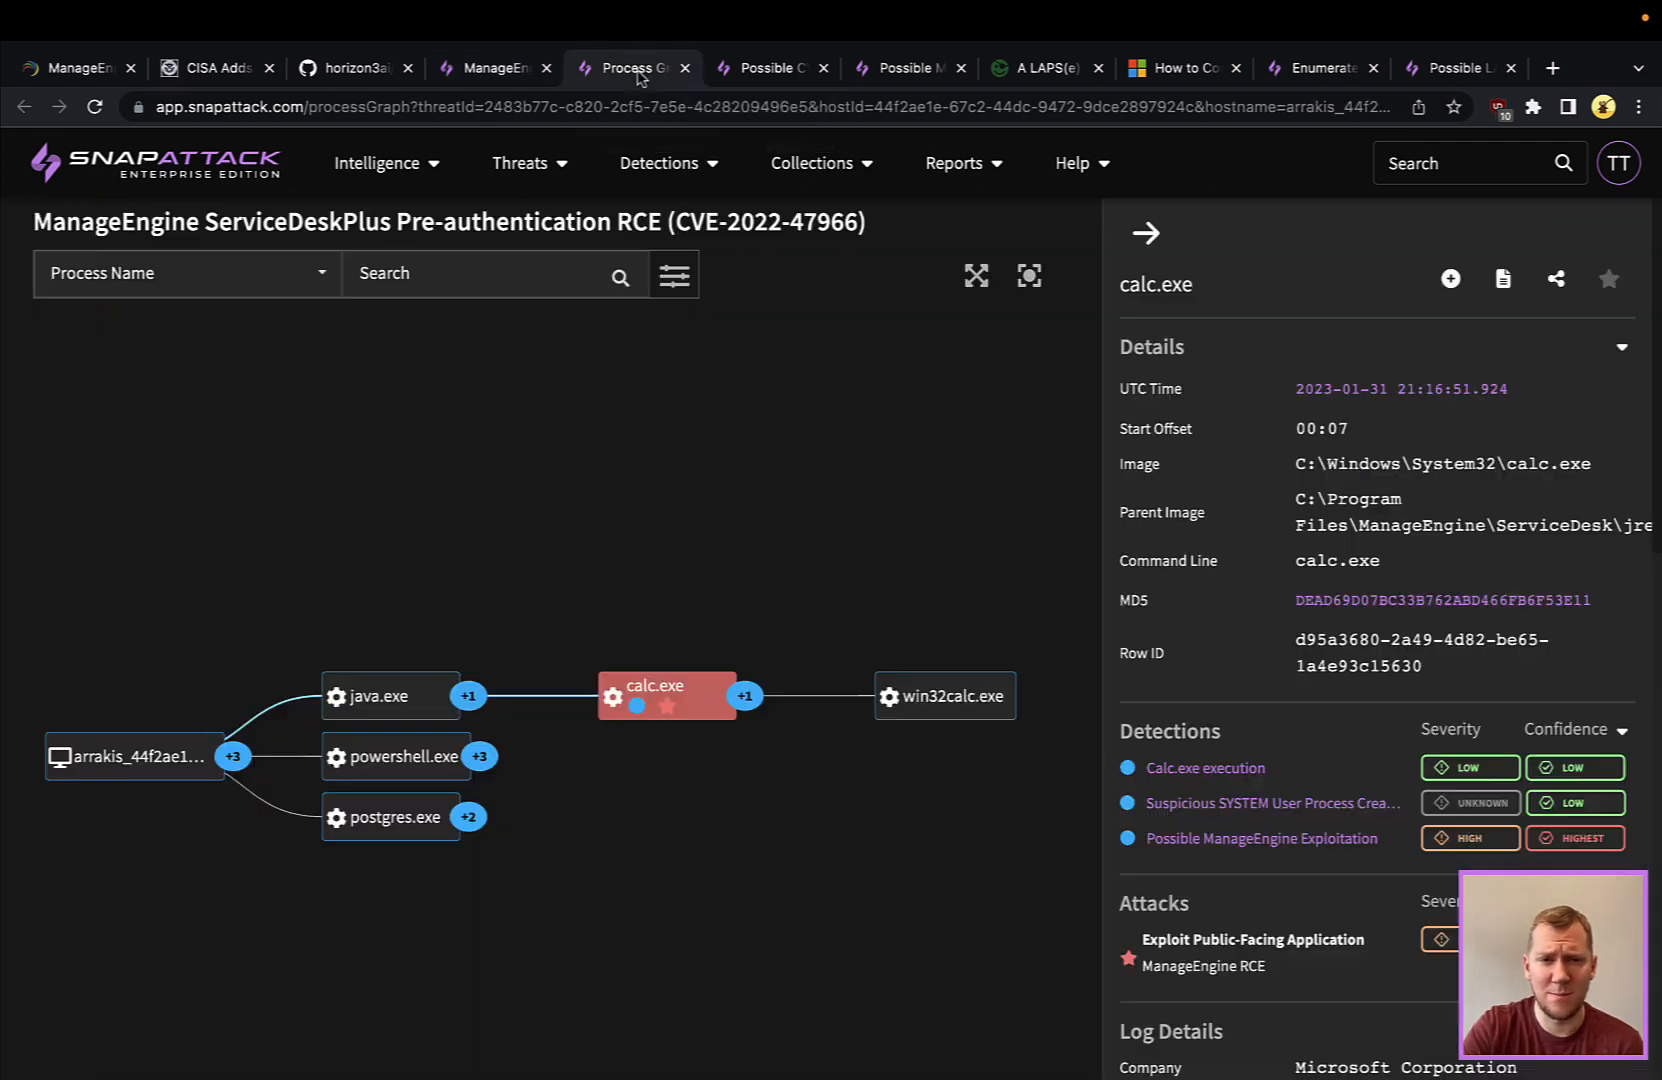
pyautogui.moveTo(752, 479)
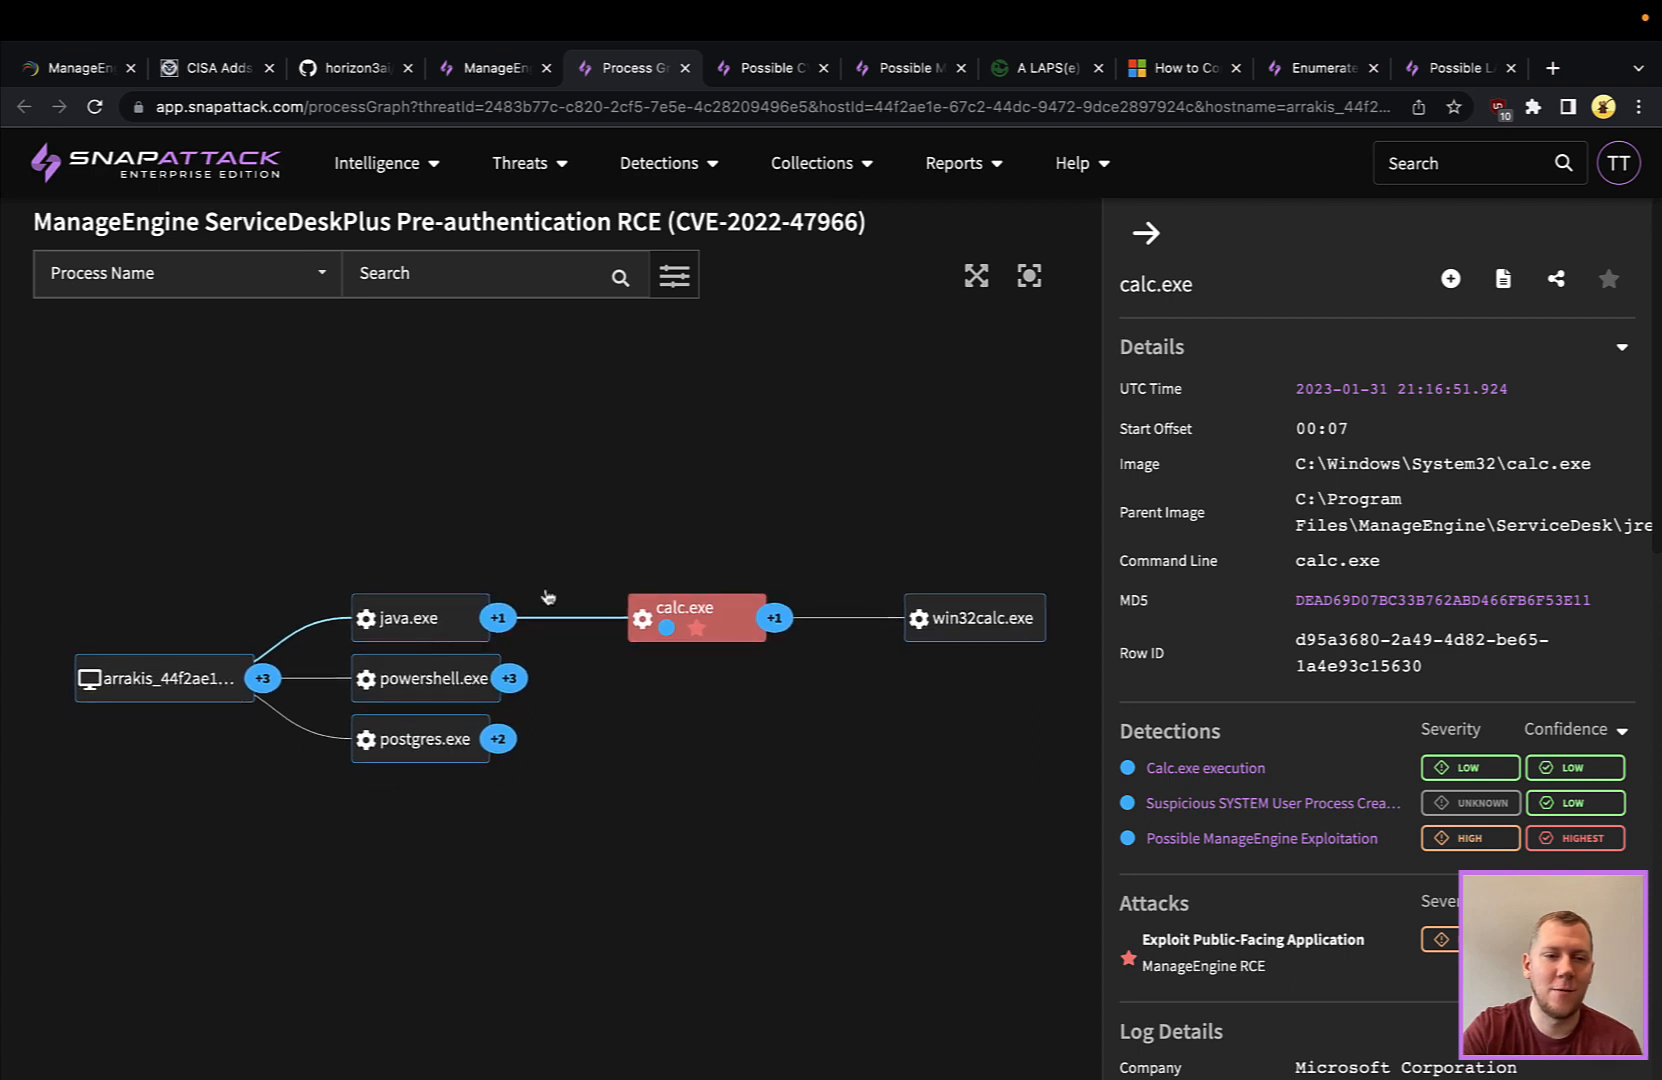
pyautogui.click(418, 618)
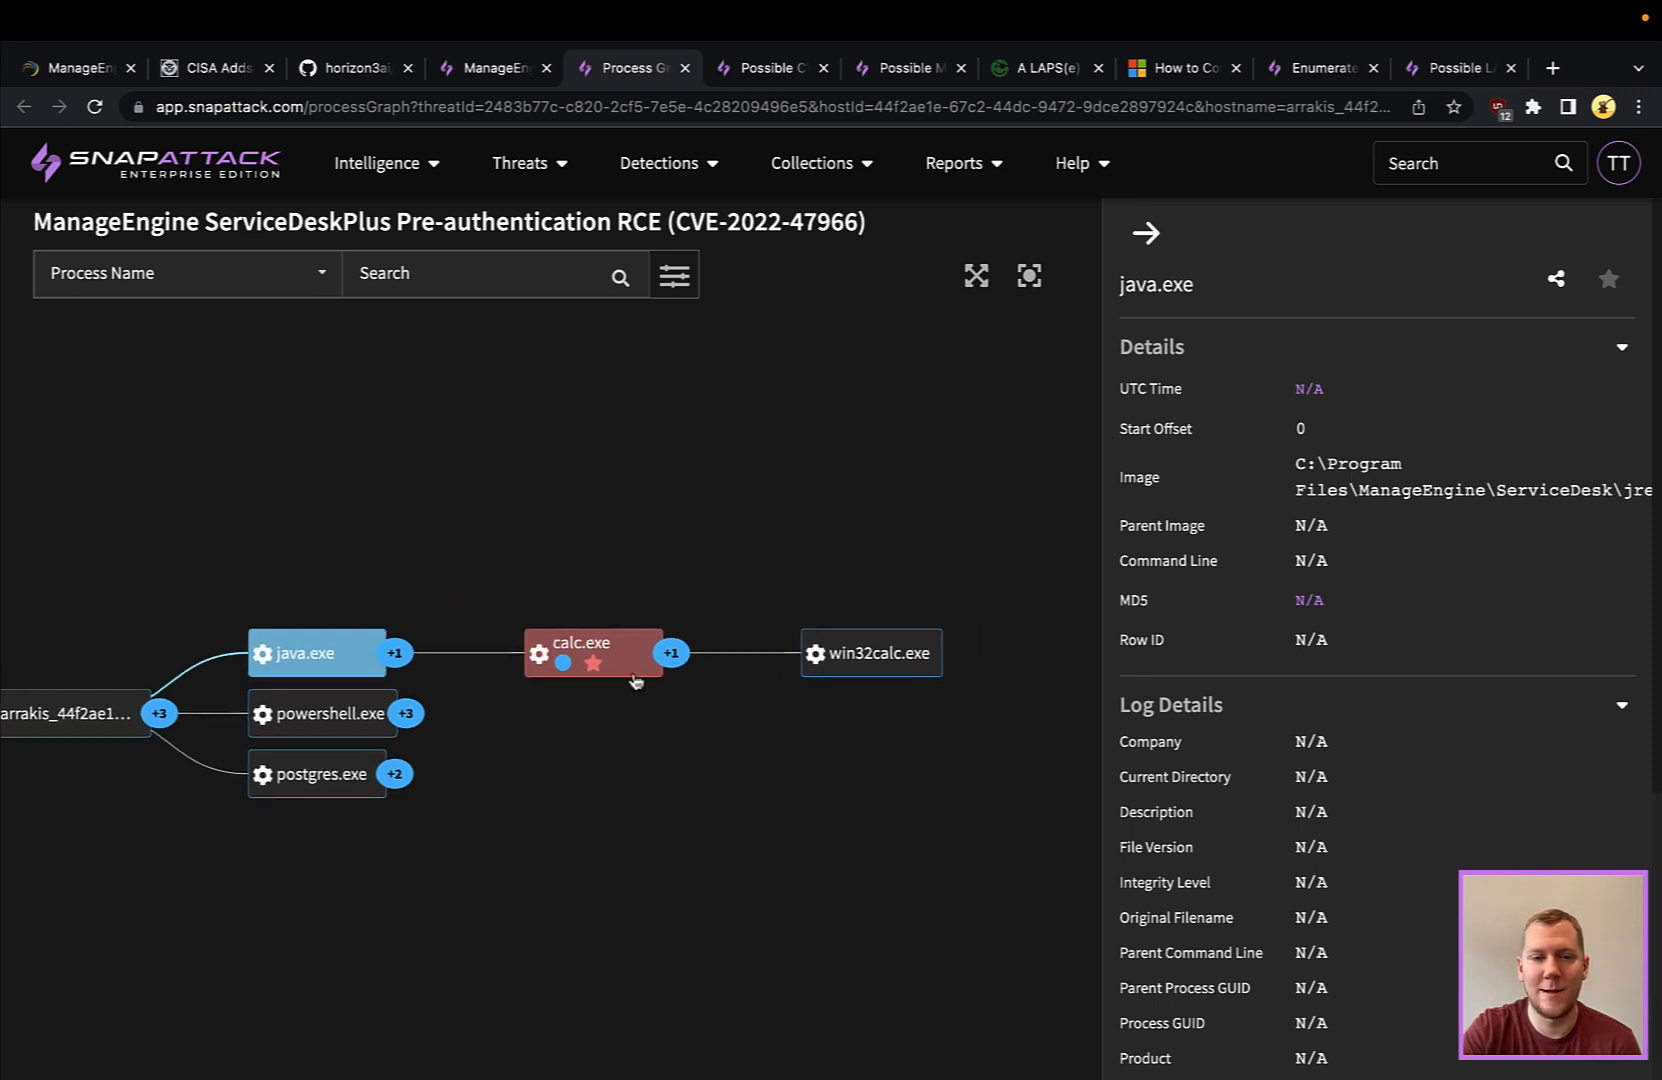
pyautogui.click(869, 653)
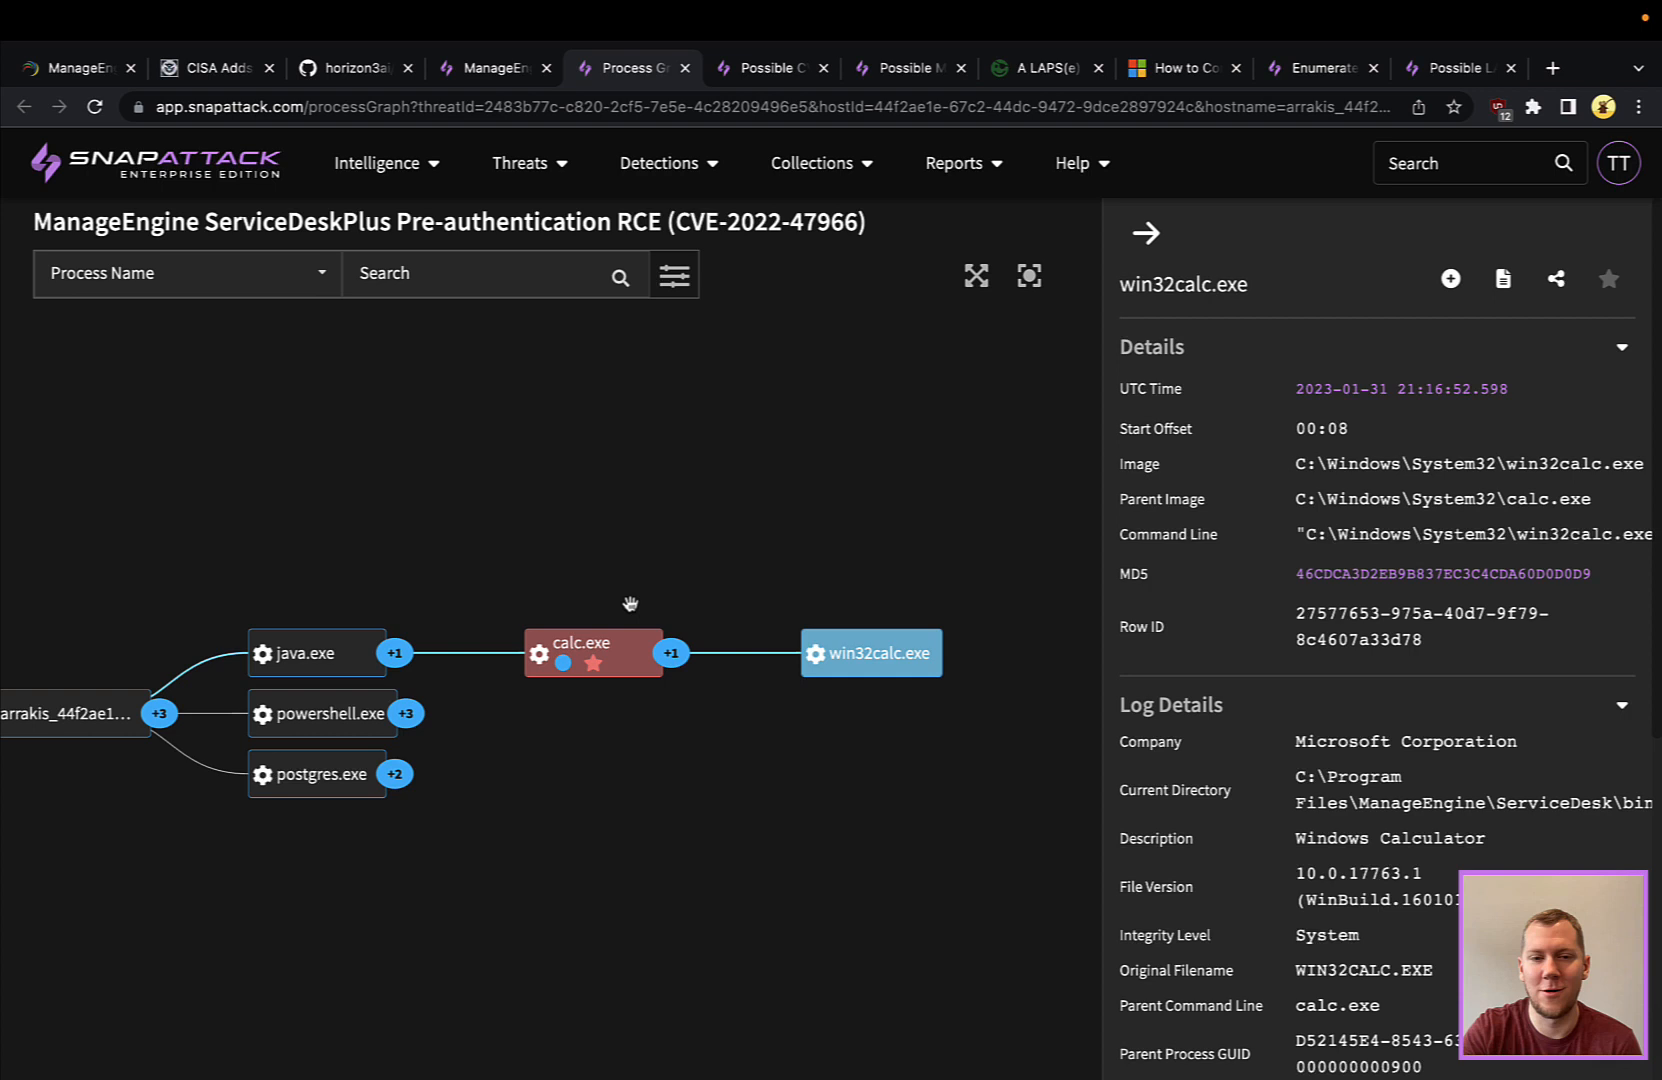
pyautogui.click(594, 644)
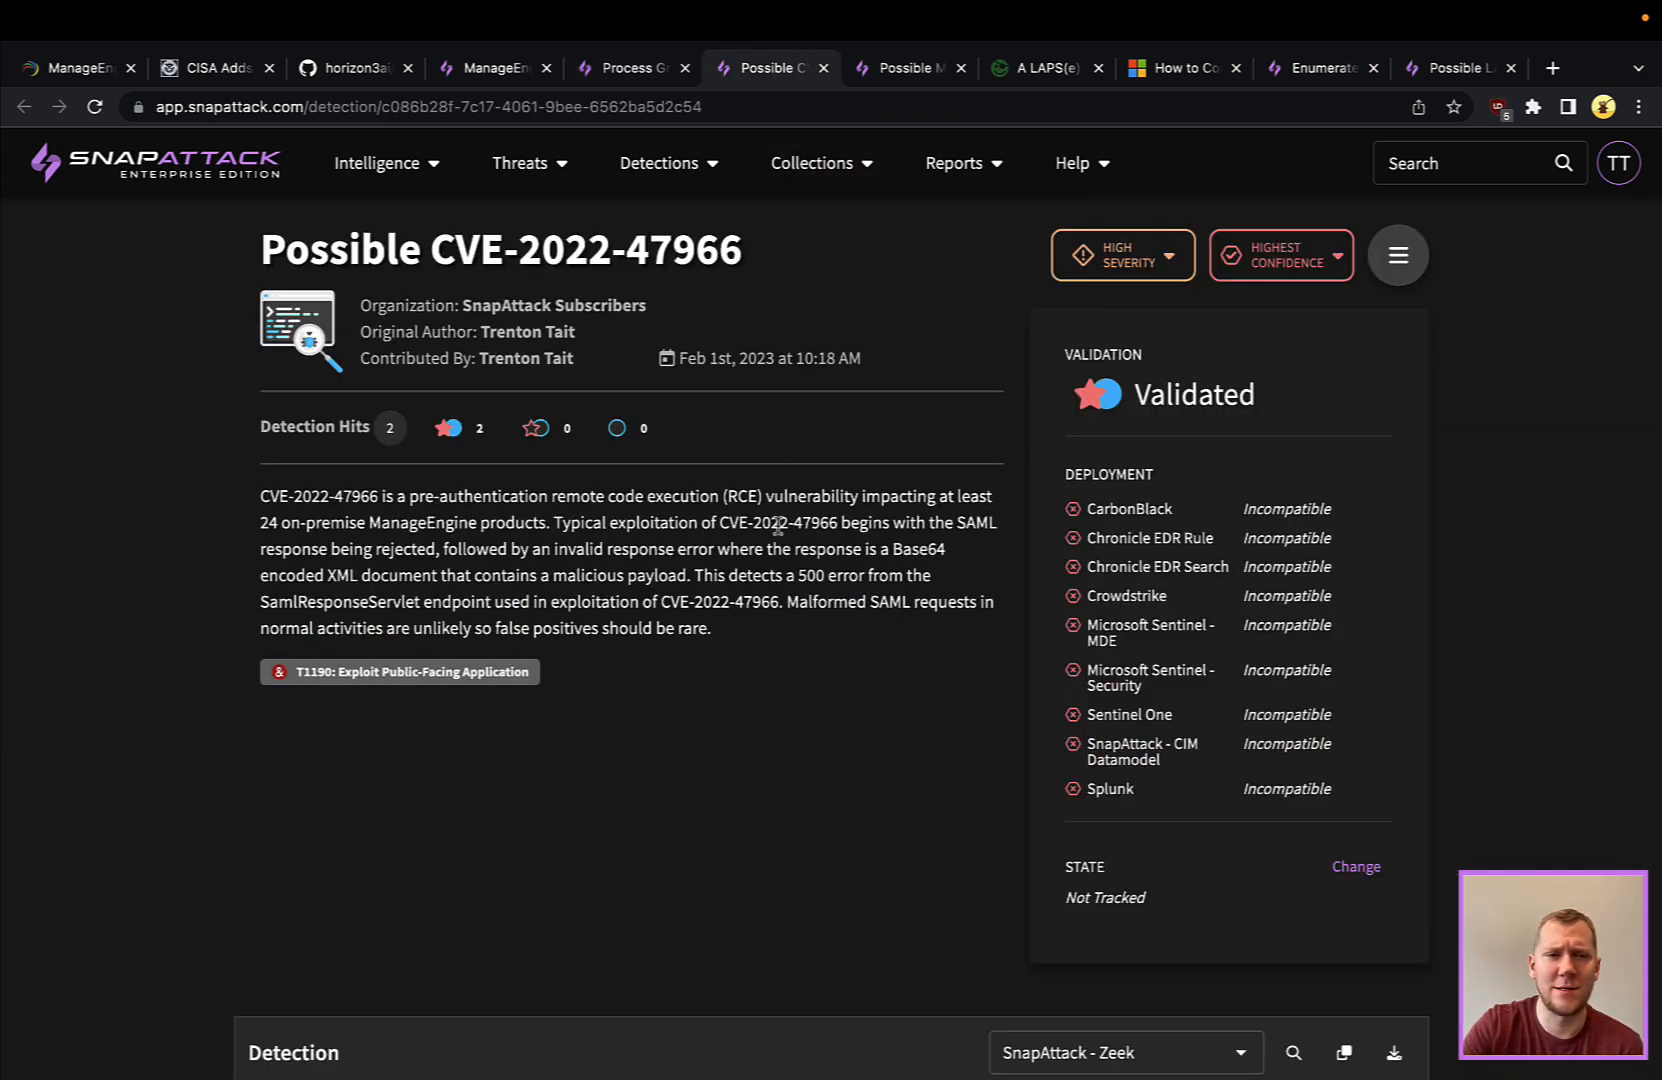
pyautogui.scroll(-3)
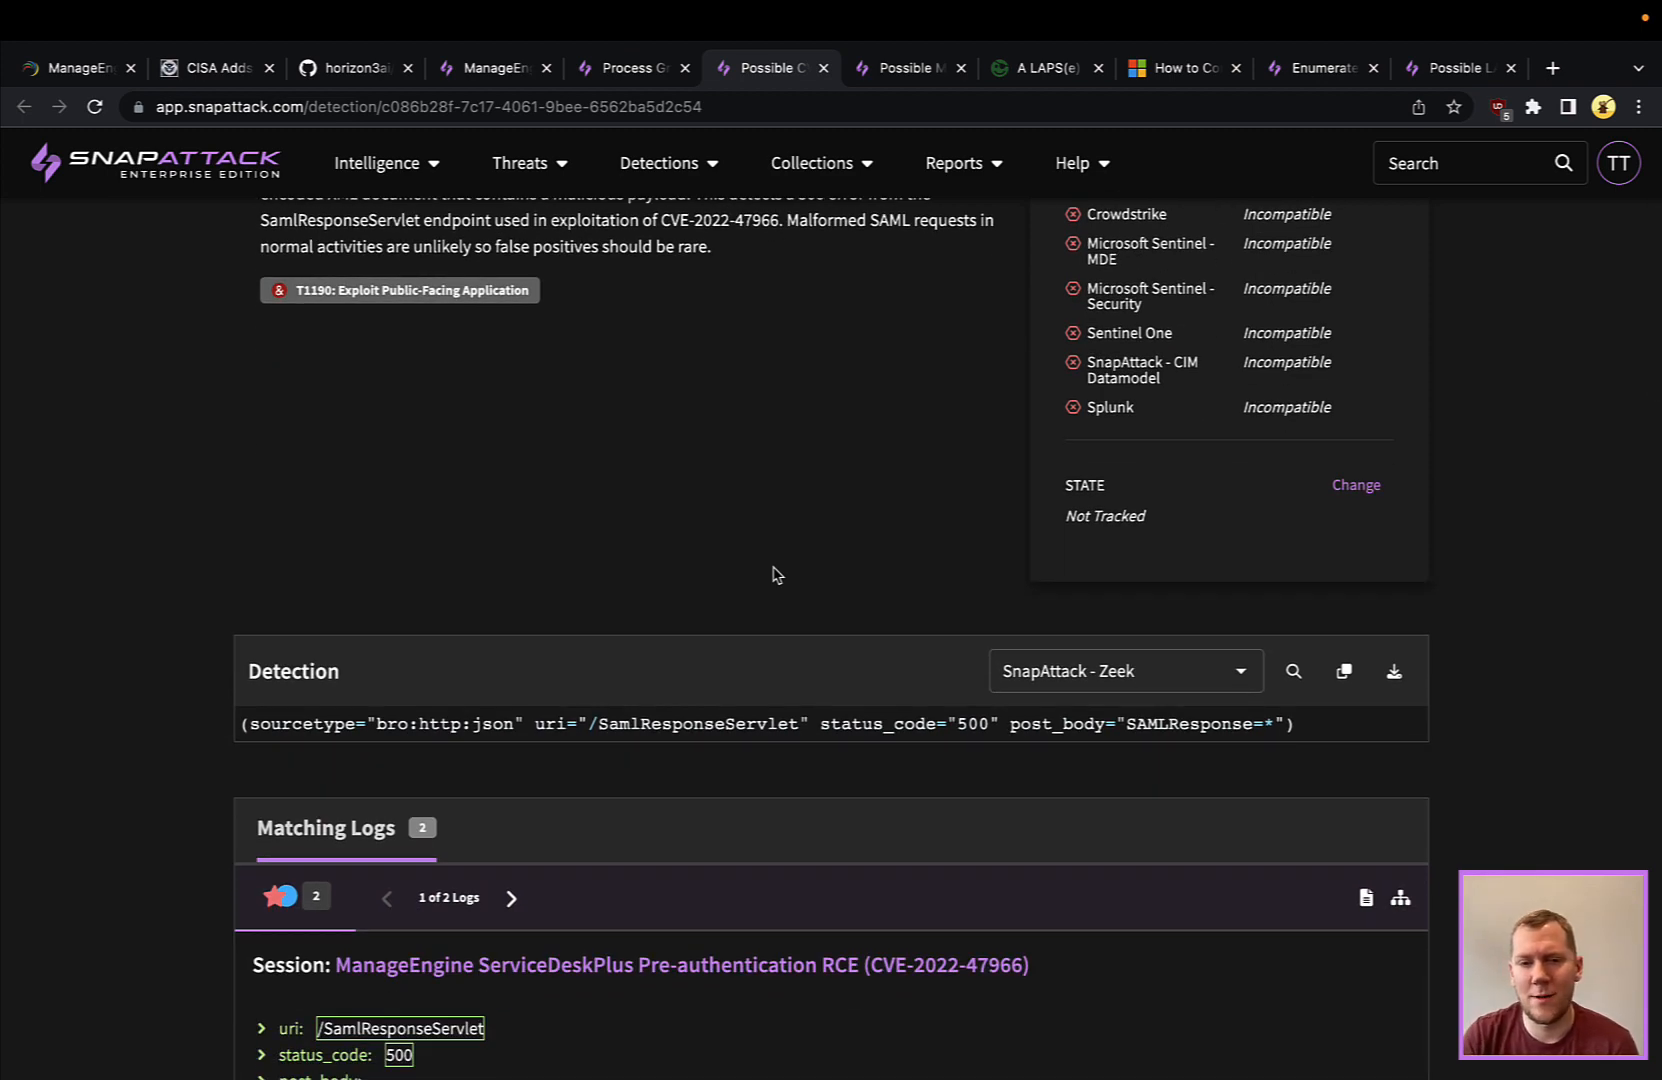
pyautogui.scroll(-3)
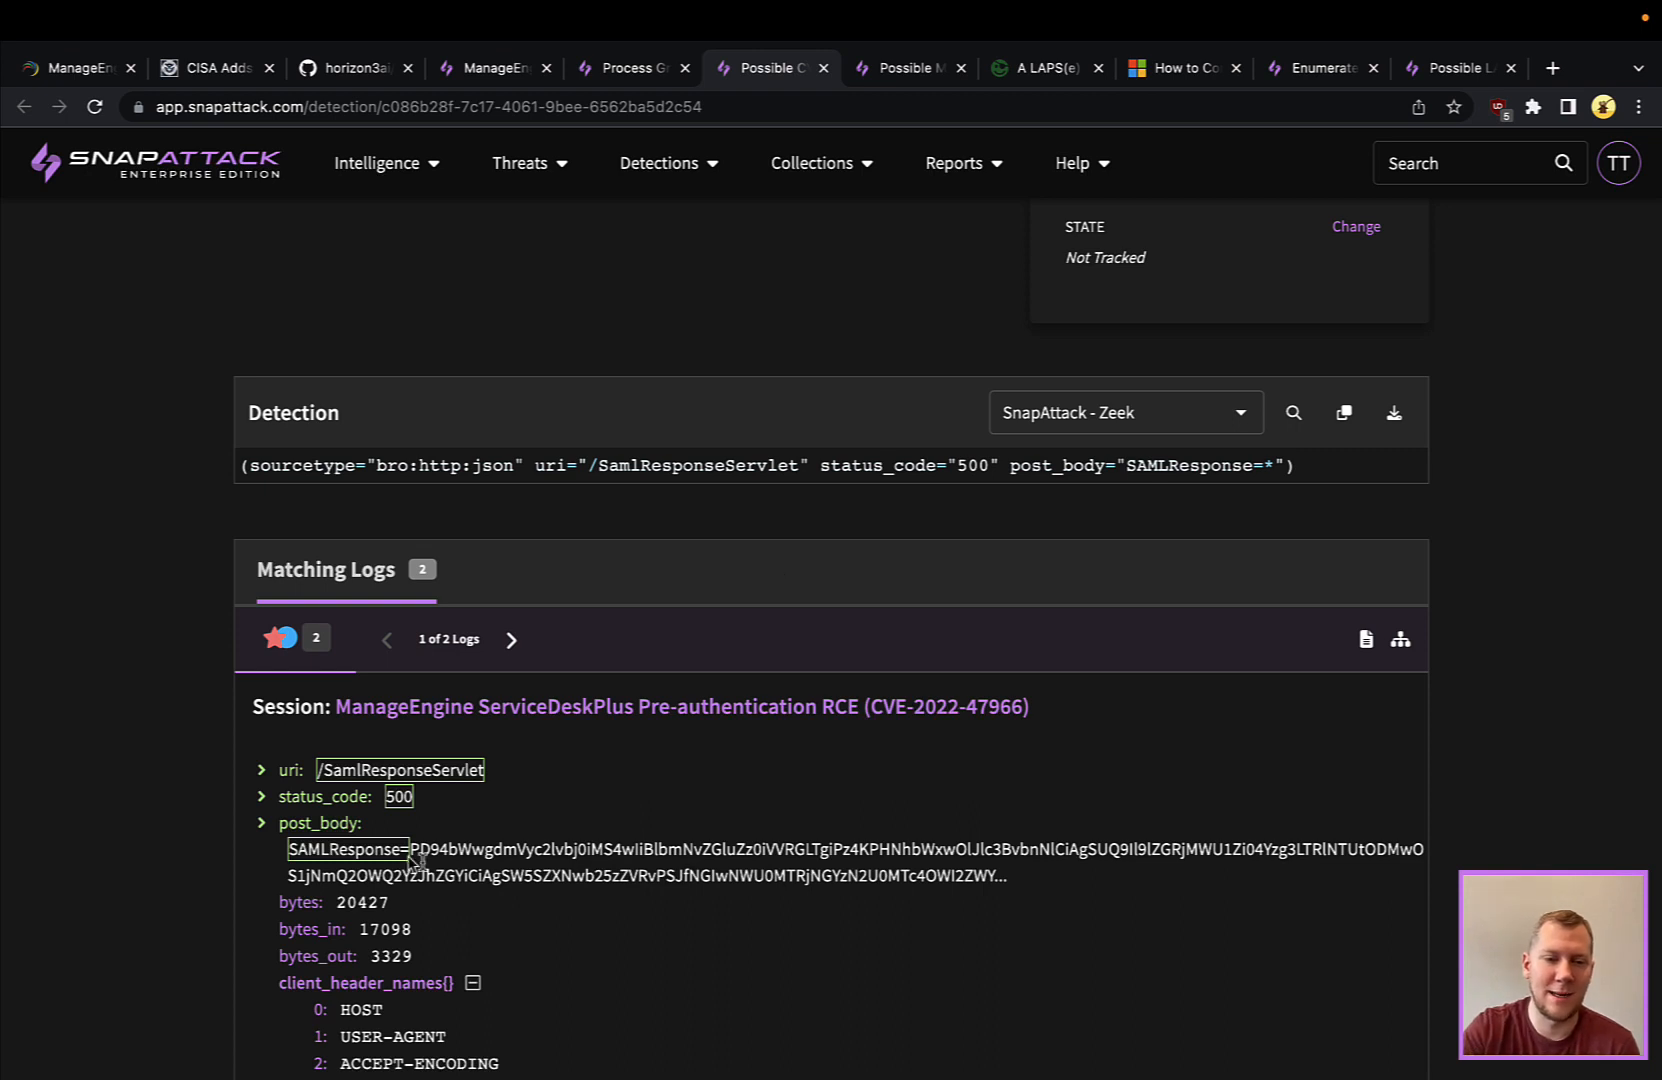
pyautogui.scroll(-3)
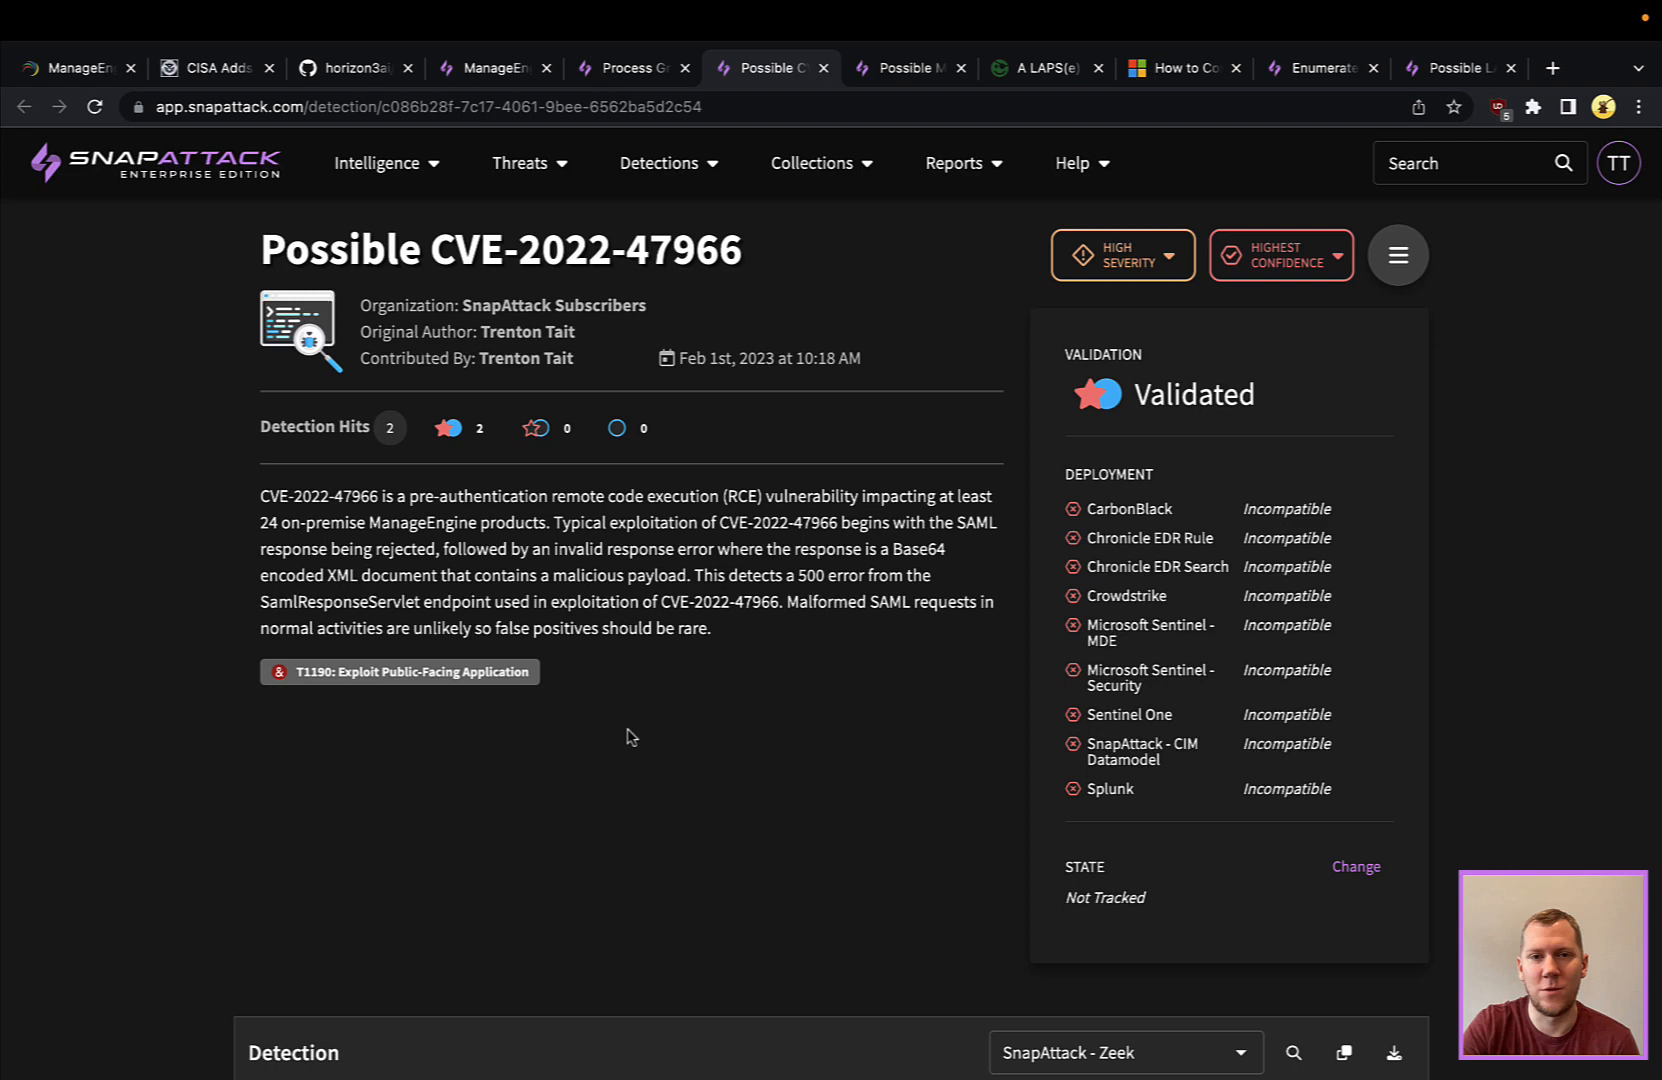
# - Review the Possible ManageEngine Exploitation detection's Sysmon java.exe query and its calc.exe matching log
pyautogui.click(906, 68)
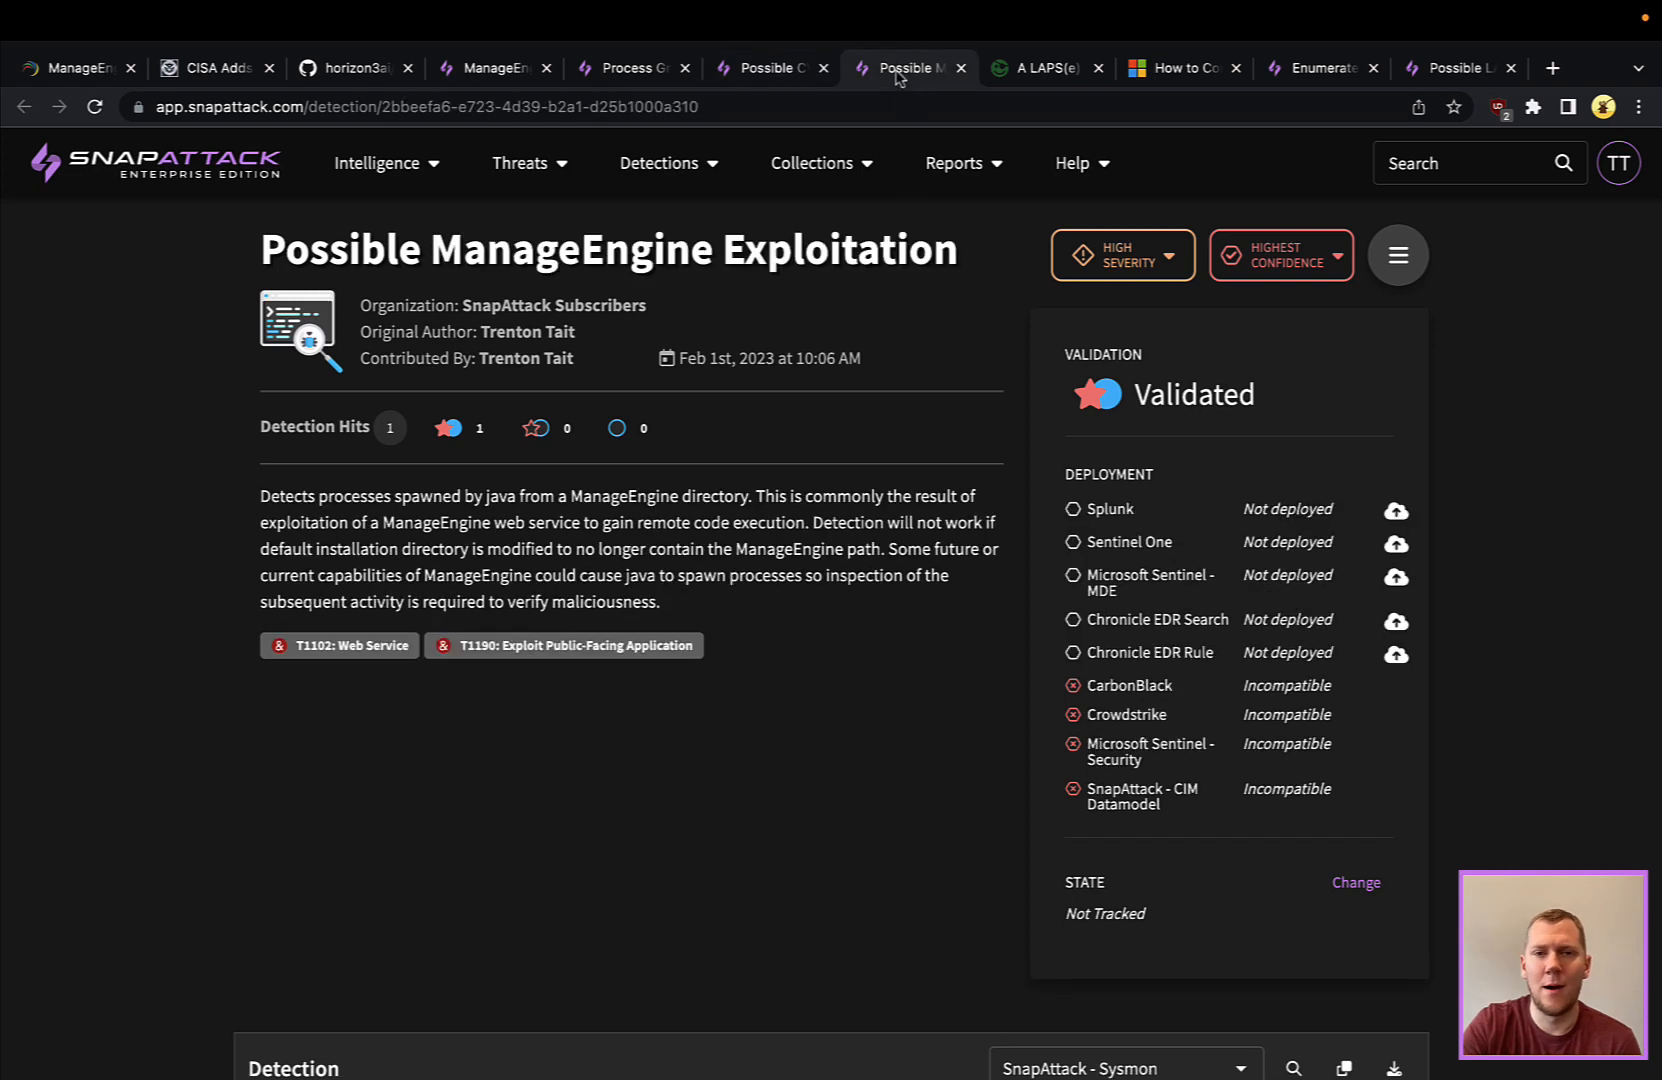
pyautogui.scroll(-3)
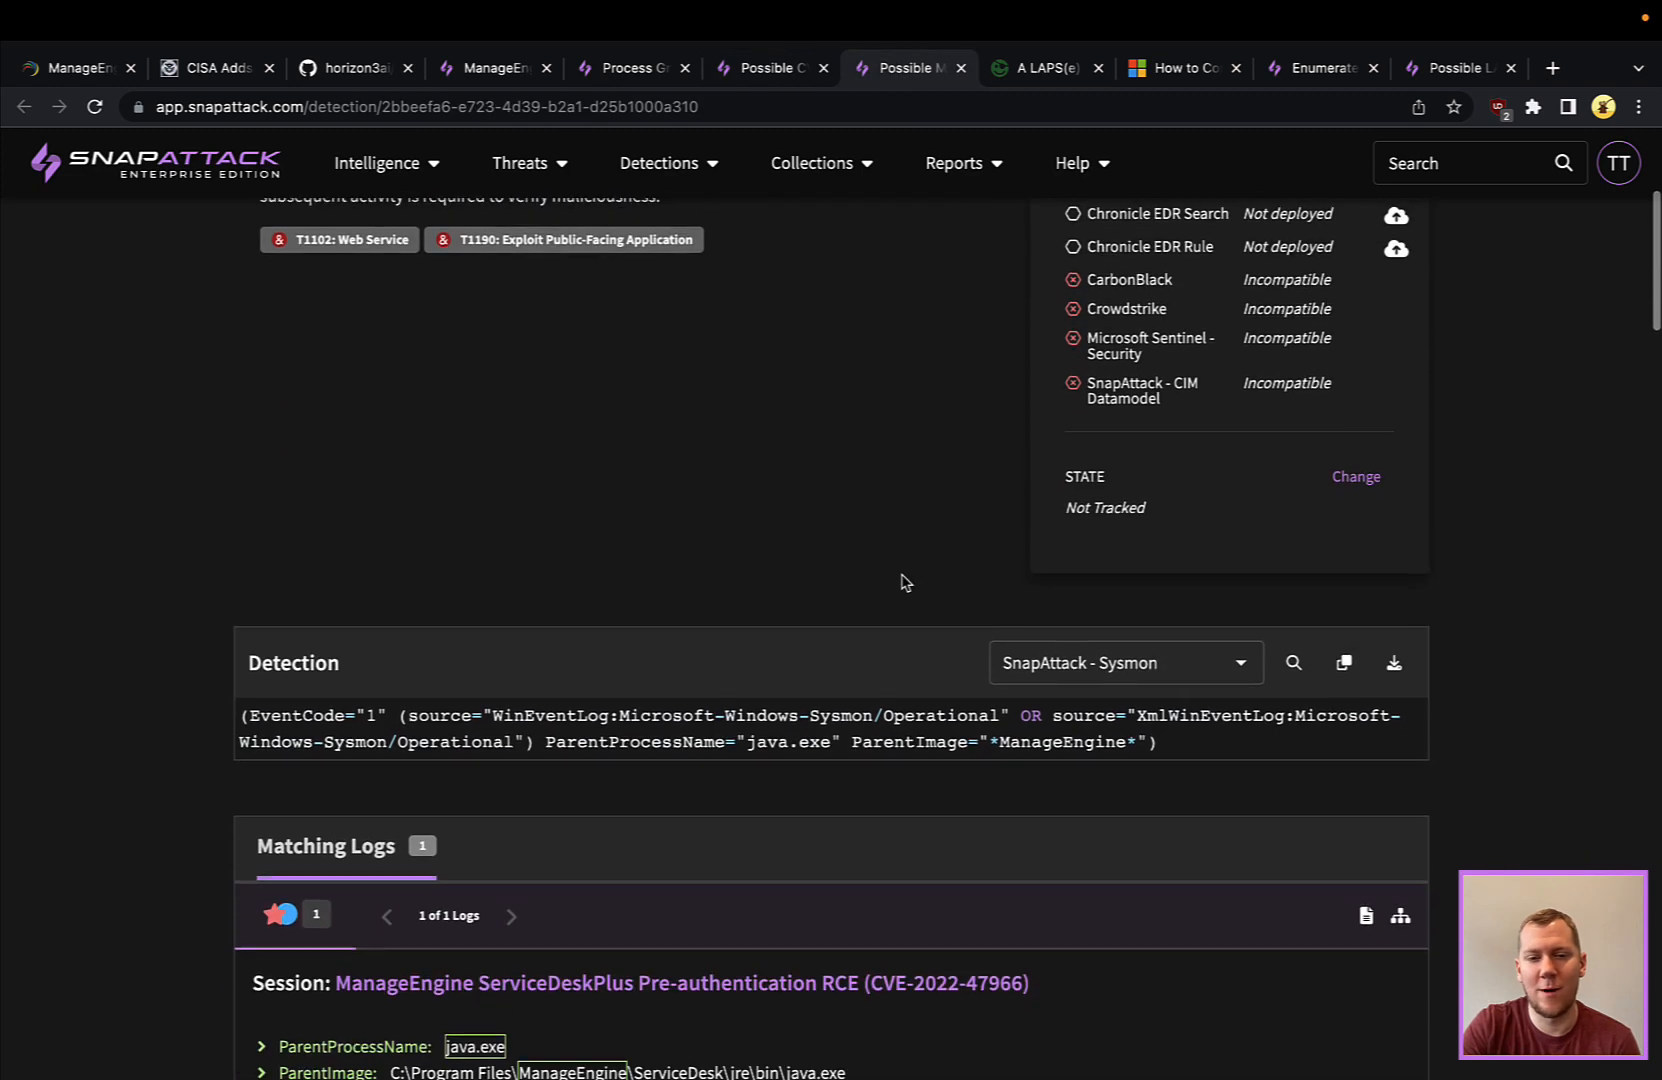
pyautogui.scroll(-3)
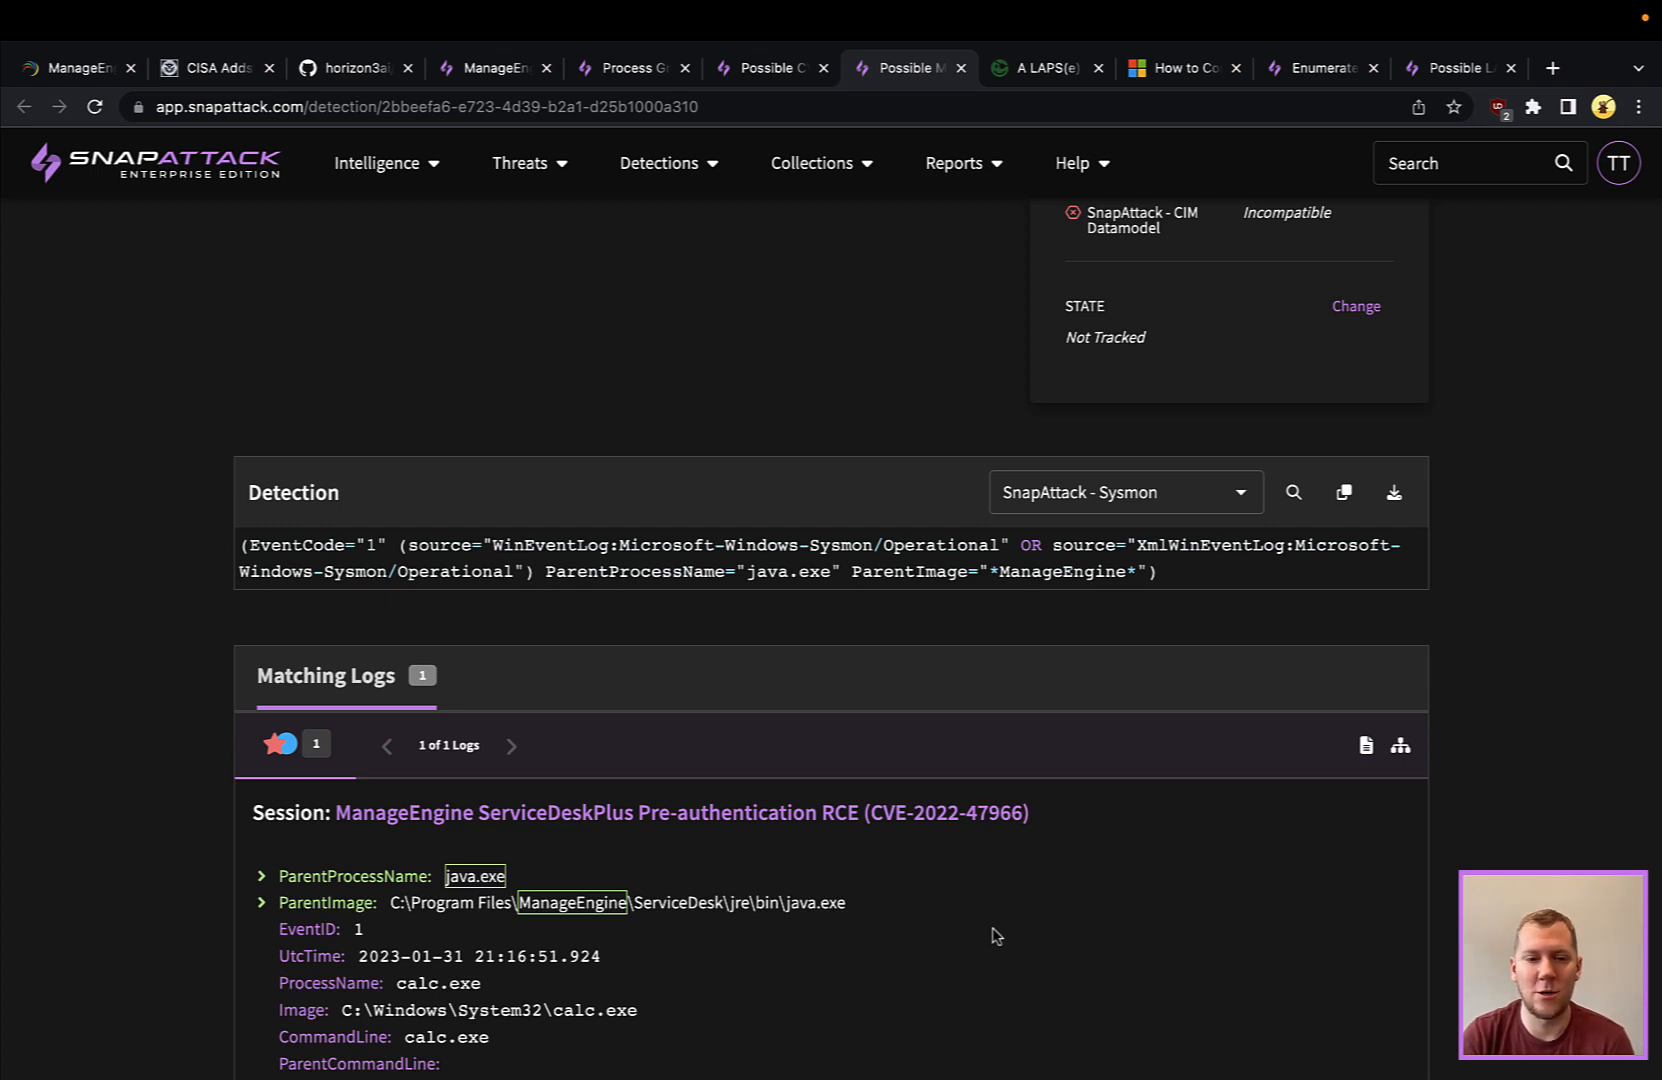
pyautogui.scroll(-3)
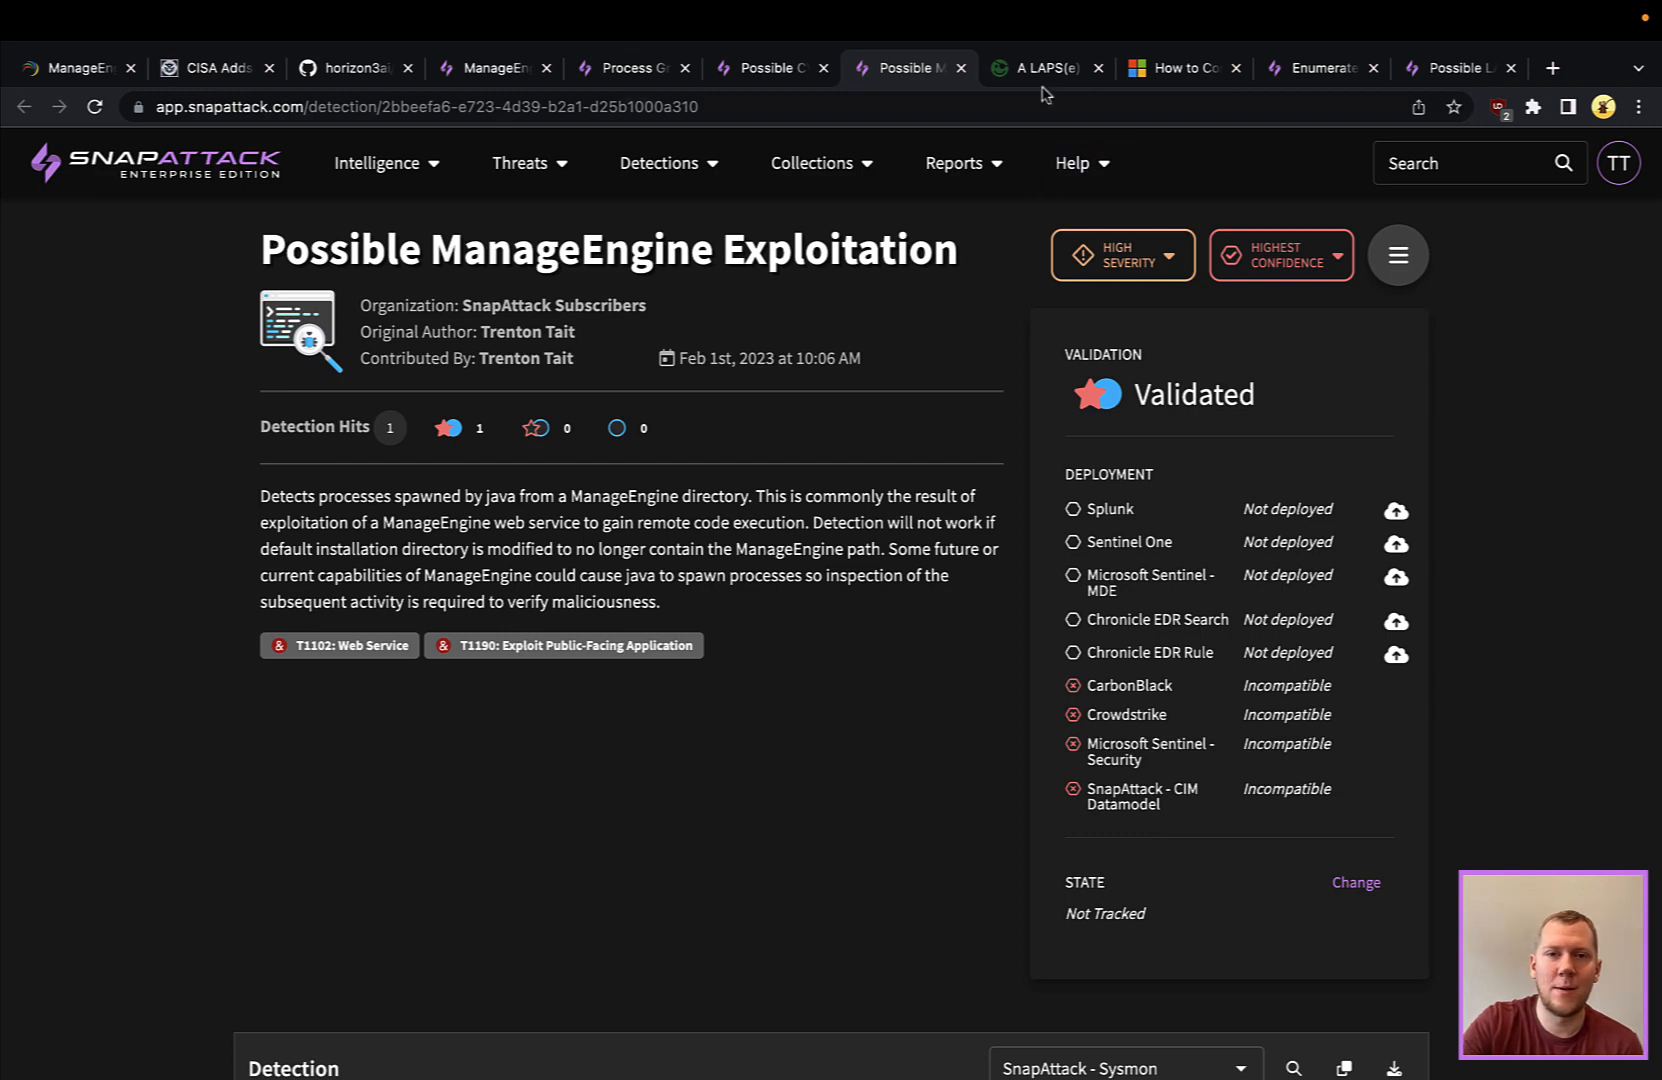
# - Read through the opening sections of TrustedSec's 'A LAPSe in Judgement' blog post
pyautogui.click(1042, 68)
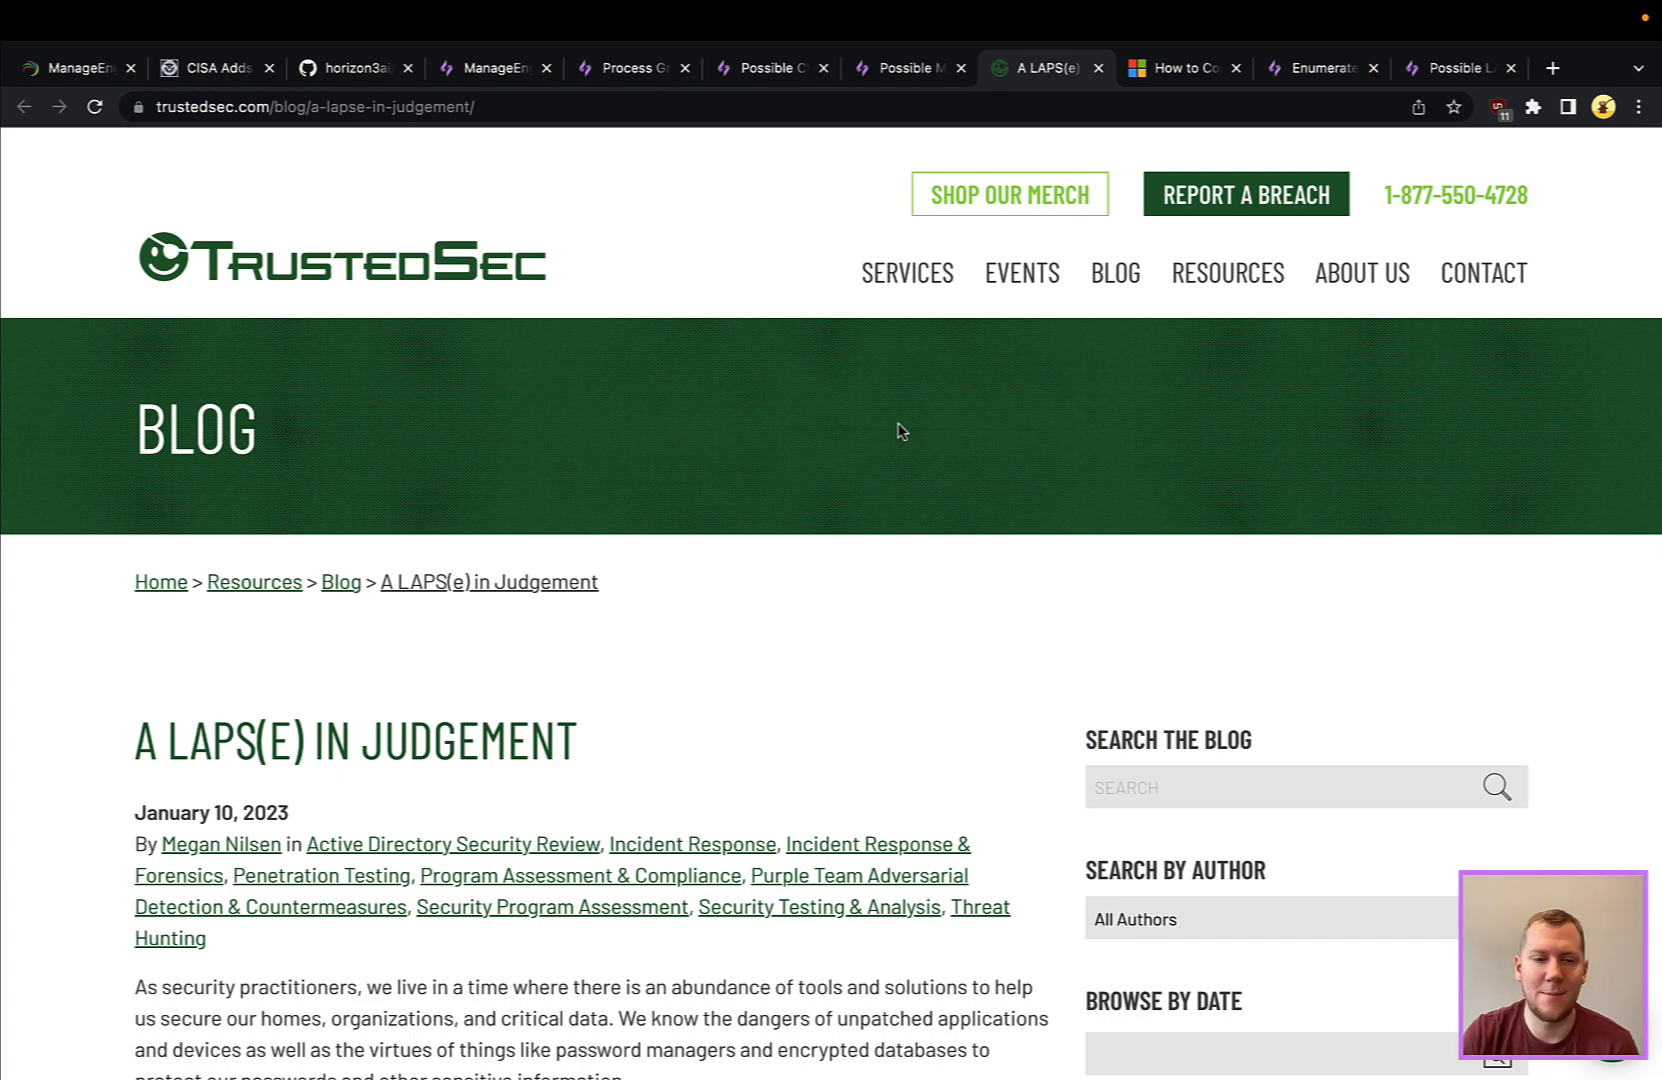
pyautogui.scroll(-3)
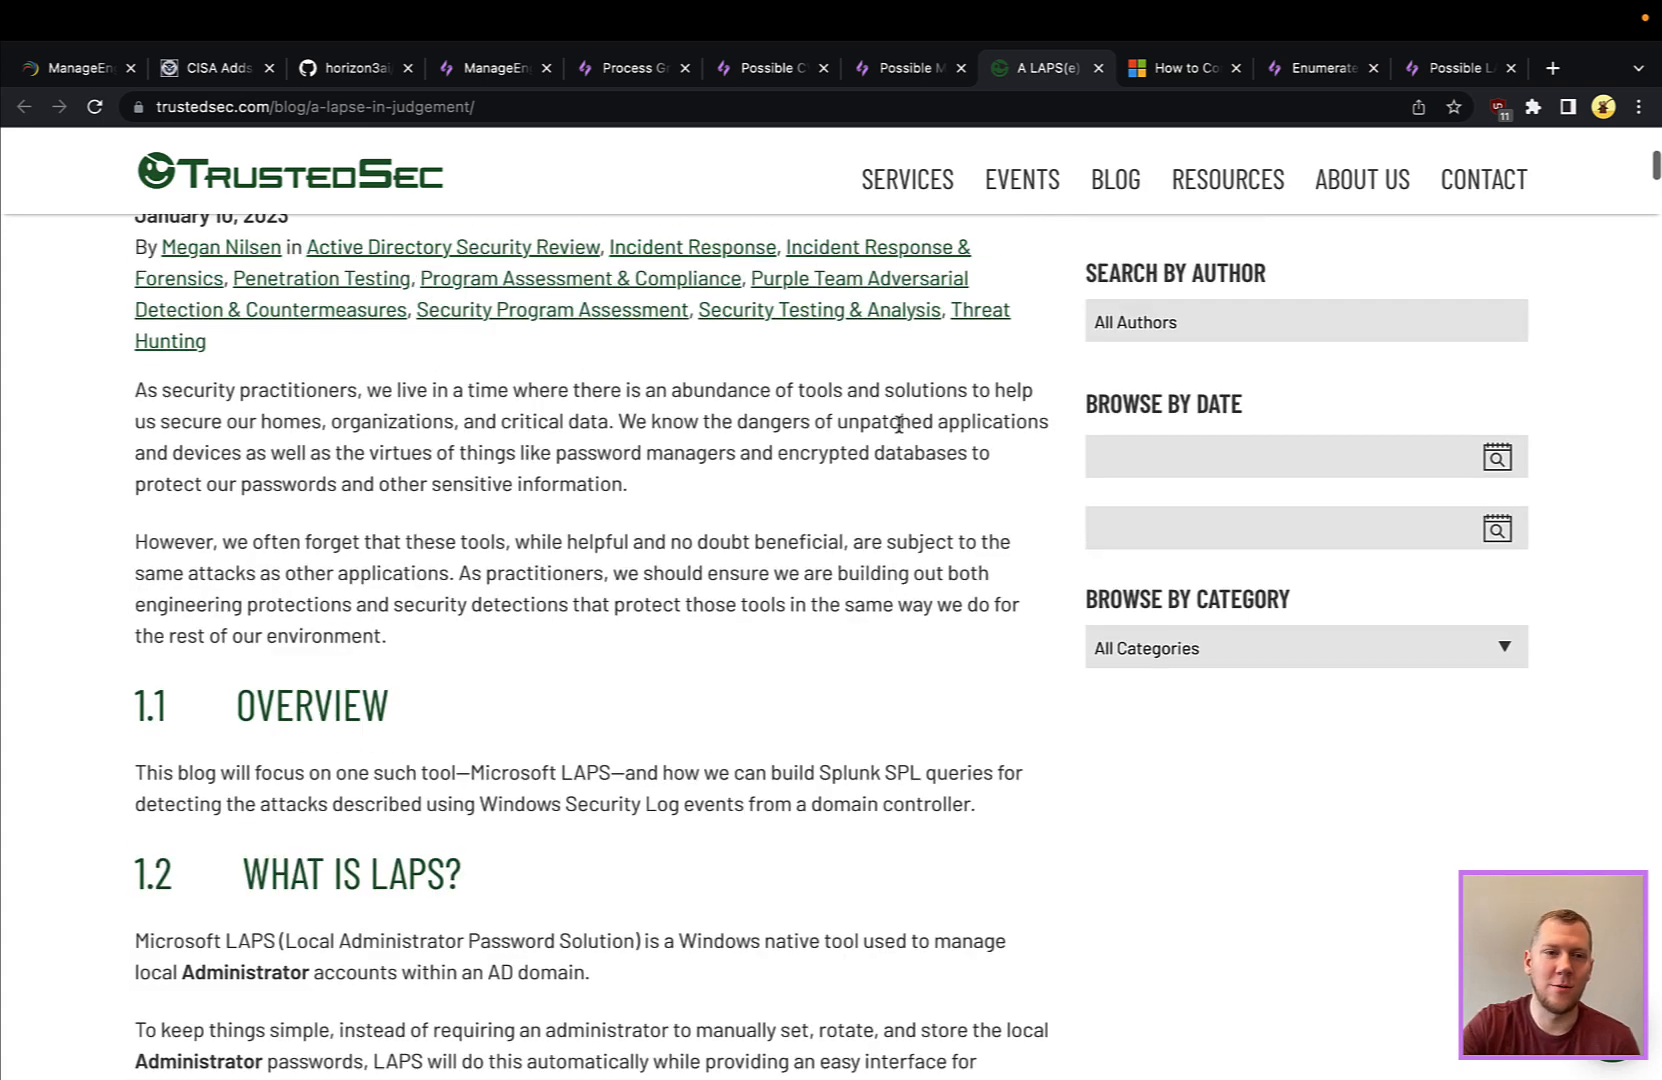
pyautogui.scroll(-3)
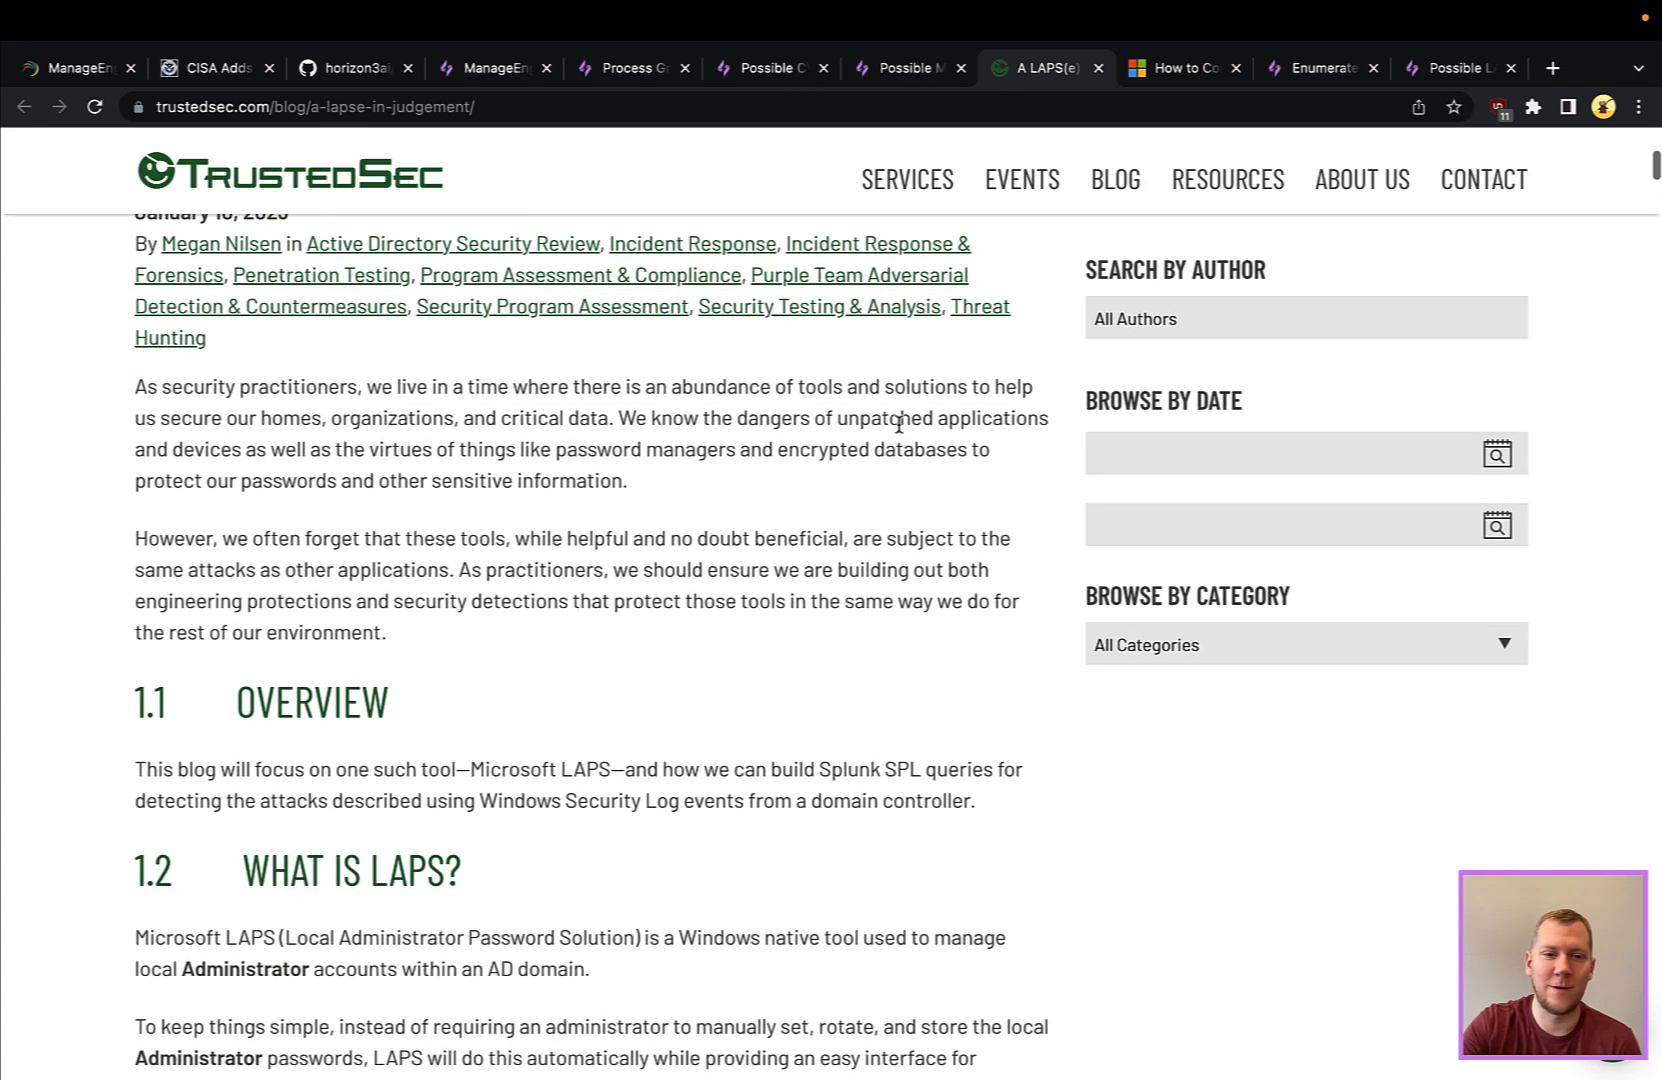
pyautogui.scroll(-3)
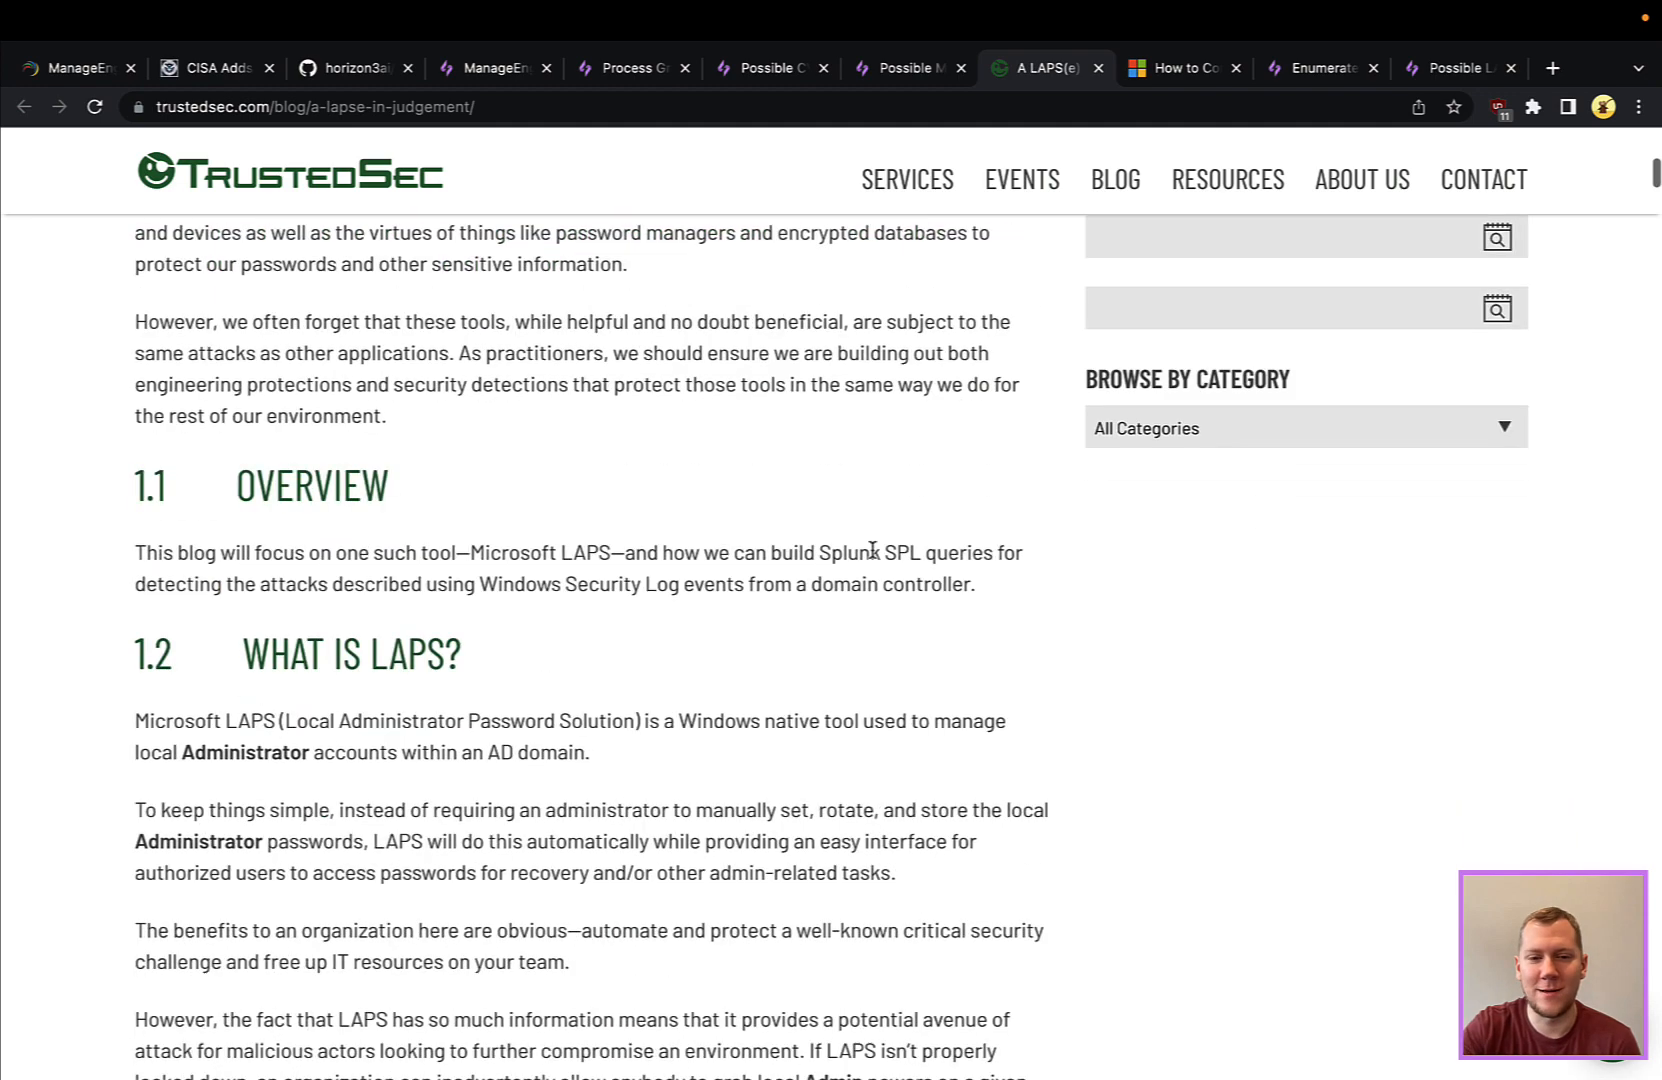
pyautogui.scroll(-3)
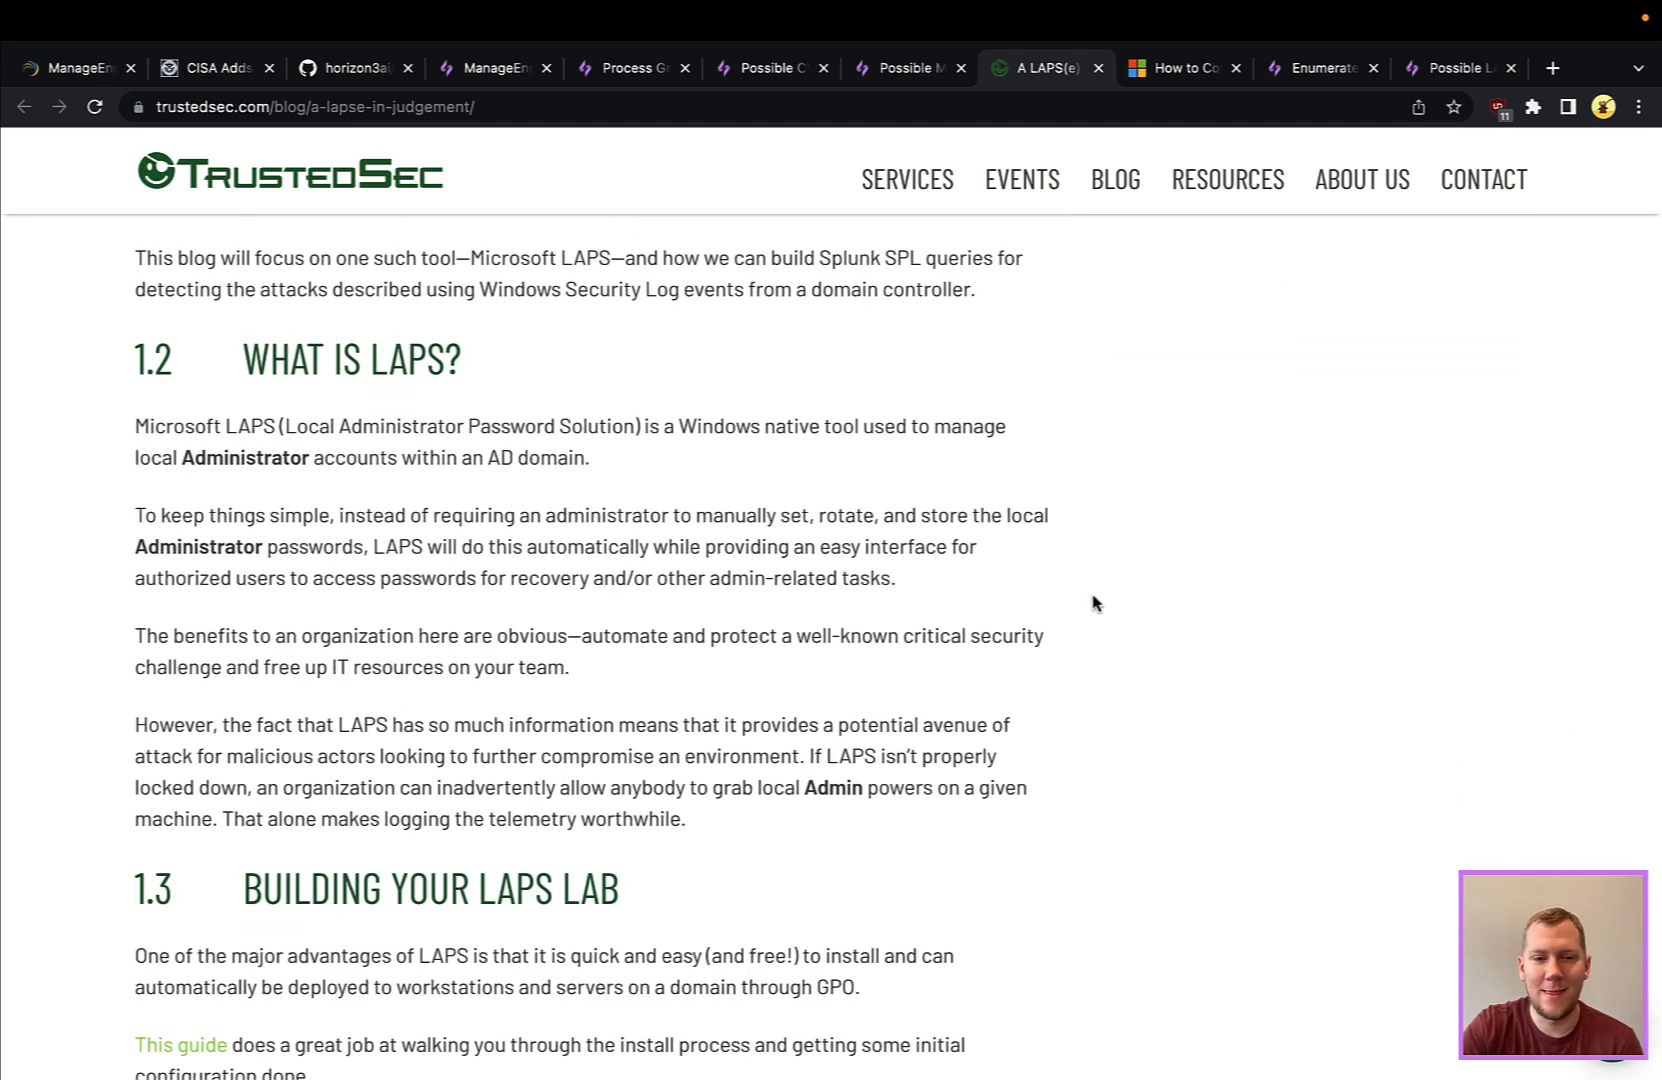
pyautogui.scroll(-3)
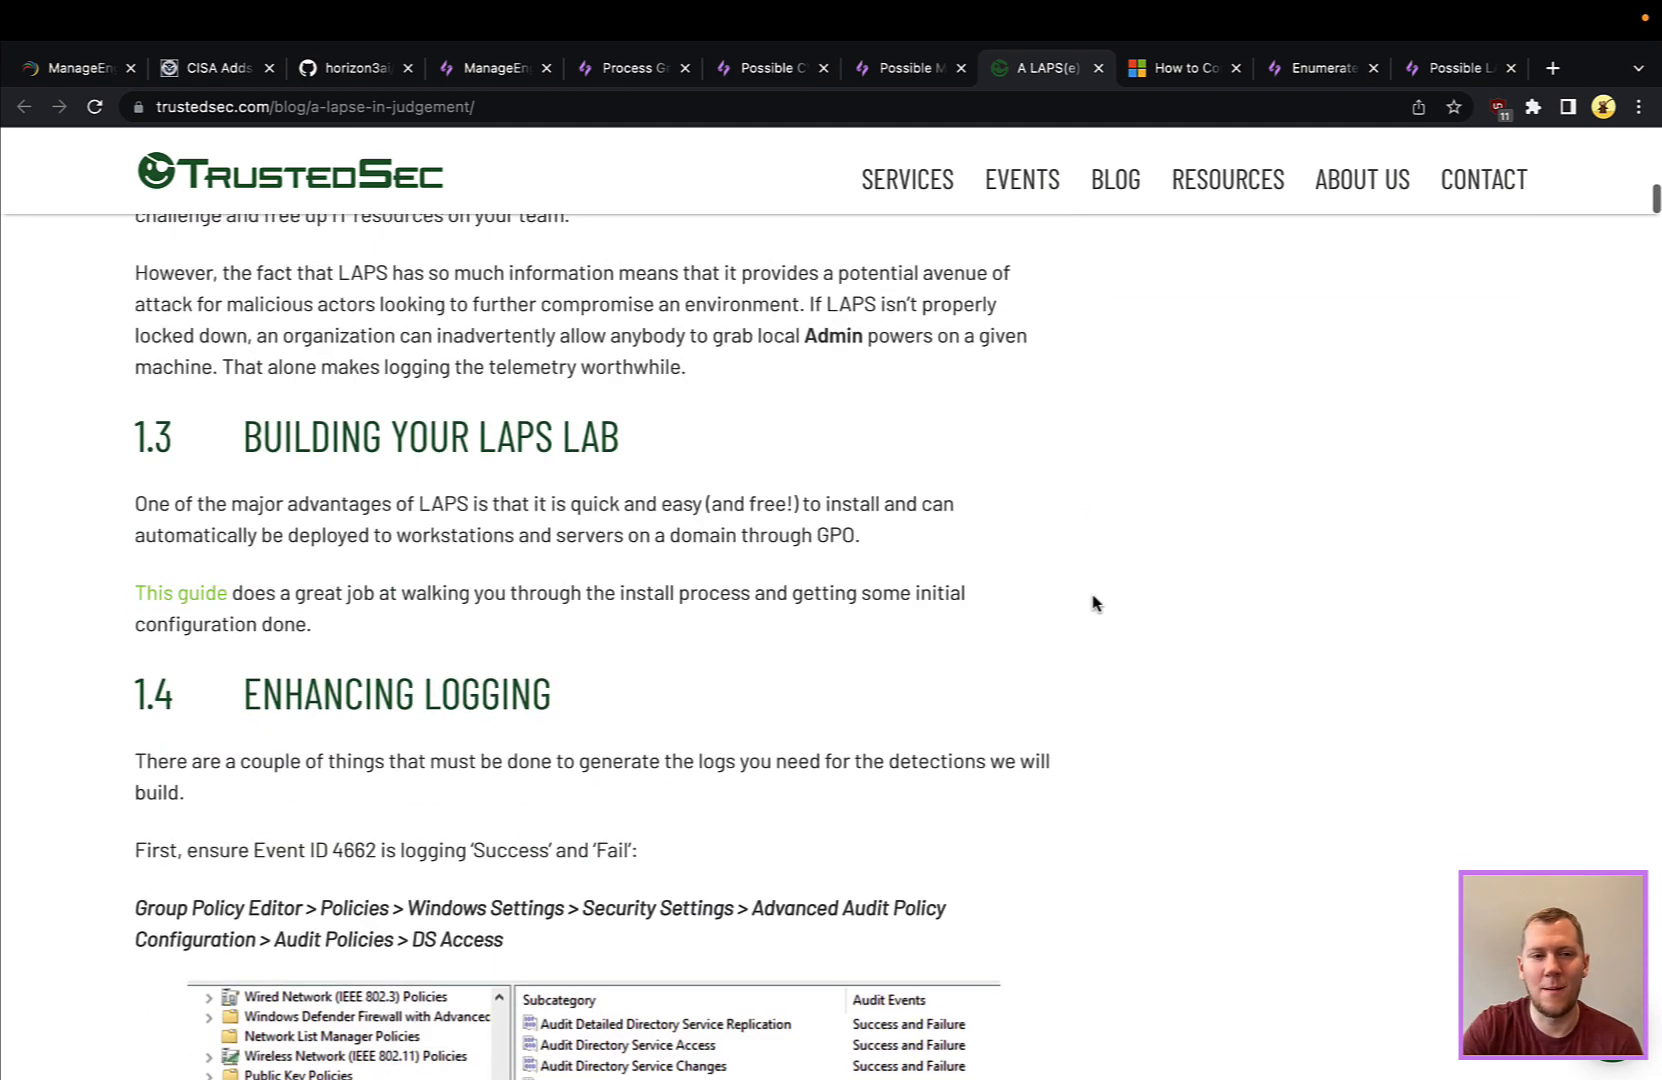
pyautogui.scroll(-3)
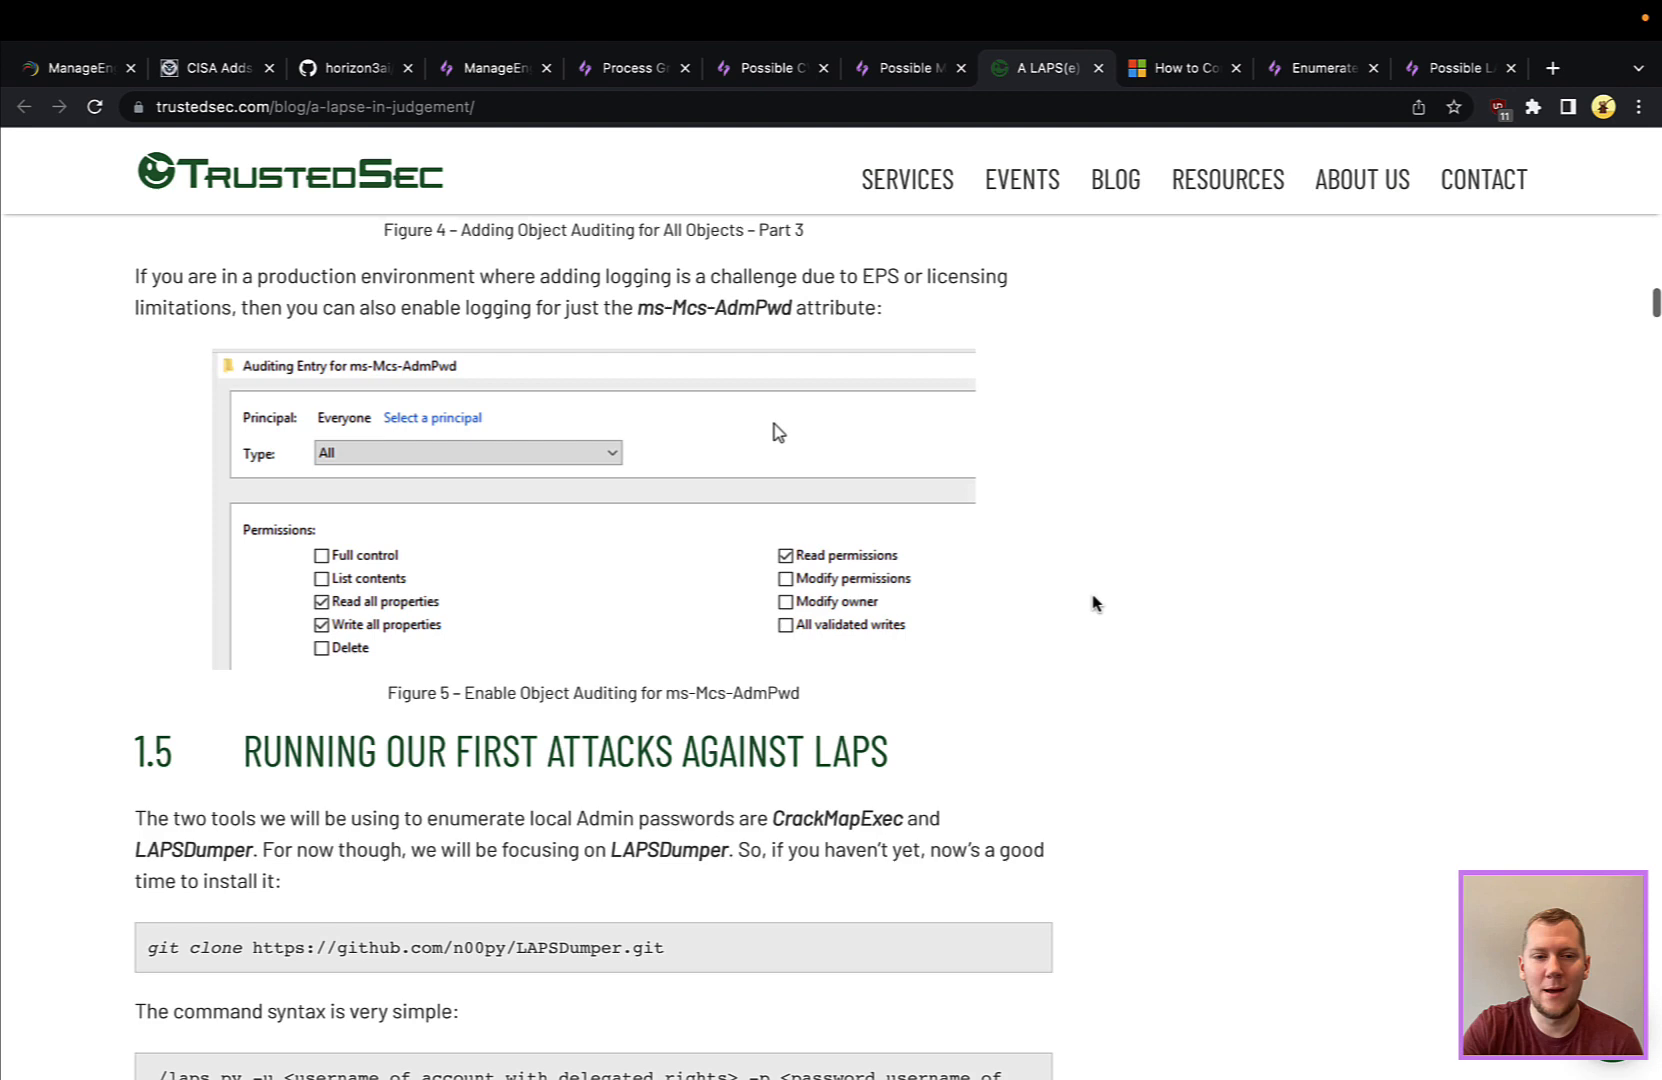
pyautogui.scroll(-3)
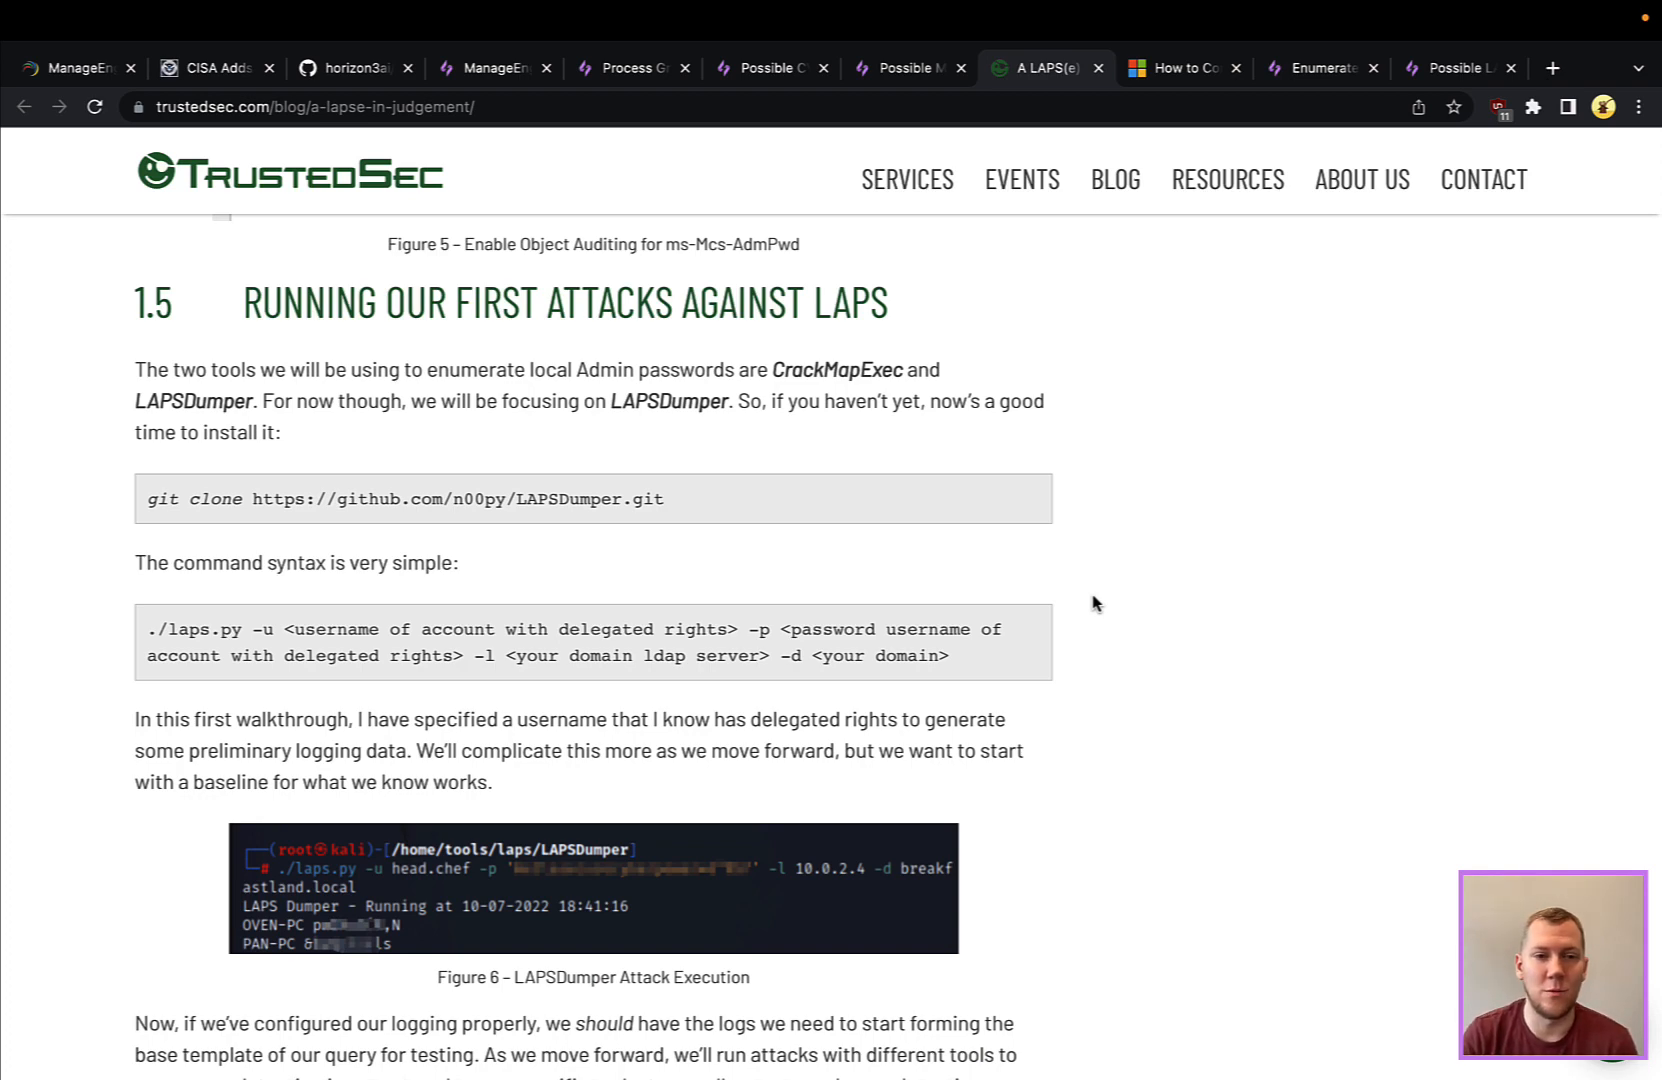
# - Continue to Figure 26 setting Search Time Threshold to 1 and the Event ID 1644 section
pyautogui.scroll(-3)
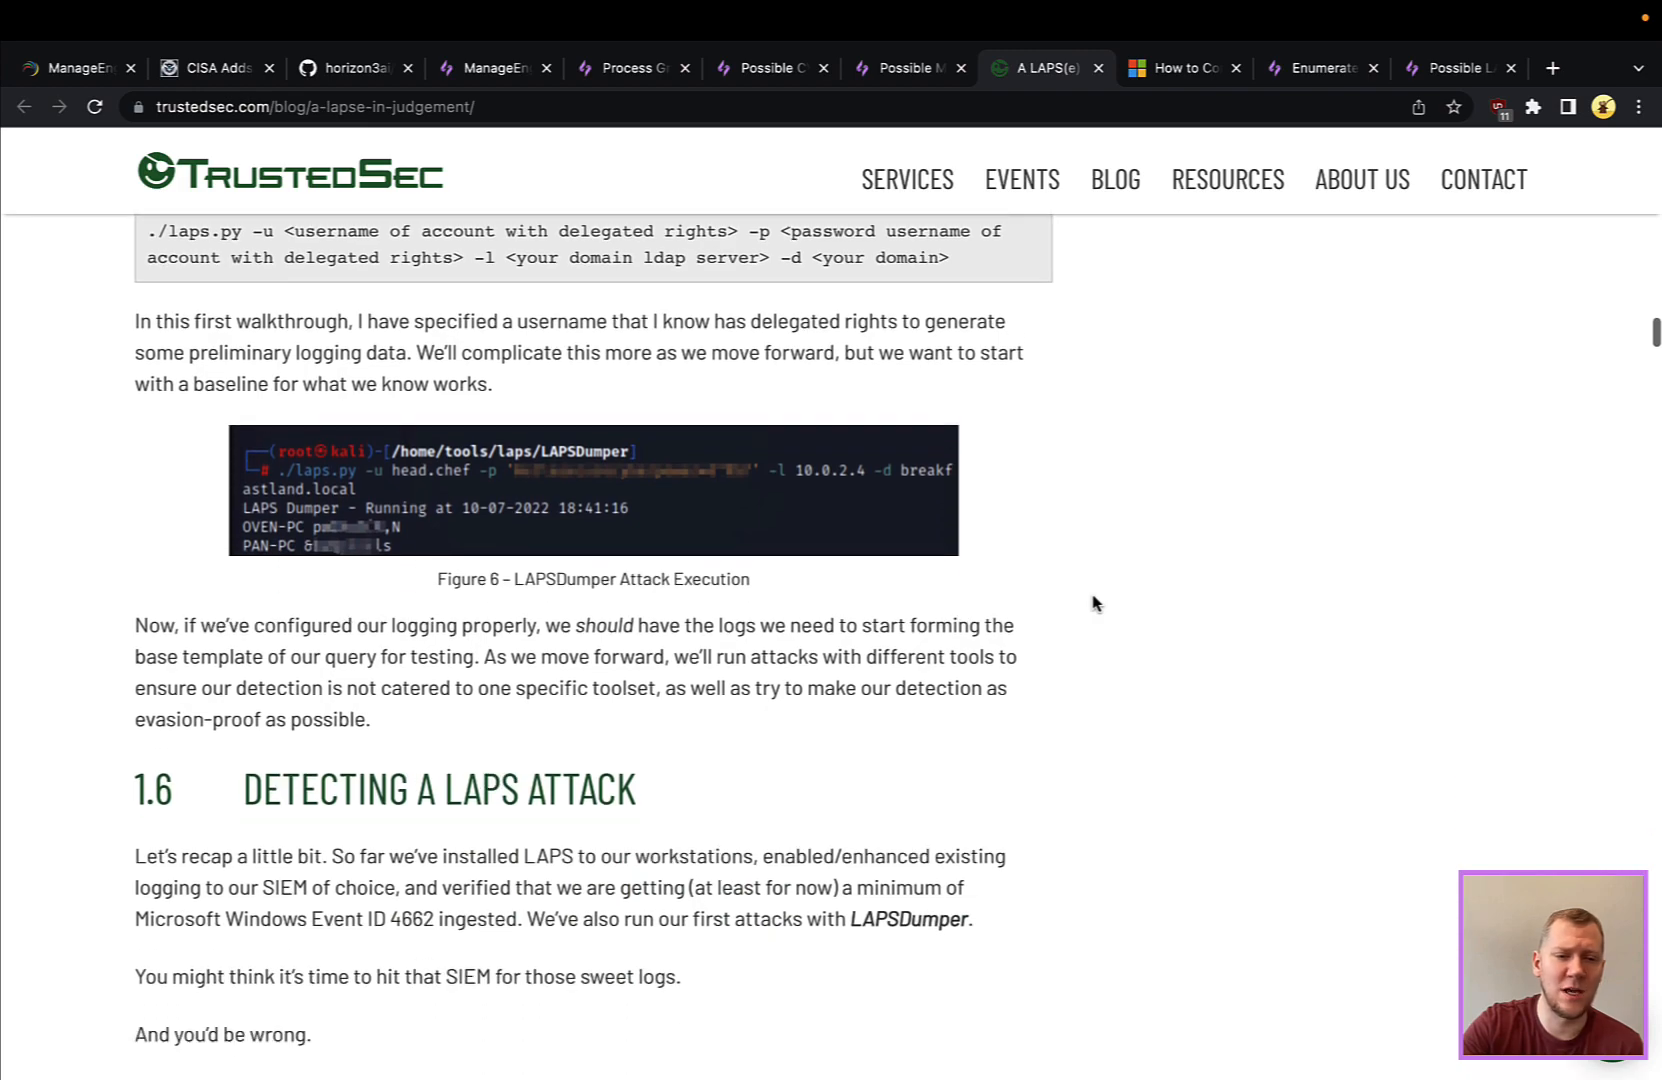
pyautogui.scroll(-3)
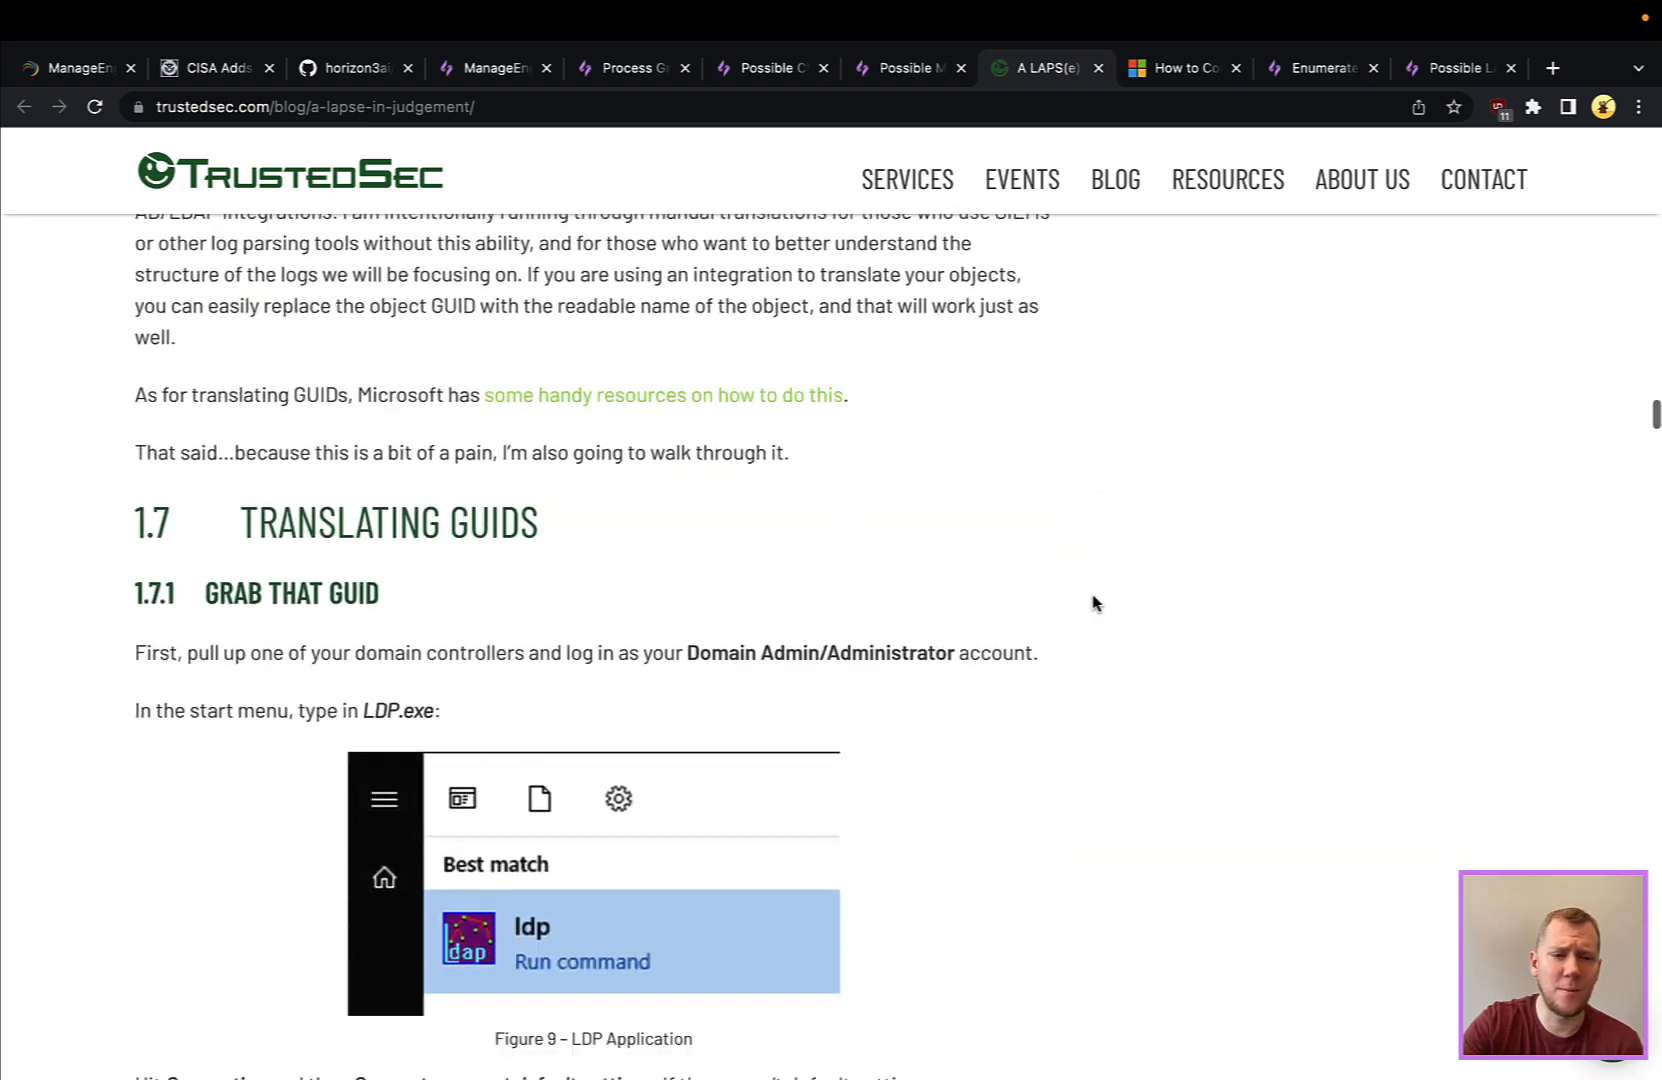
pyautogui.scroll(-3)
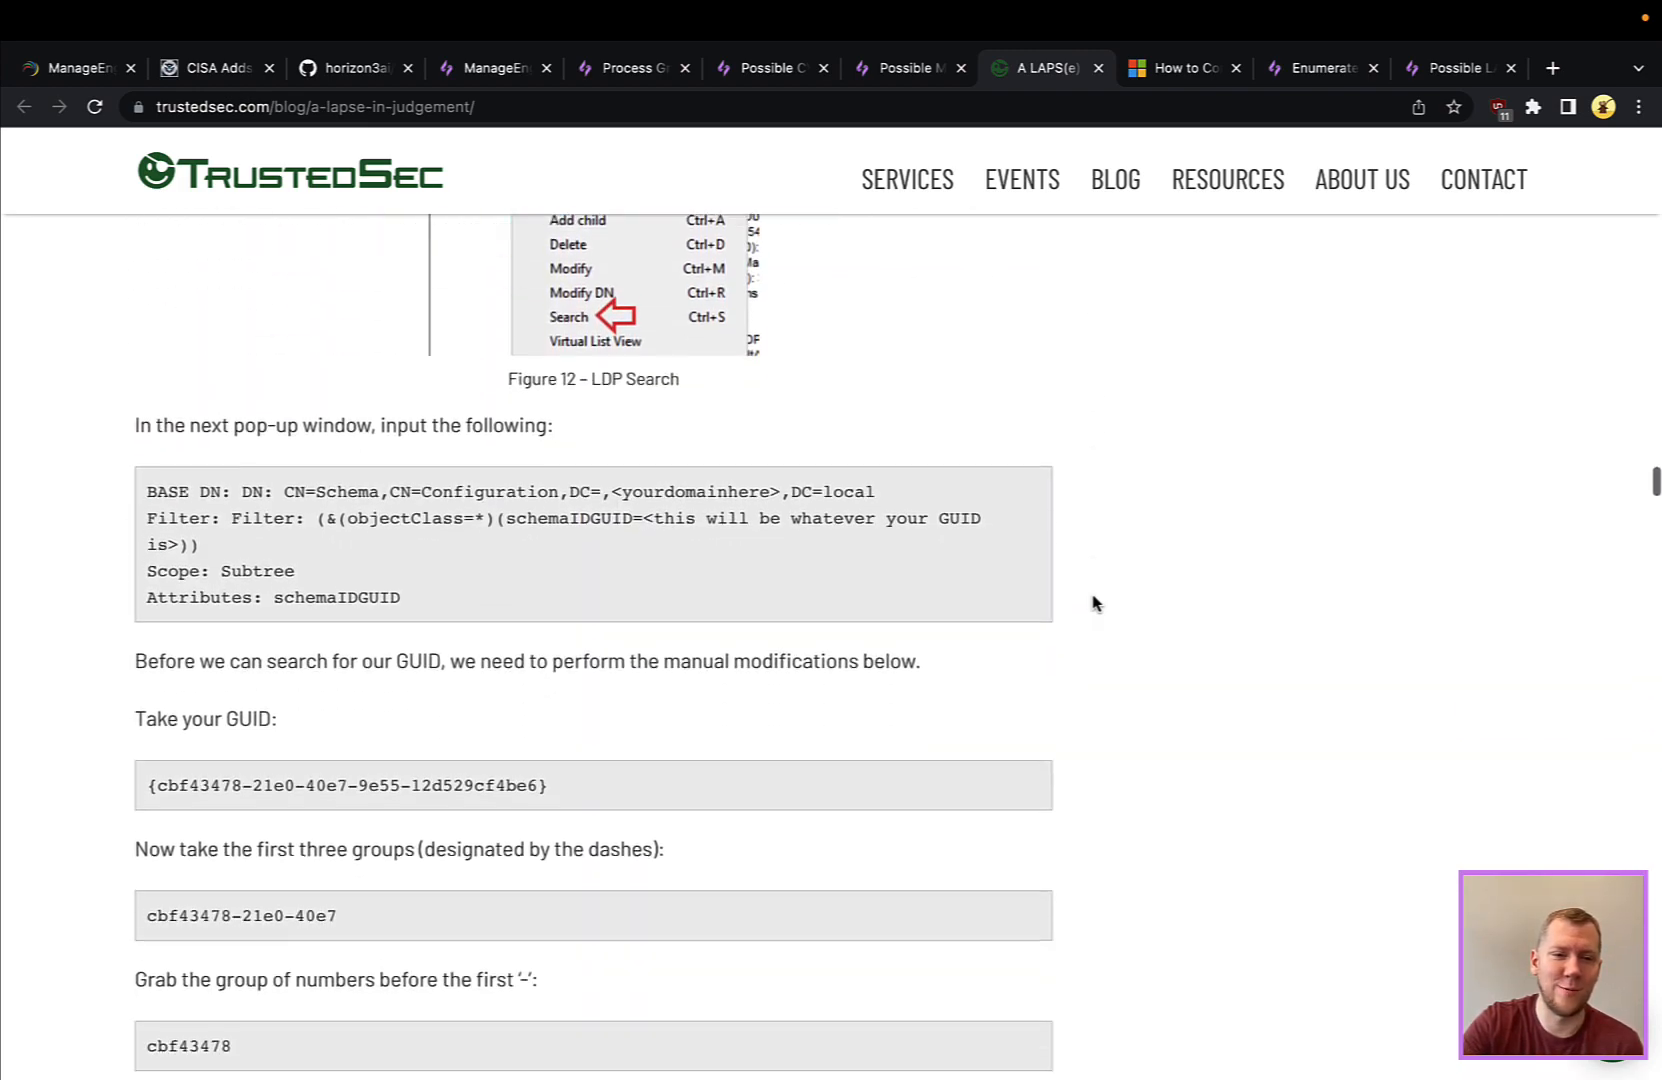
pyautogui.scroll(-3)
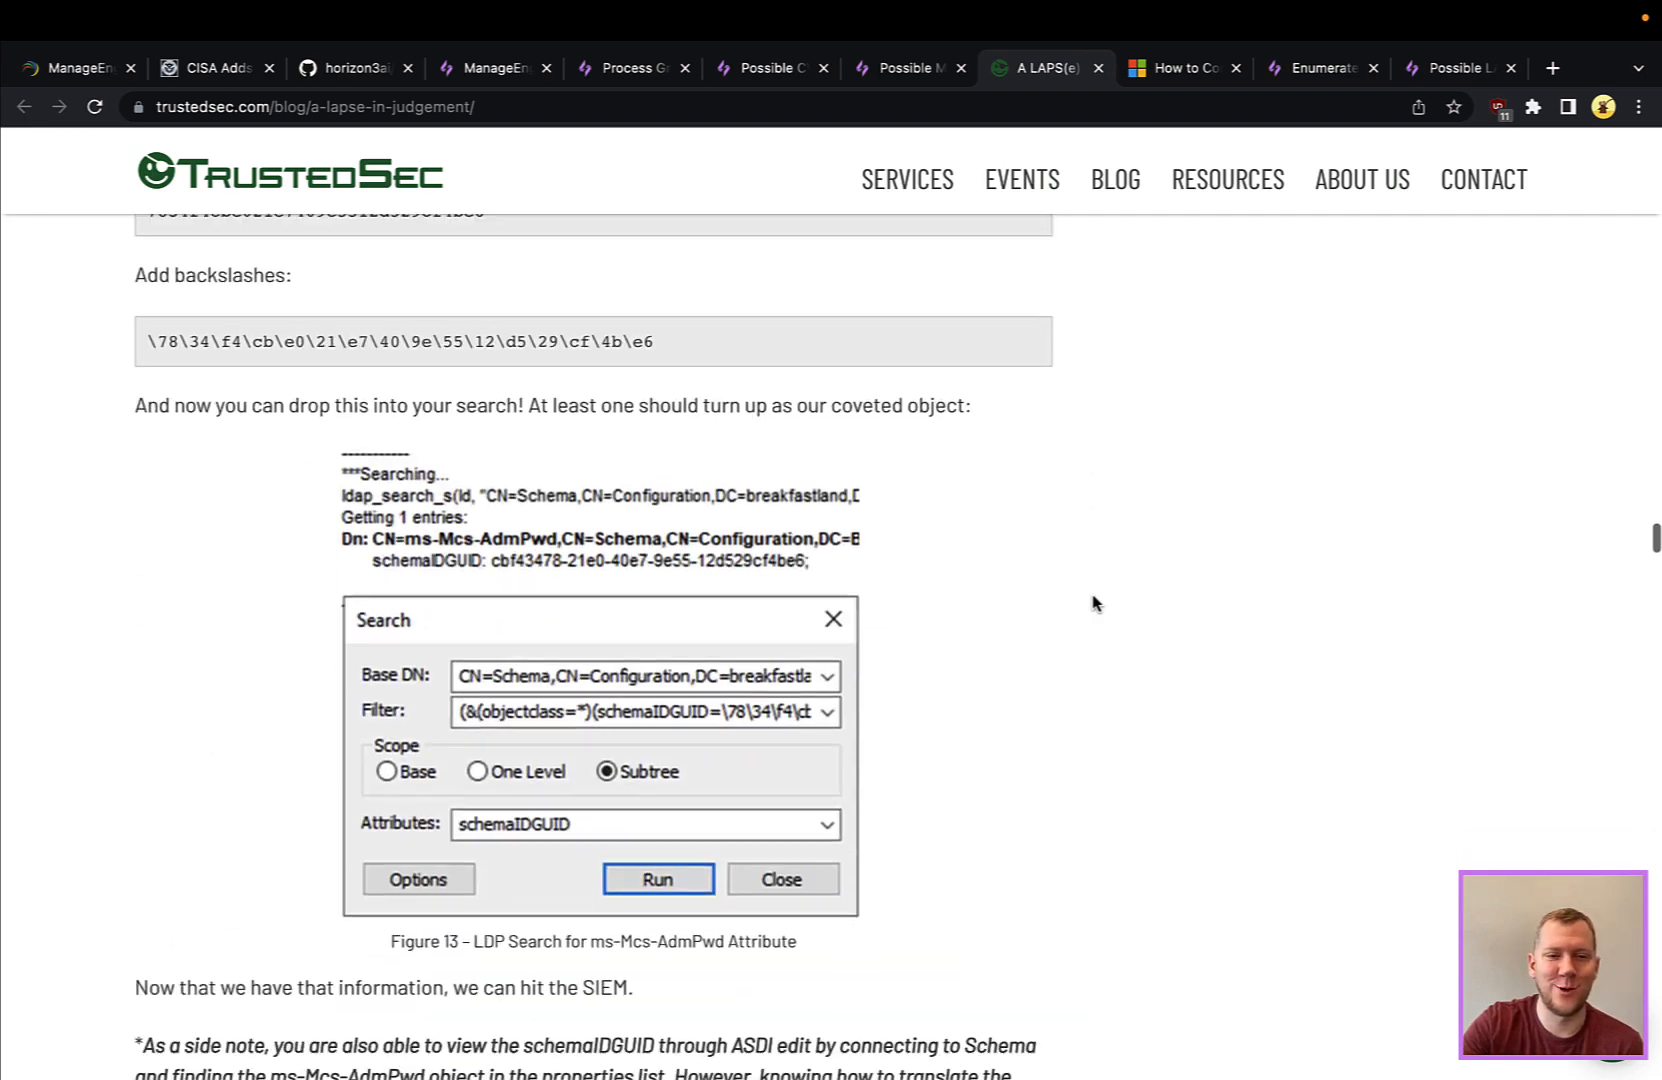
pyautogui.scroll(-3)
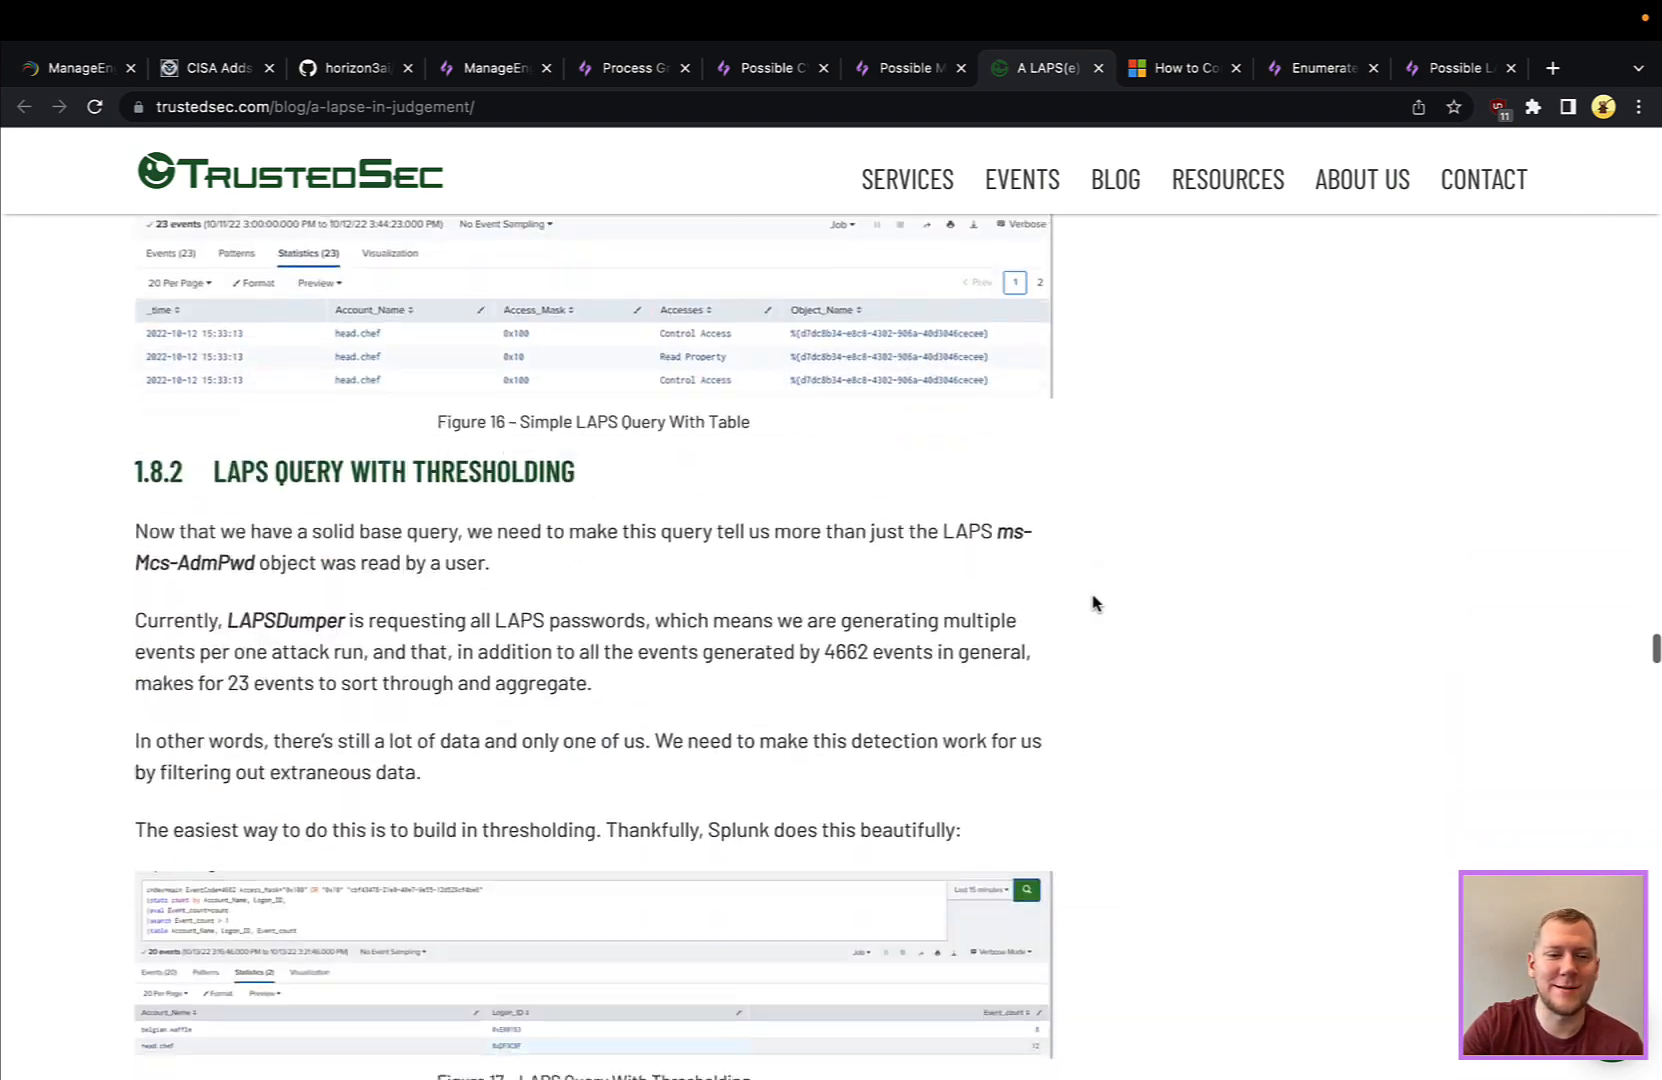
pyautogui.scroll(-3)
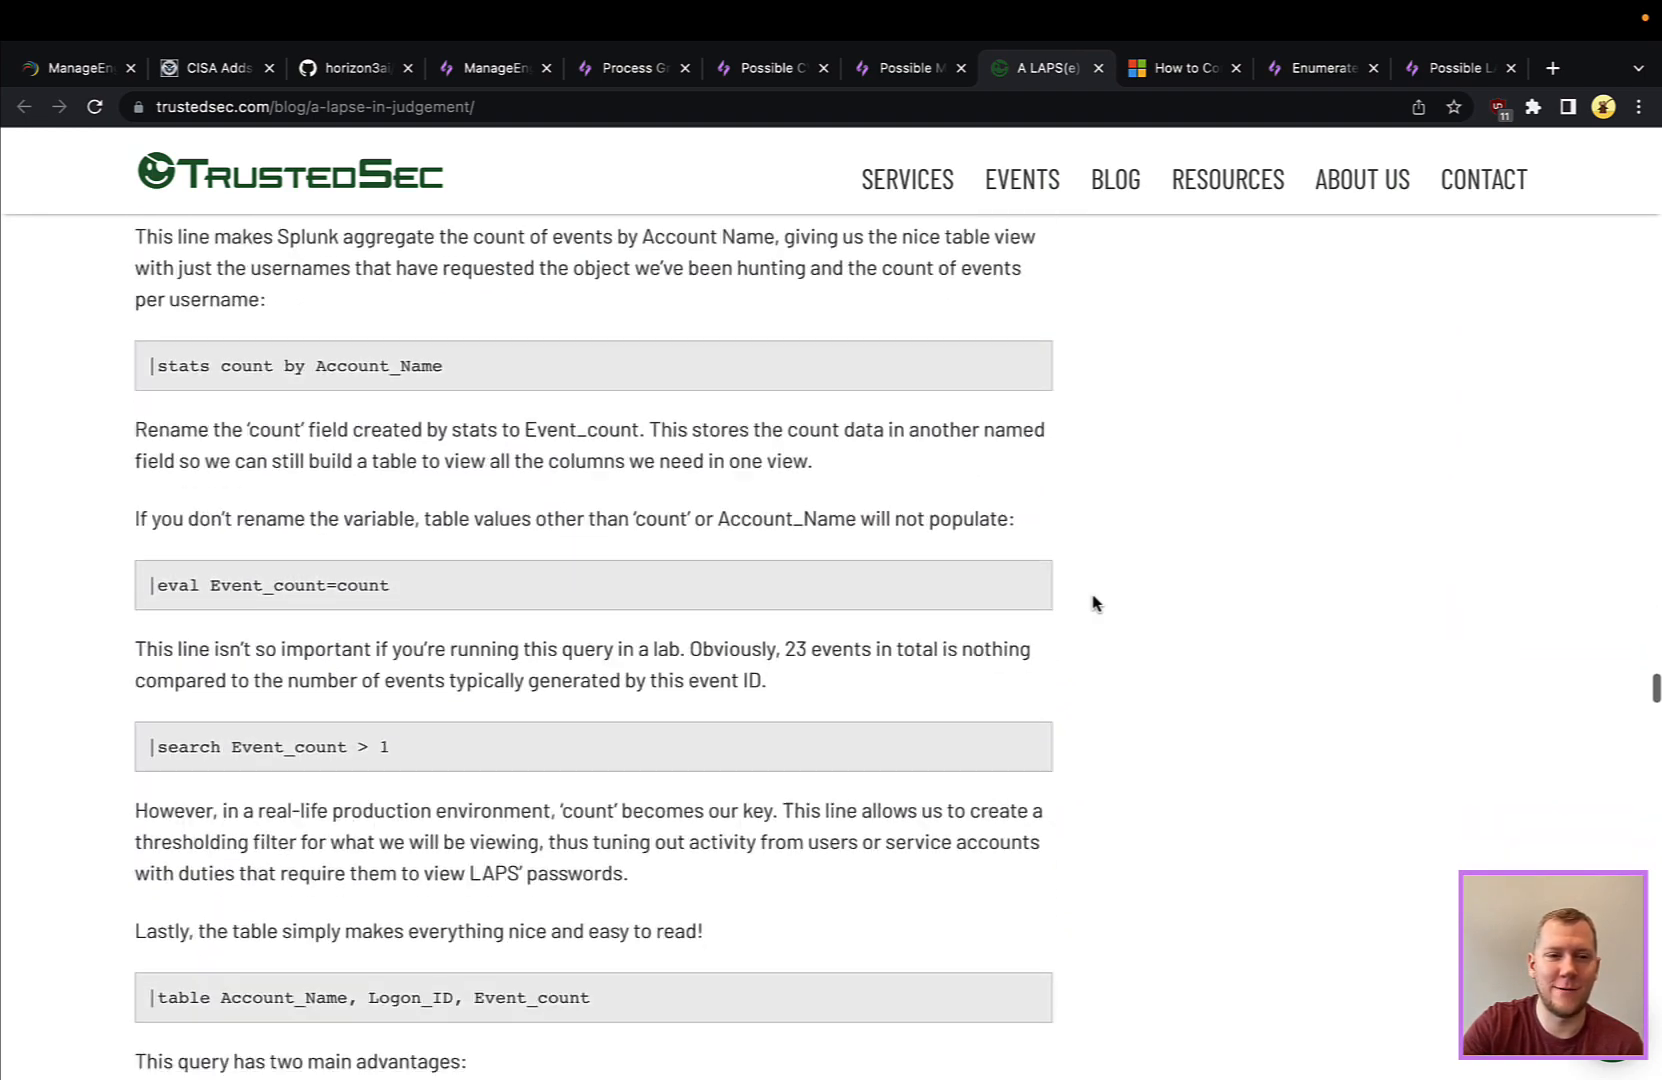
pyautogui.scroll(-3)
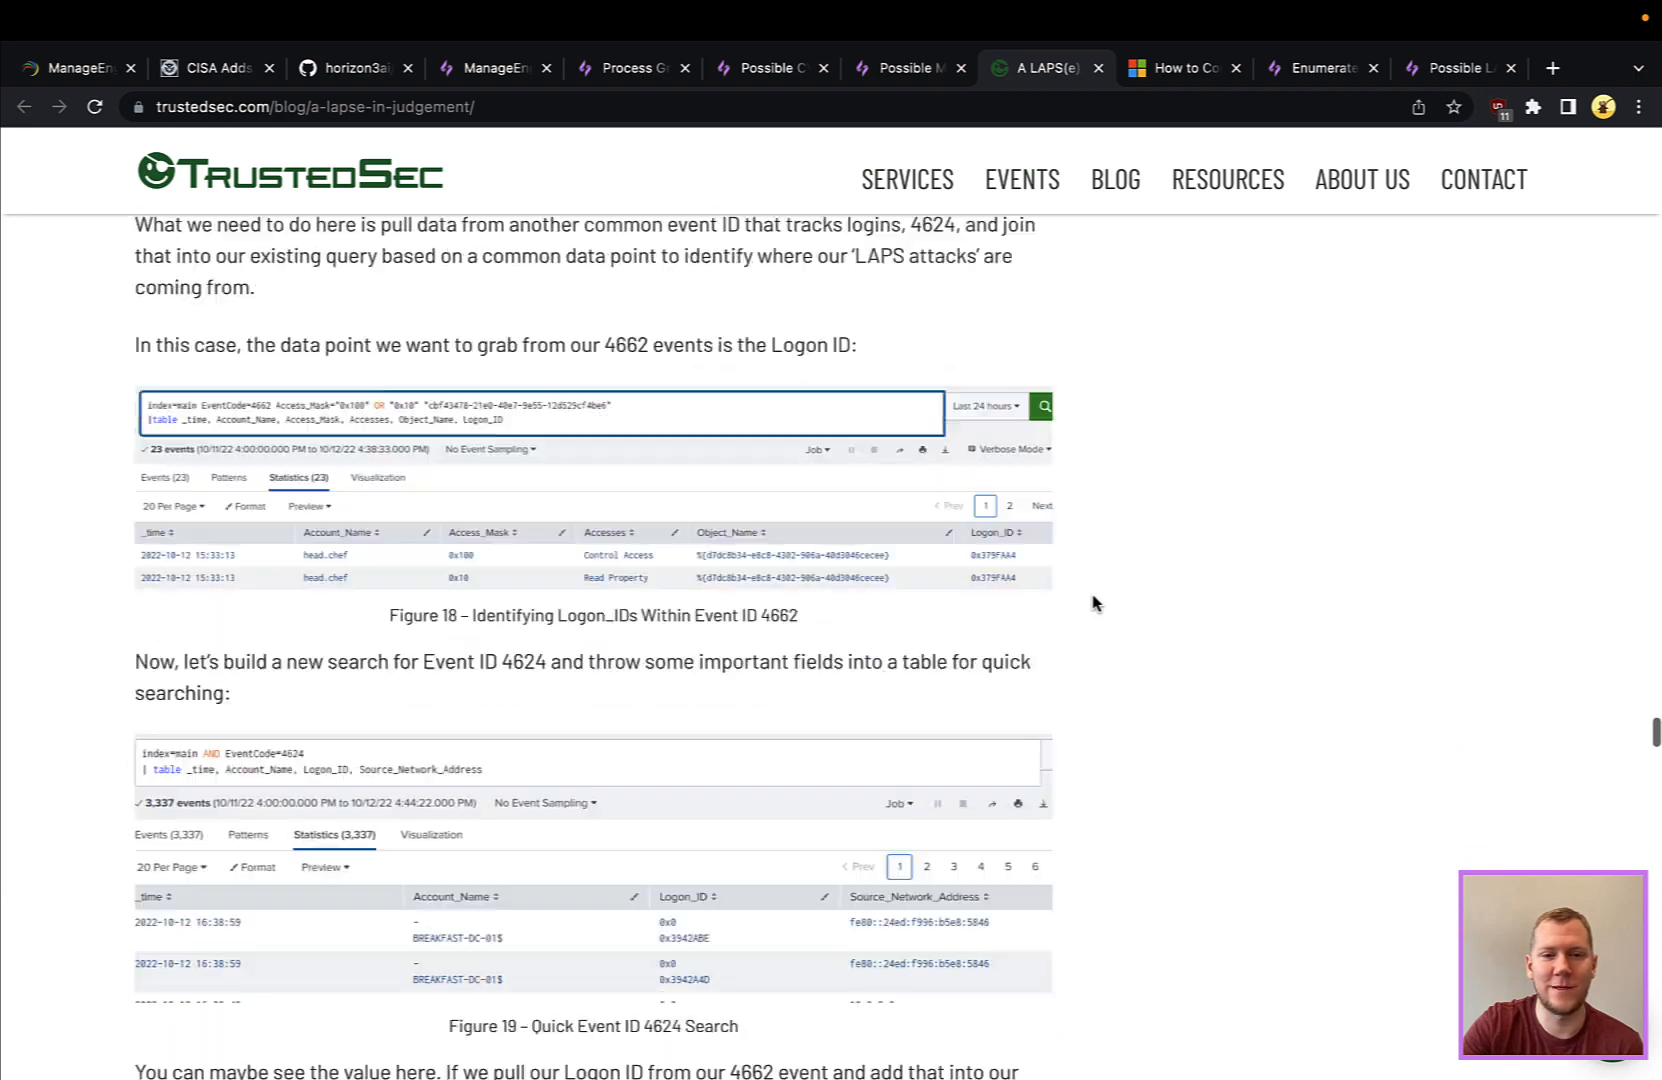
pyautogui.scroll(-3)
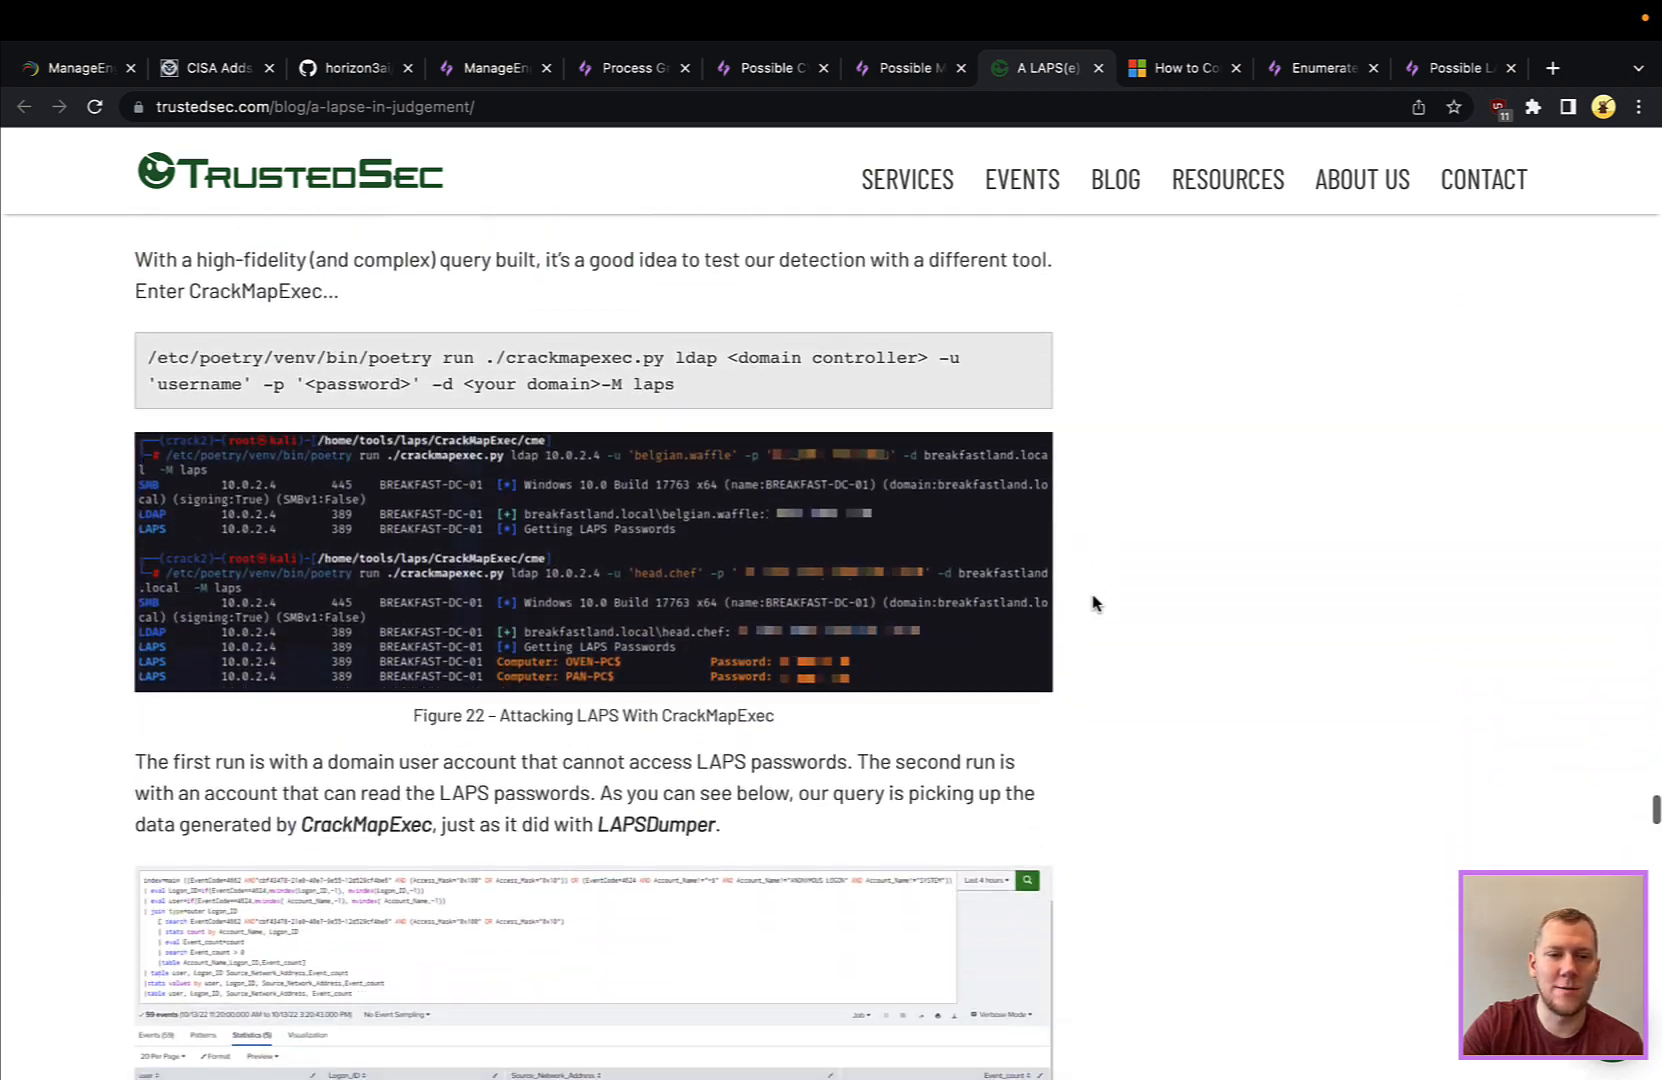
pyautogui.scroll(-3)
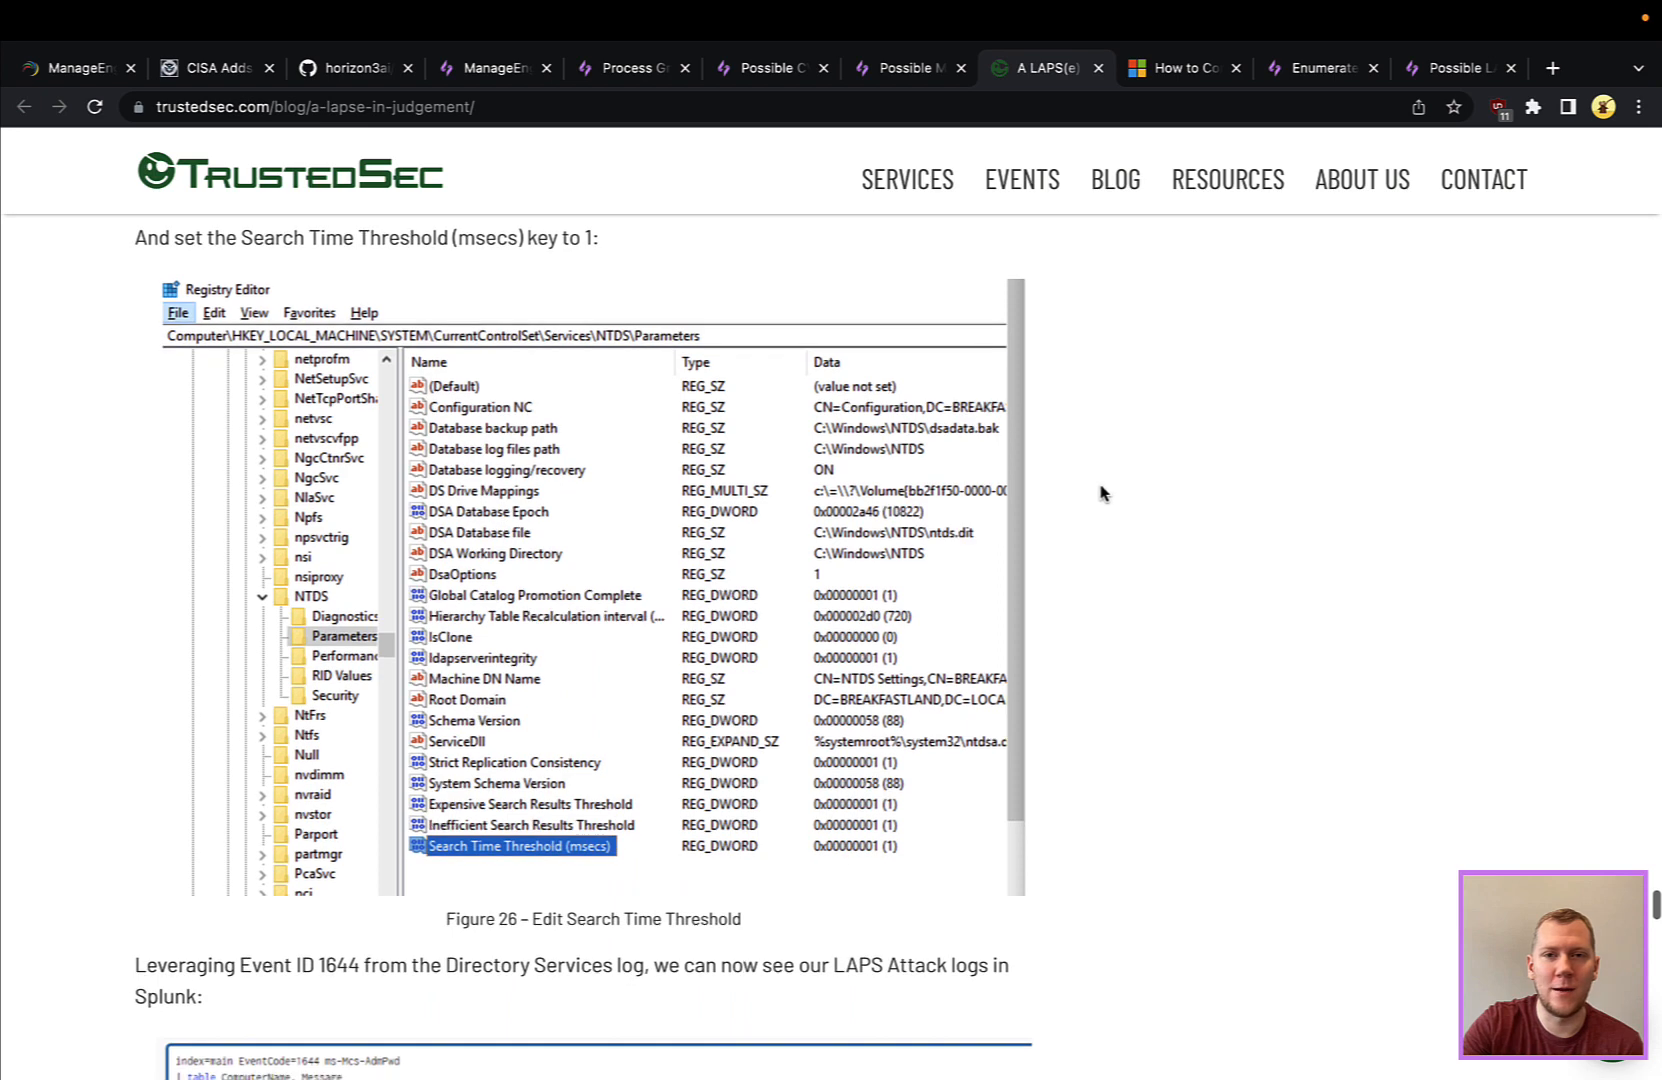
pyautogui.moveTo(1134, 376)
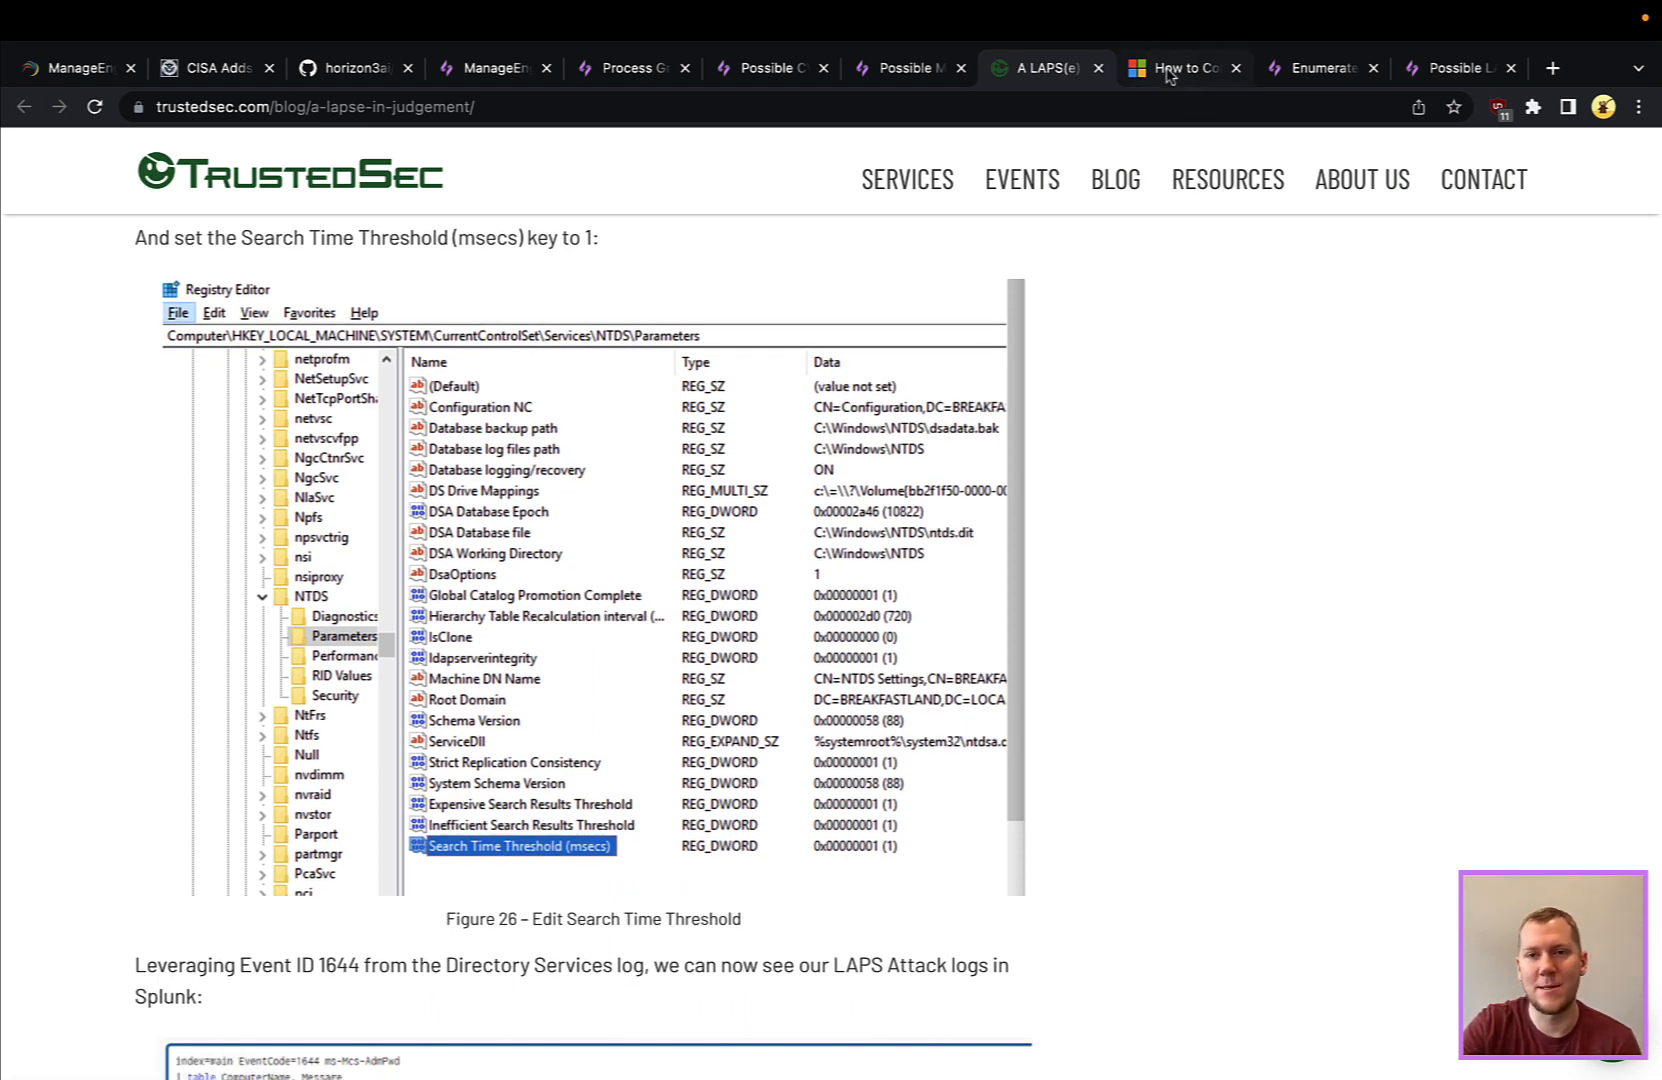
# - Reach the Microsoft LAPS guide's section on assigning group permissions for password access
pyautogui.click(1180, 68)
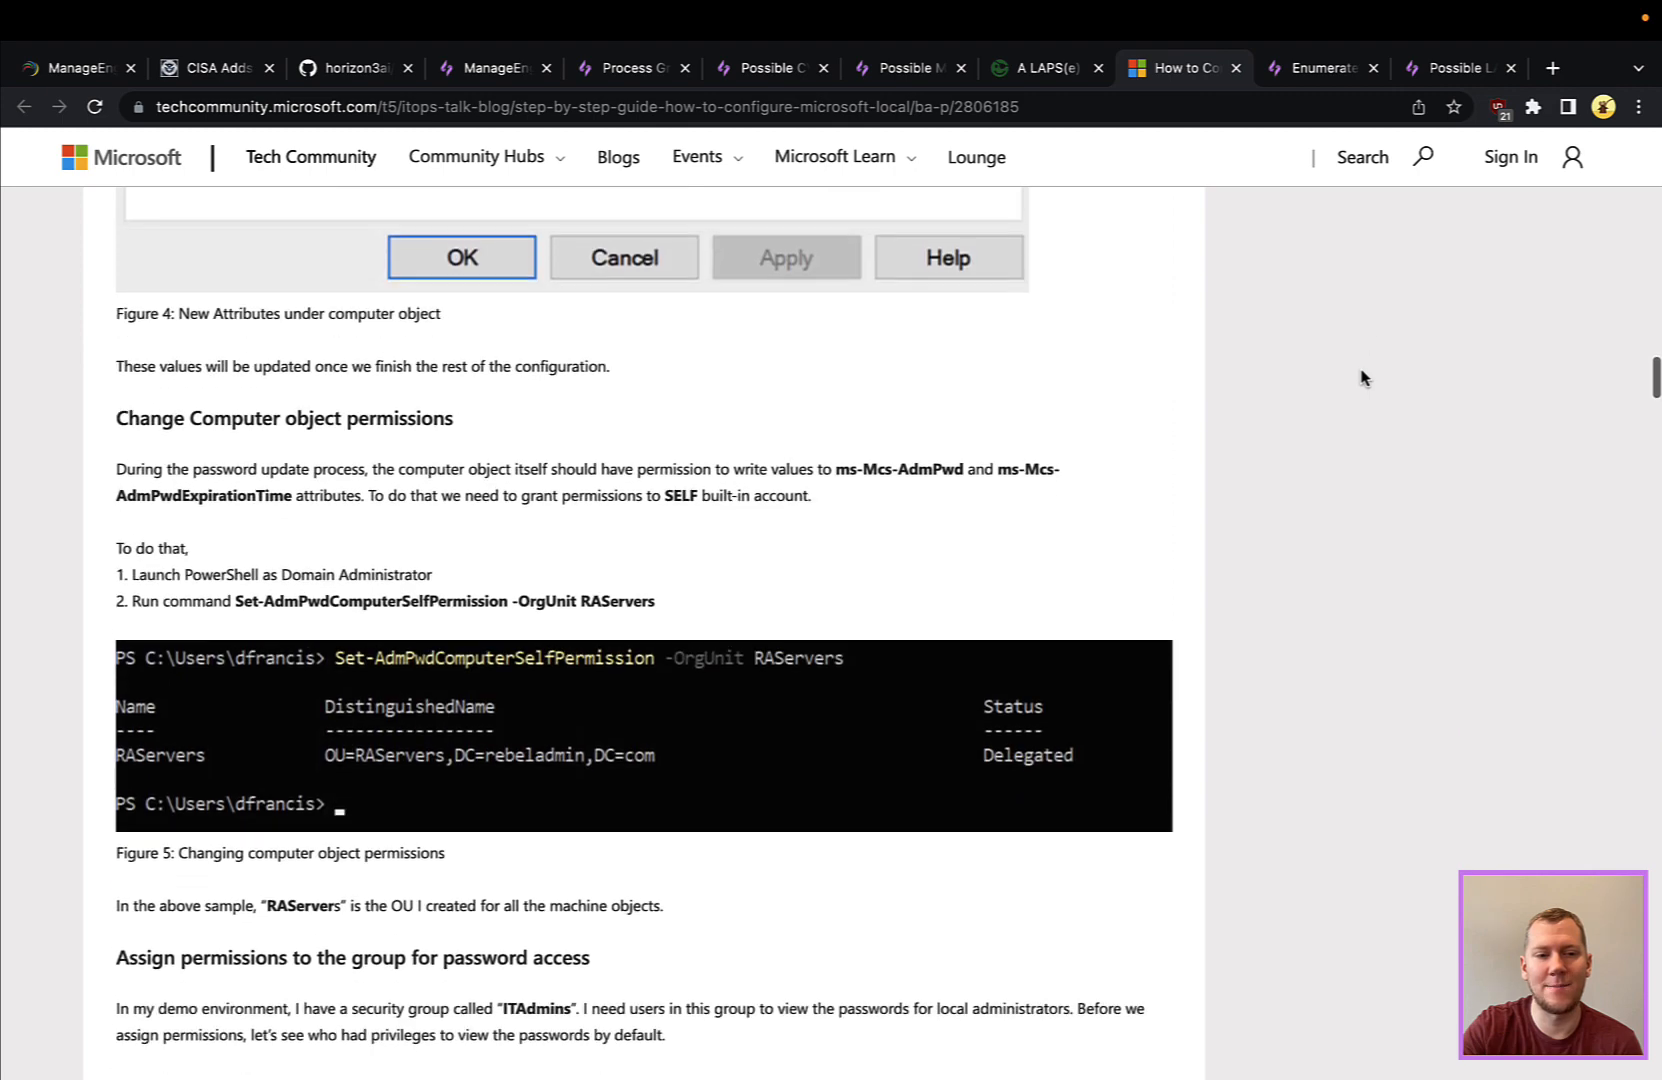
pyautogui.scroll(-3)
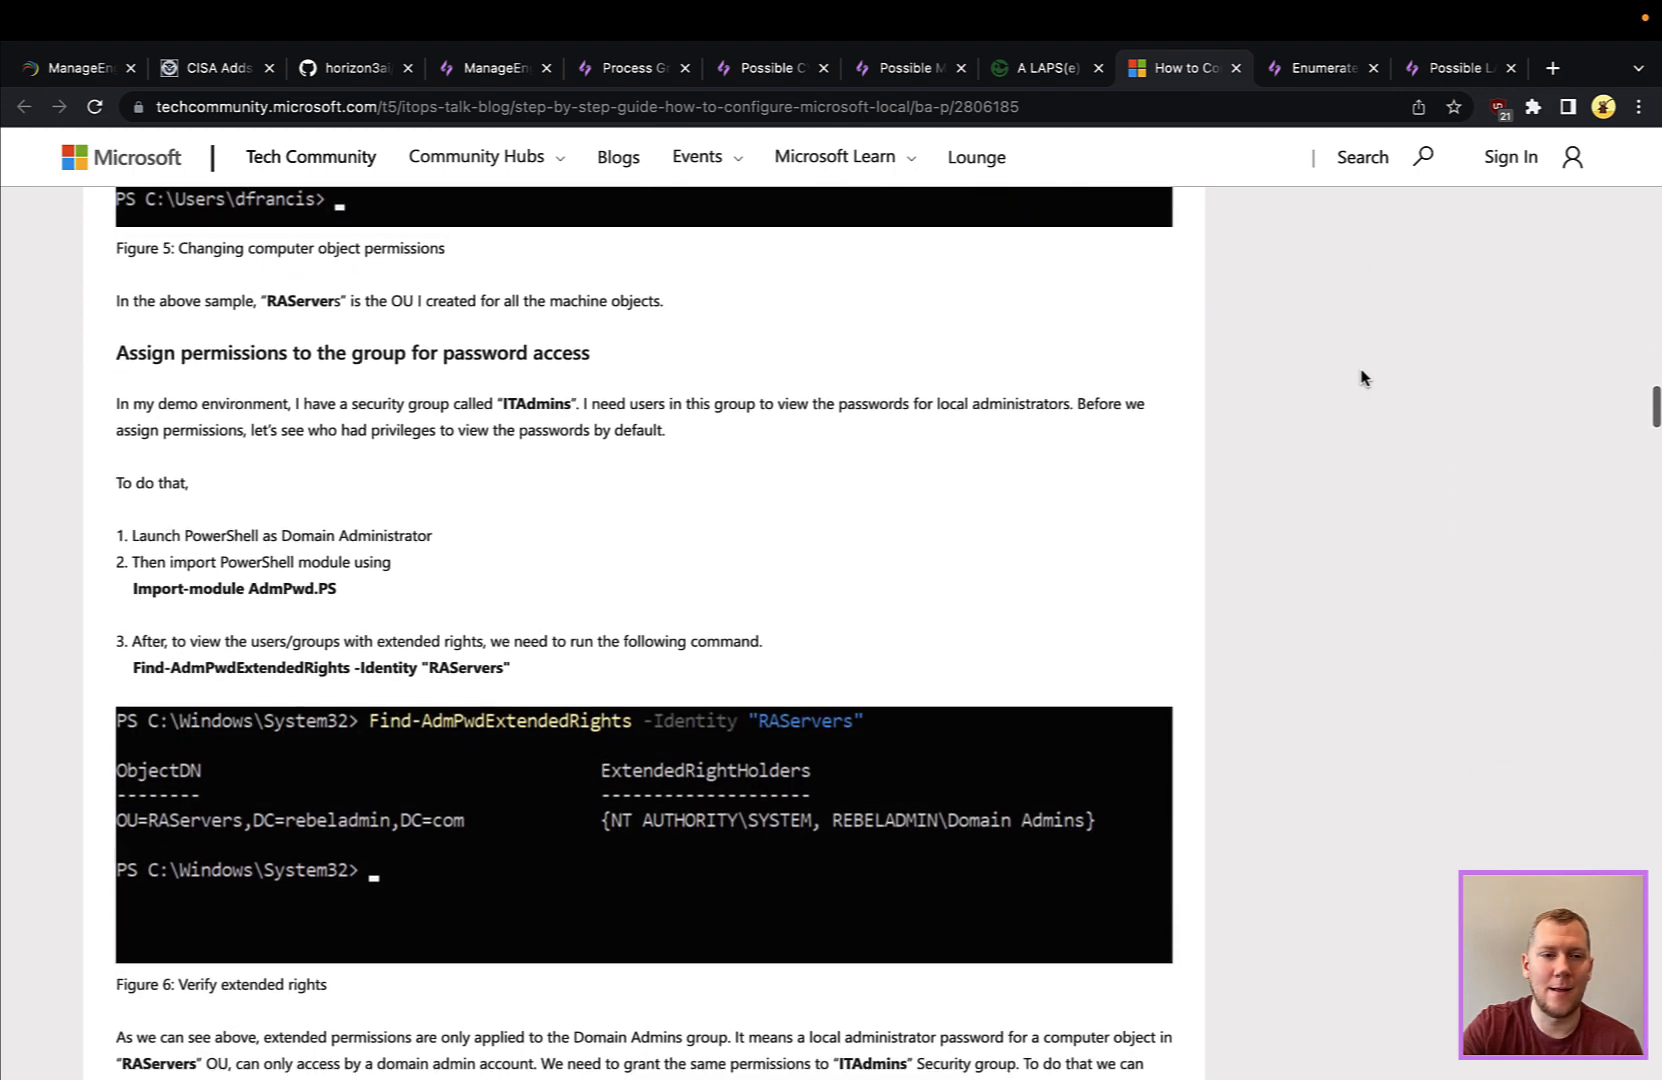
pyautogui.scroll(-3)
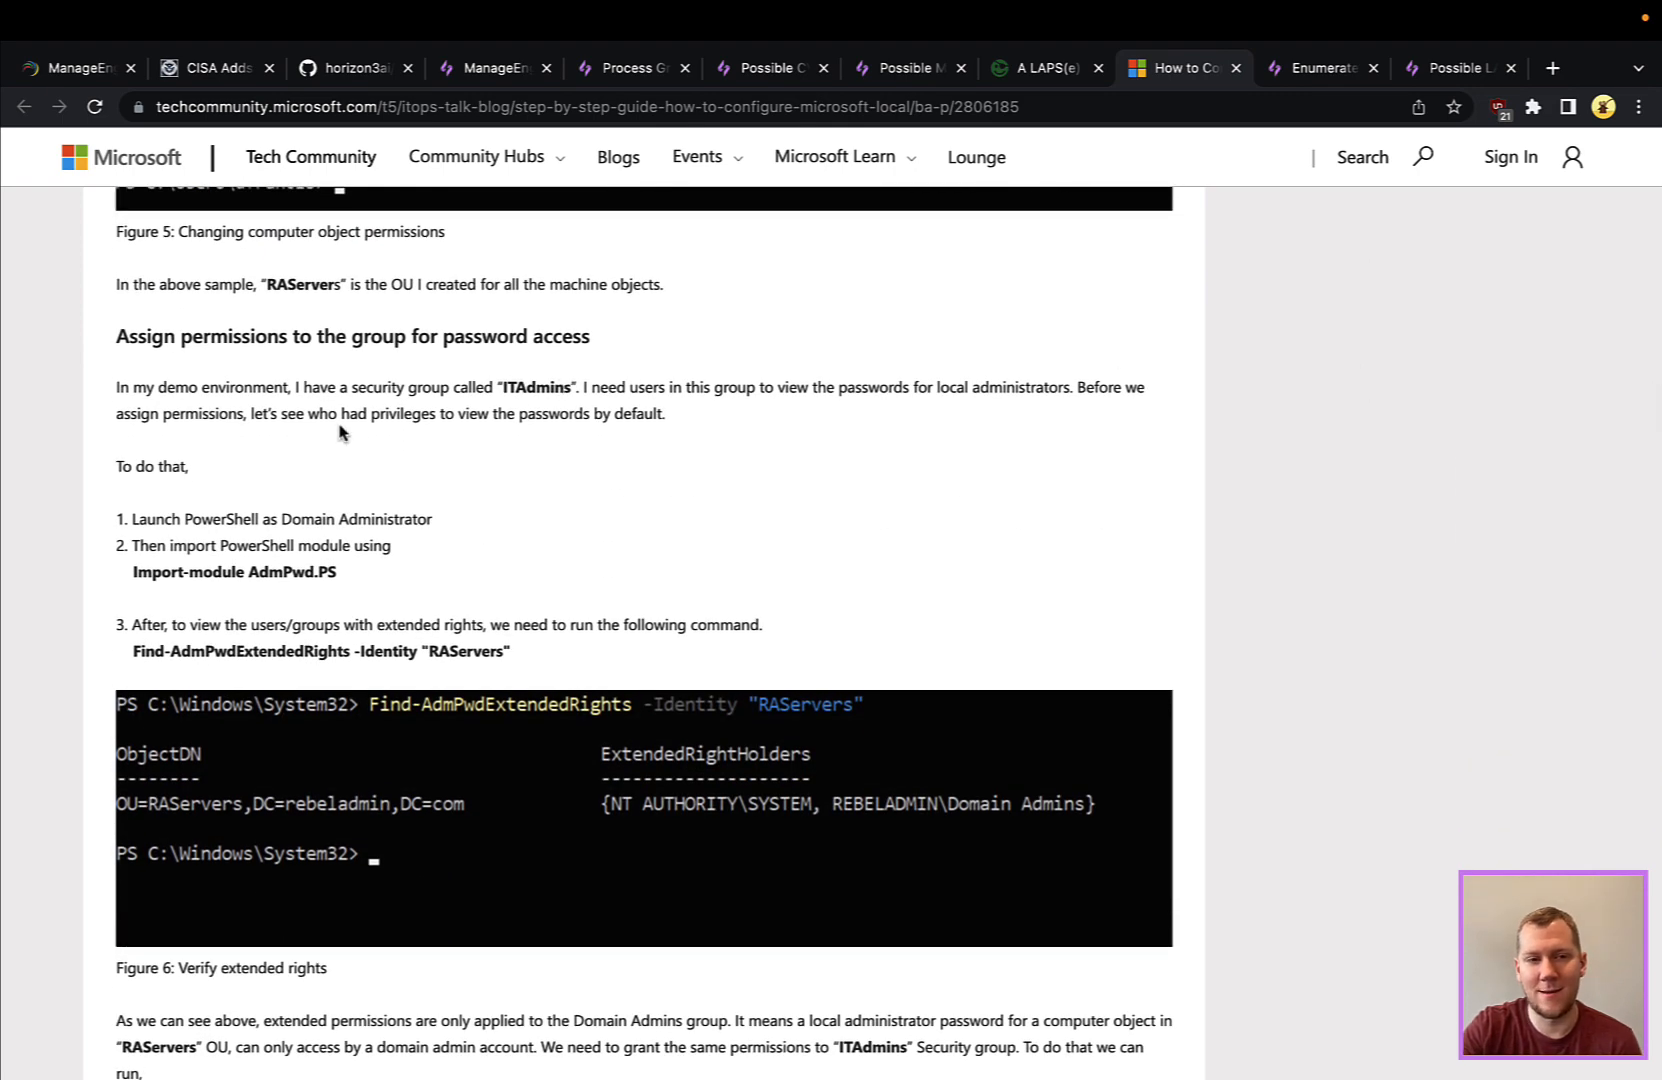
pyautogui.moveTo(578, 446)
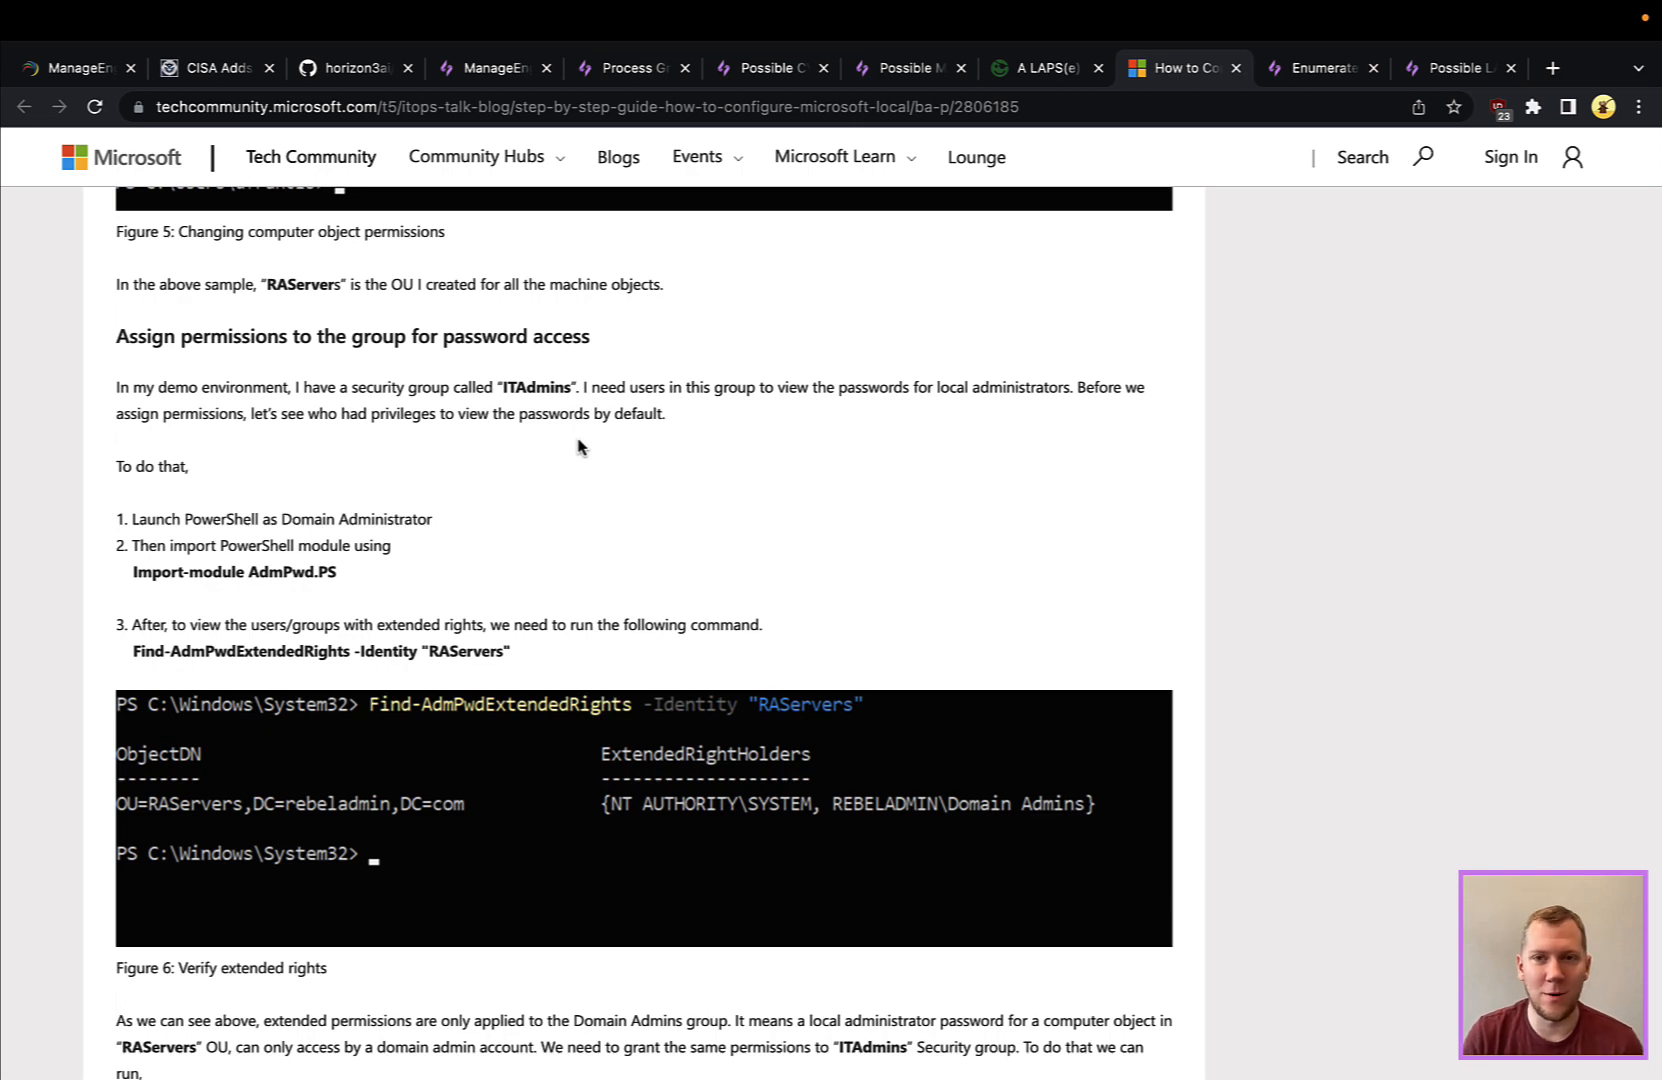
pyautogui.moveTo(1305, 93)
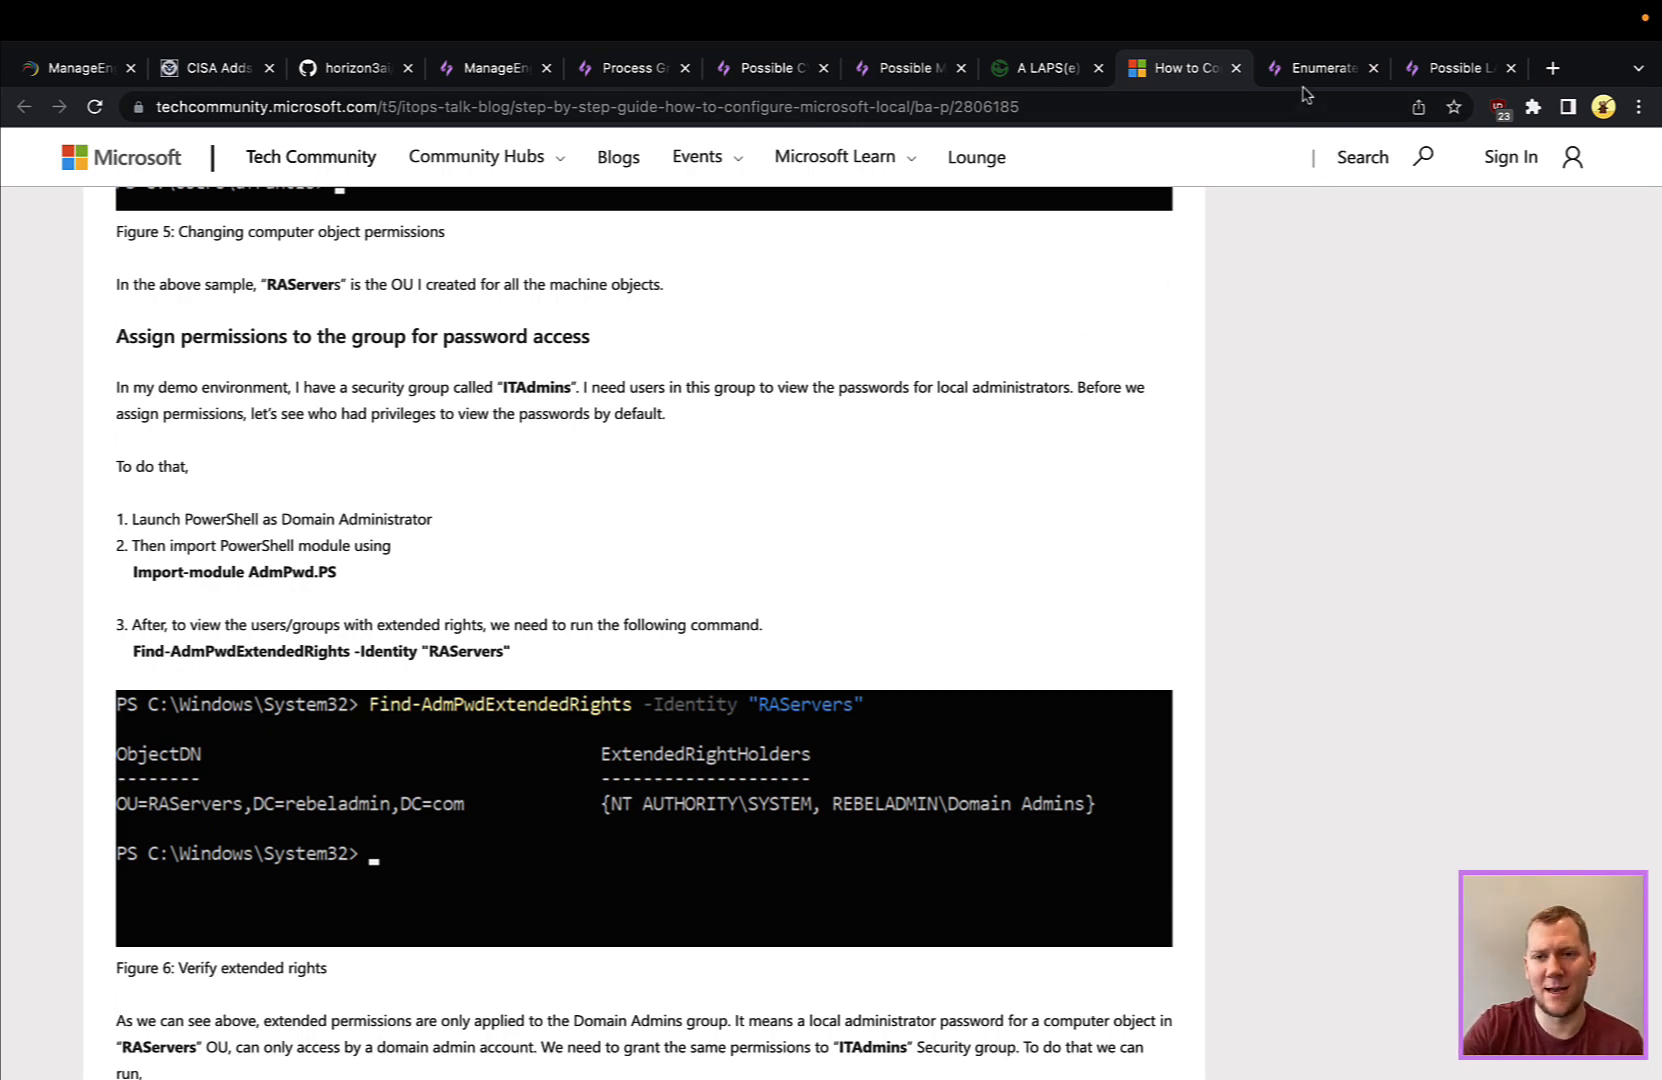
# - Show the Enumerate Local Admin Passwords via LAPSDumper threat page with its description and references
pyautogui.click(1320, 68)
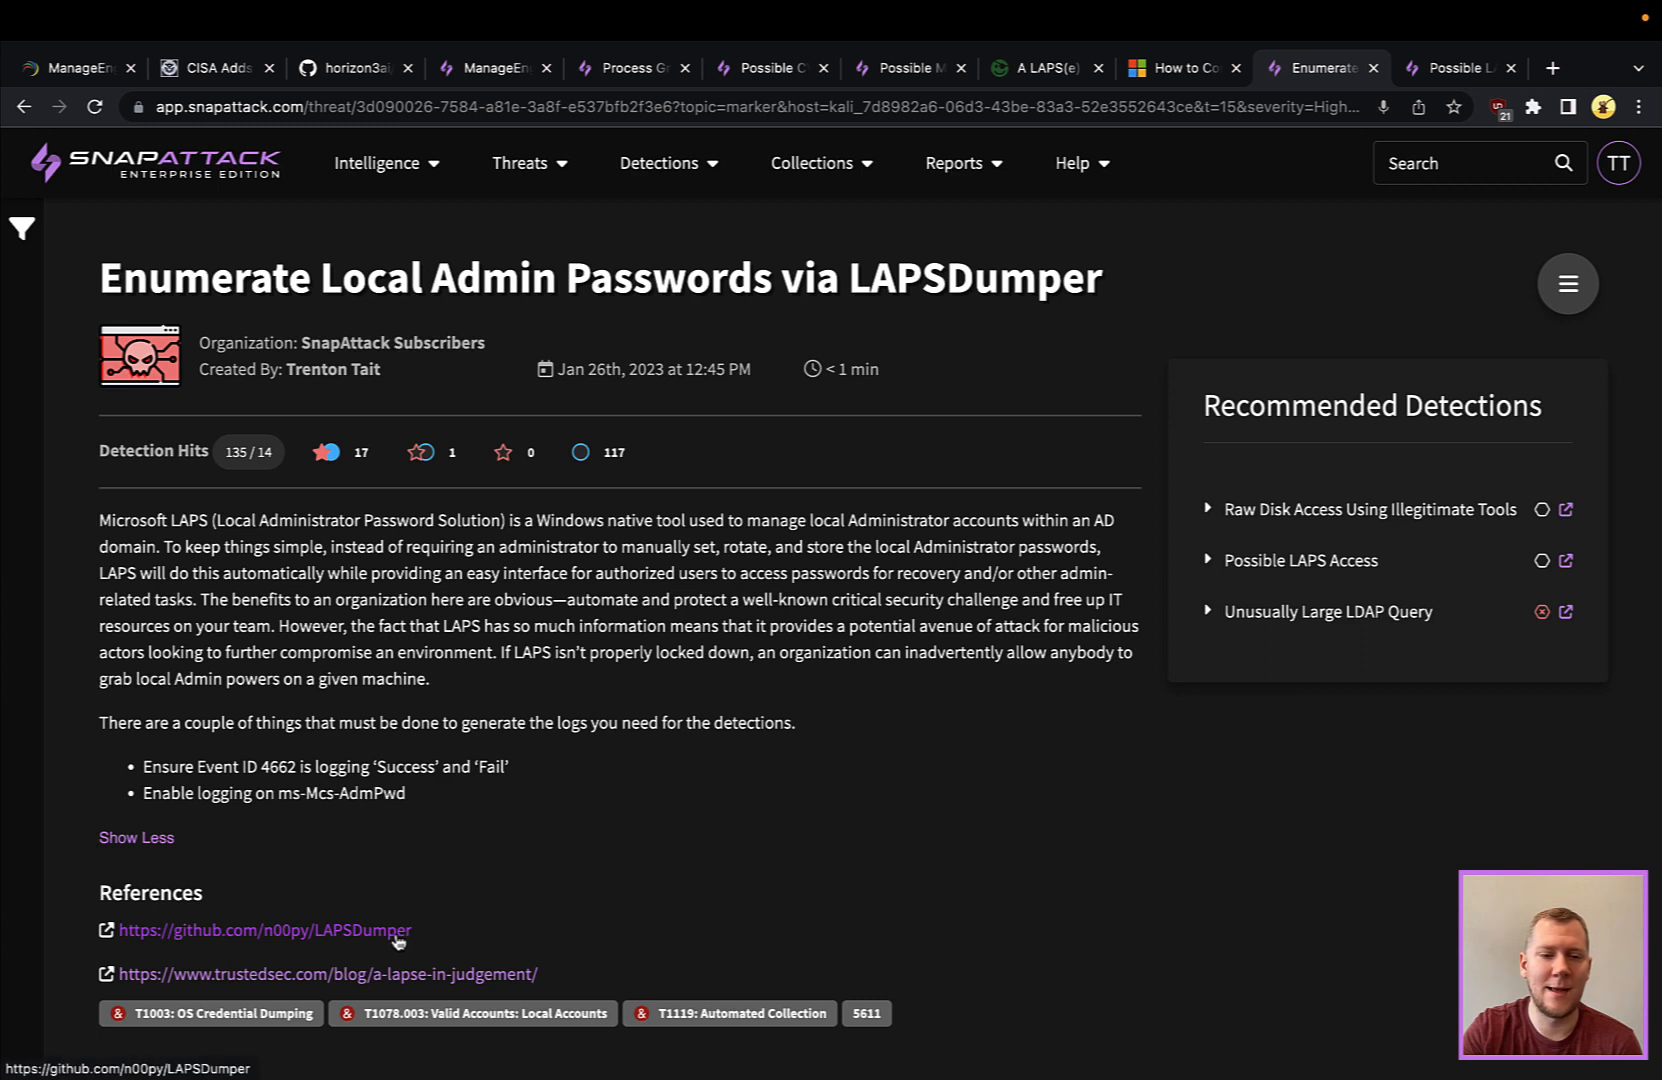
pyautogui.moveTo(729, 907)
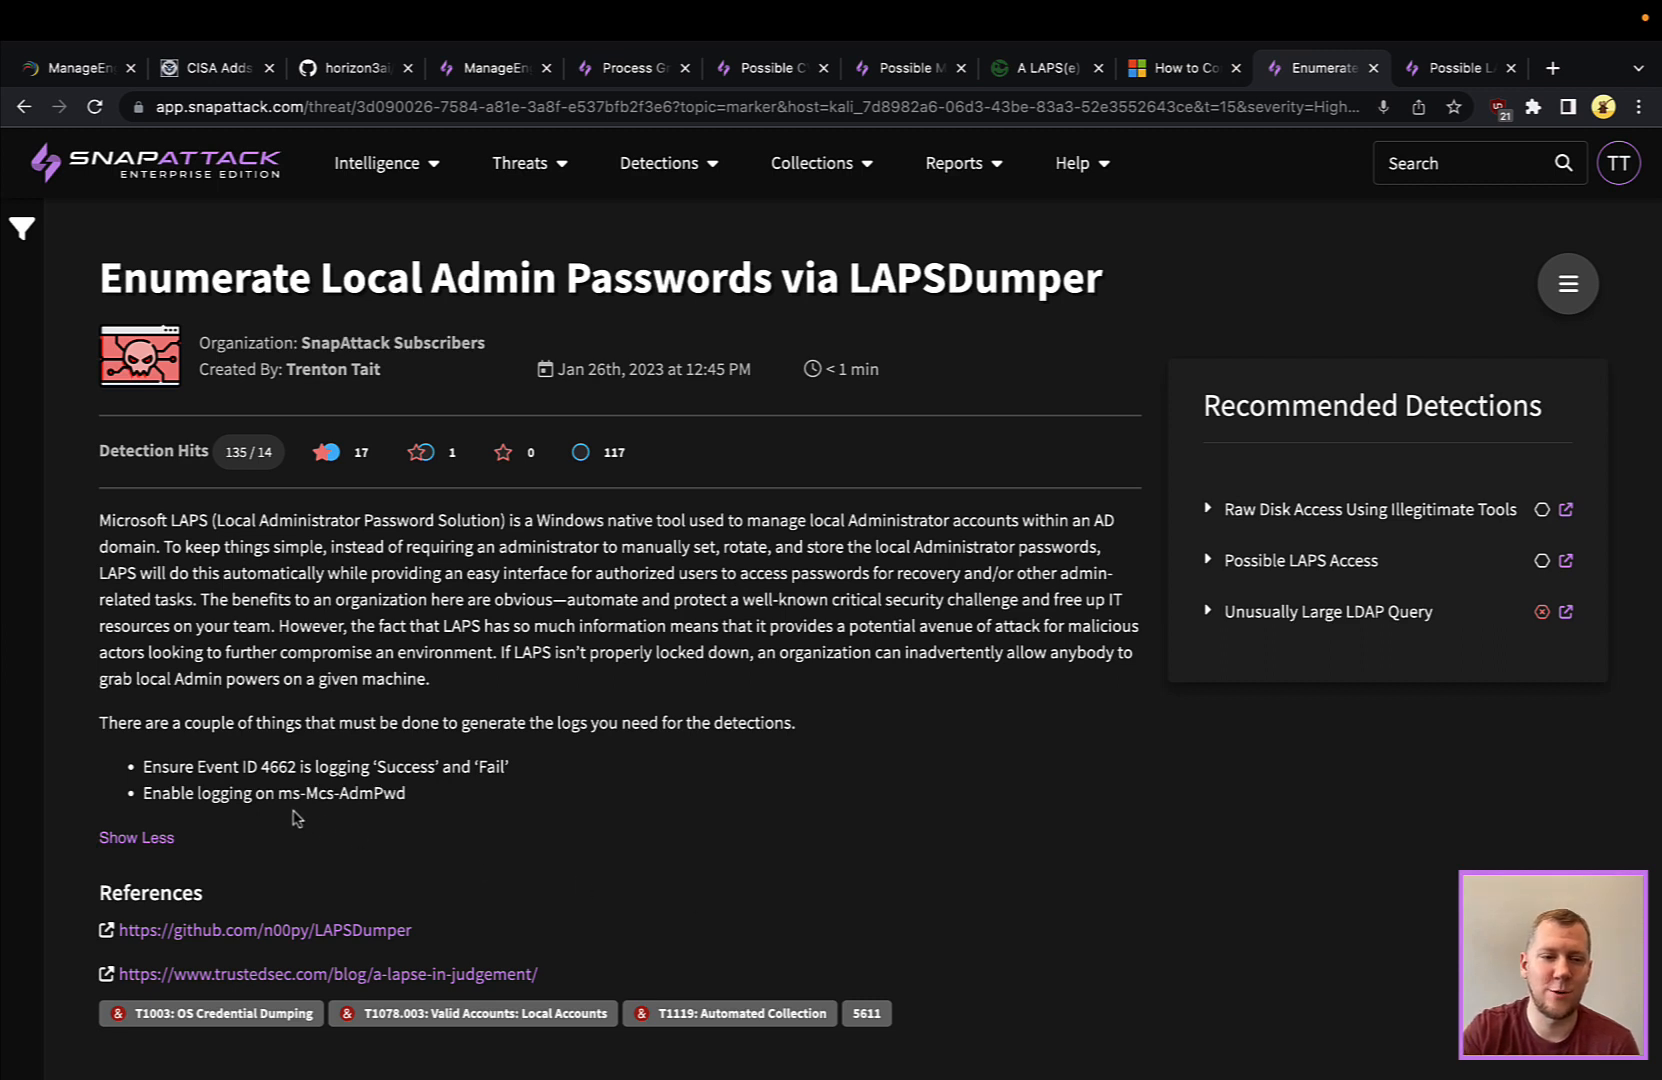
pyautogui.moveTo(461, 804)
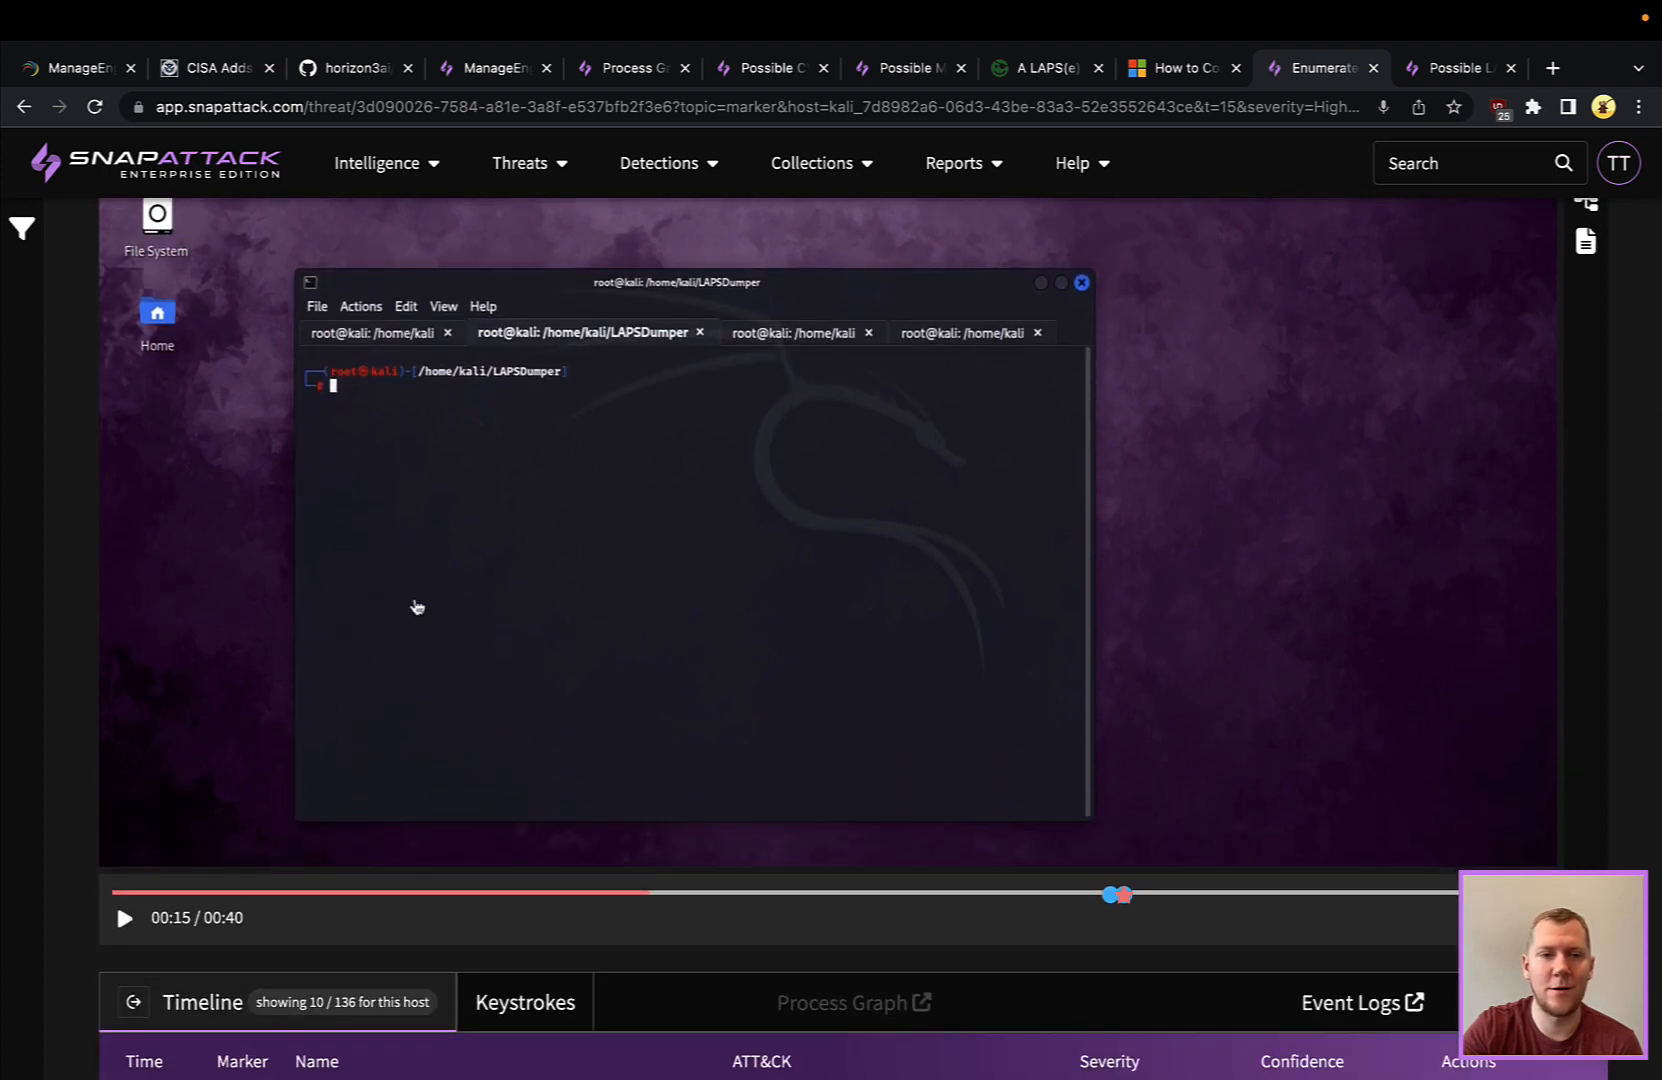
# - Play the LAPSDumper session until laps.py dumps the host passwords, then pause it
pyautogui.click(122, 918)
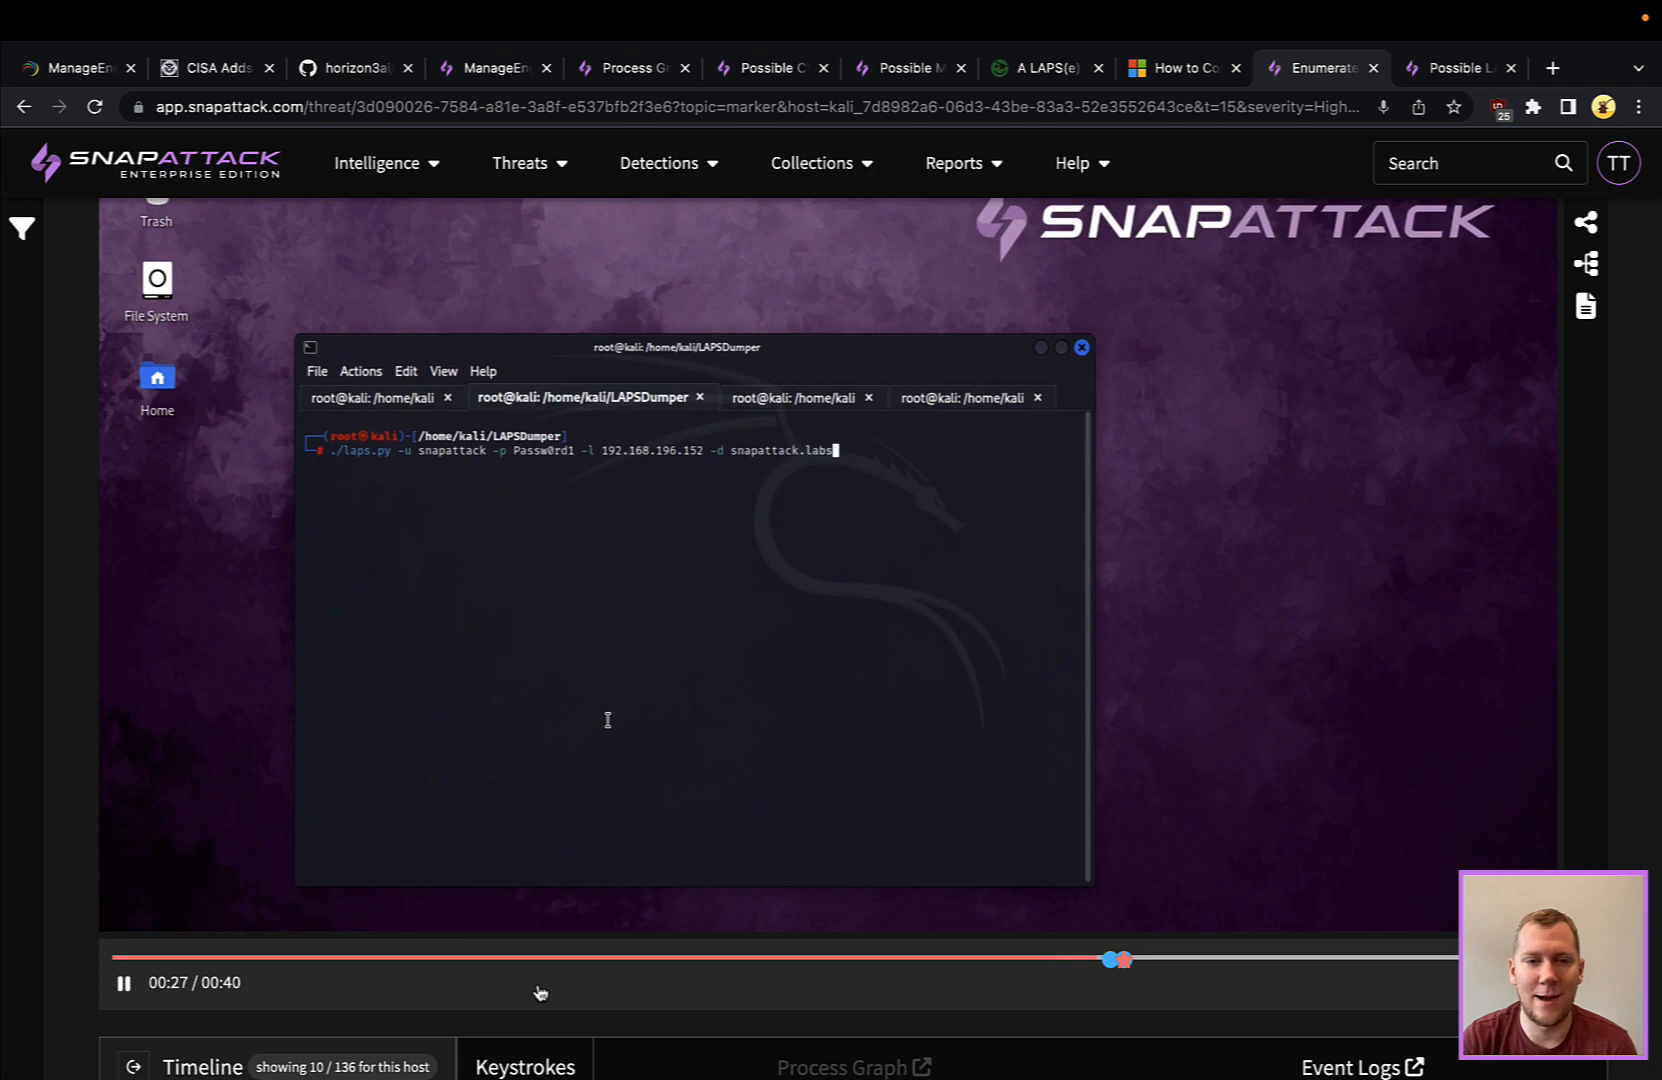
pyautogui.press('Return')
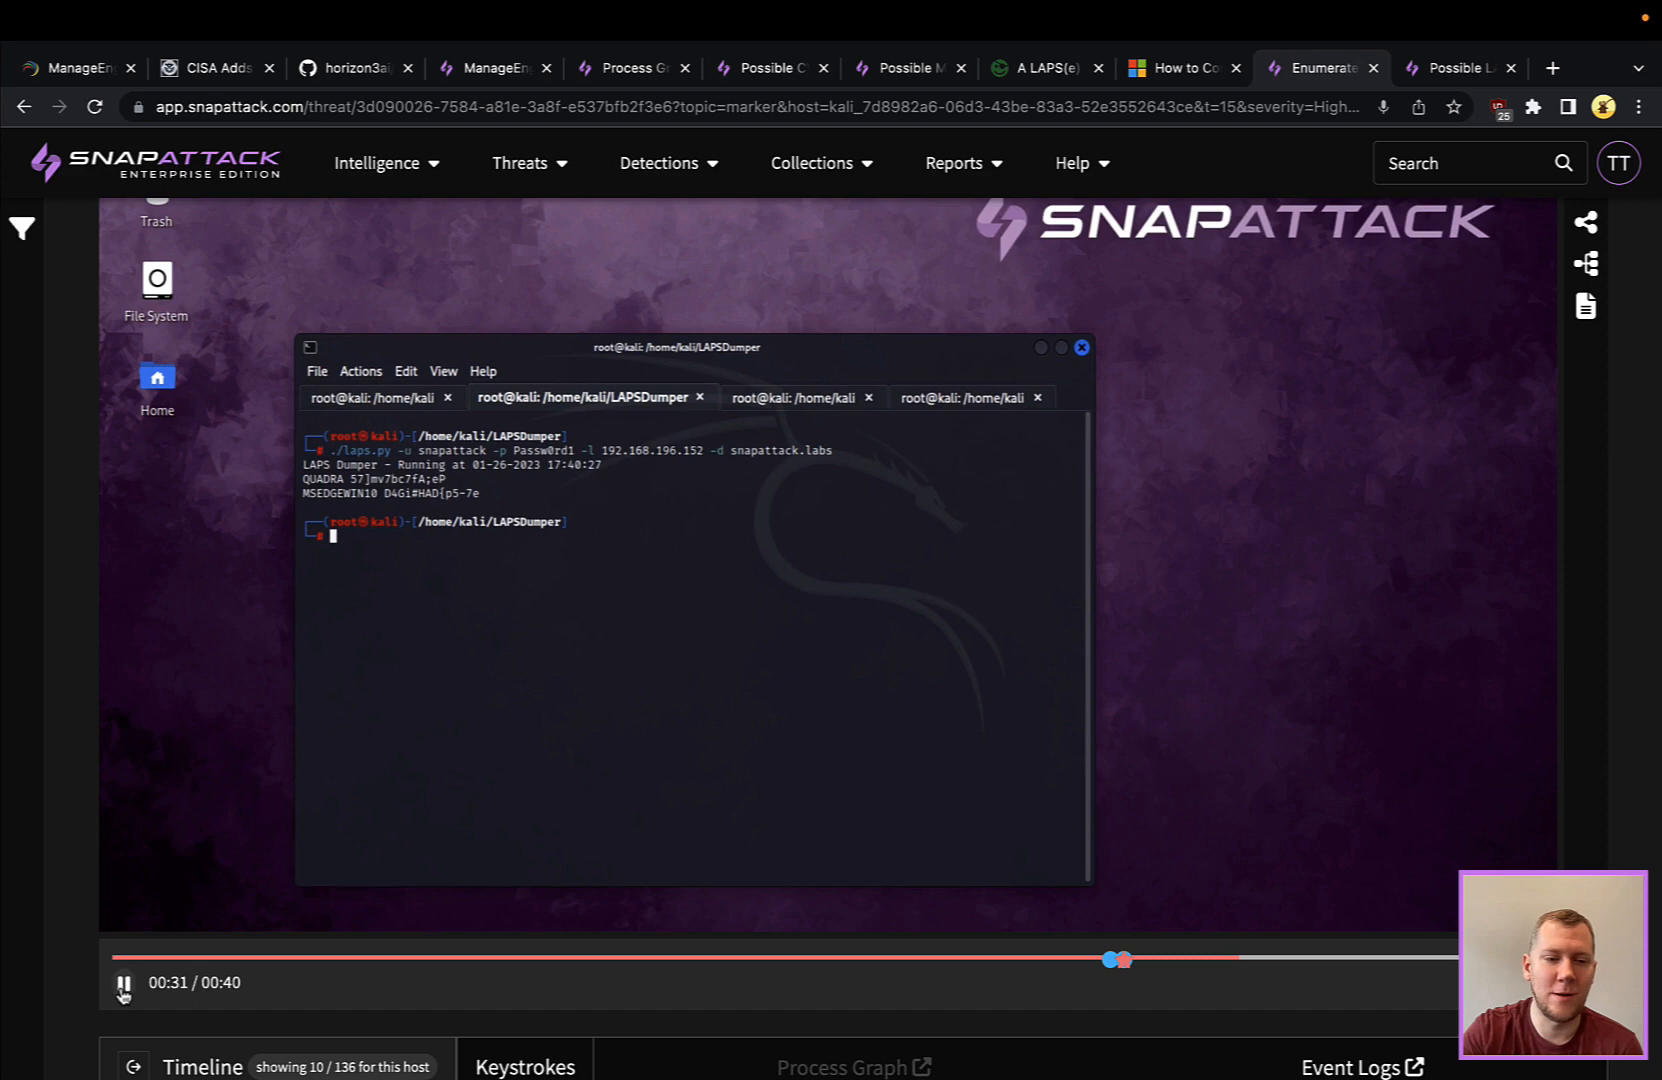
pyautogui.click(122, 984)
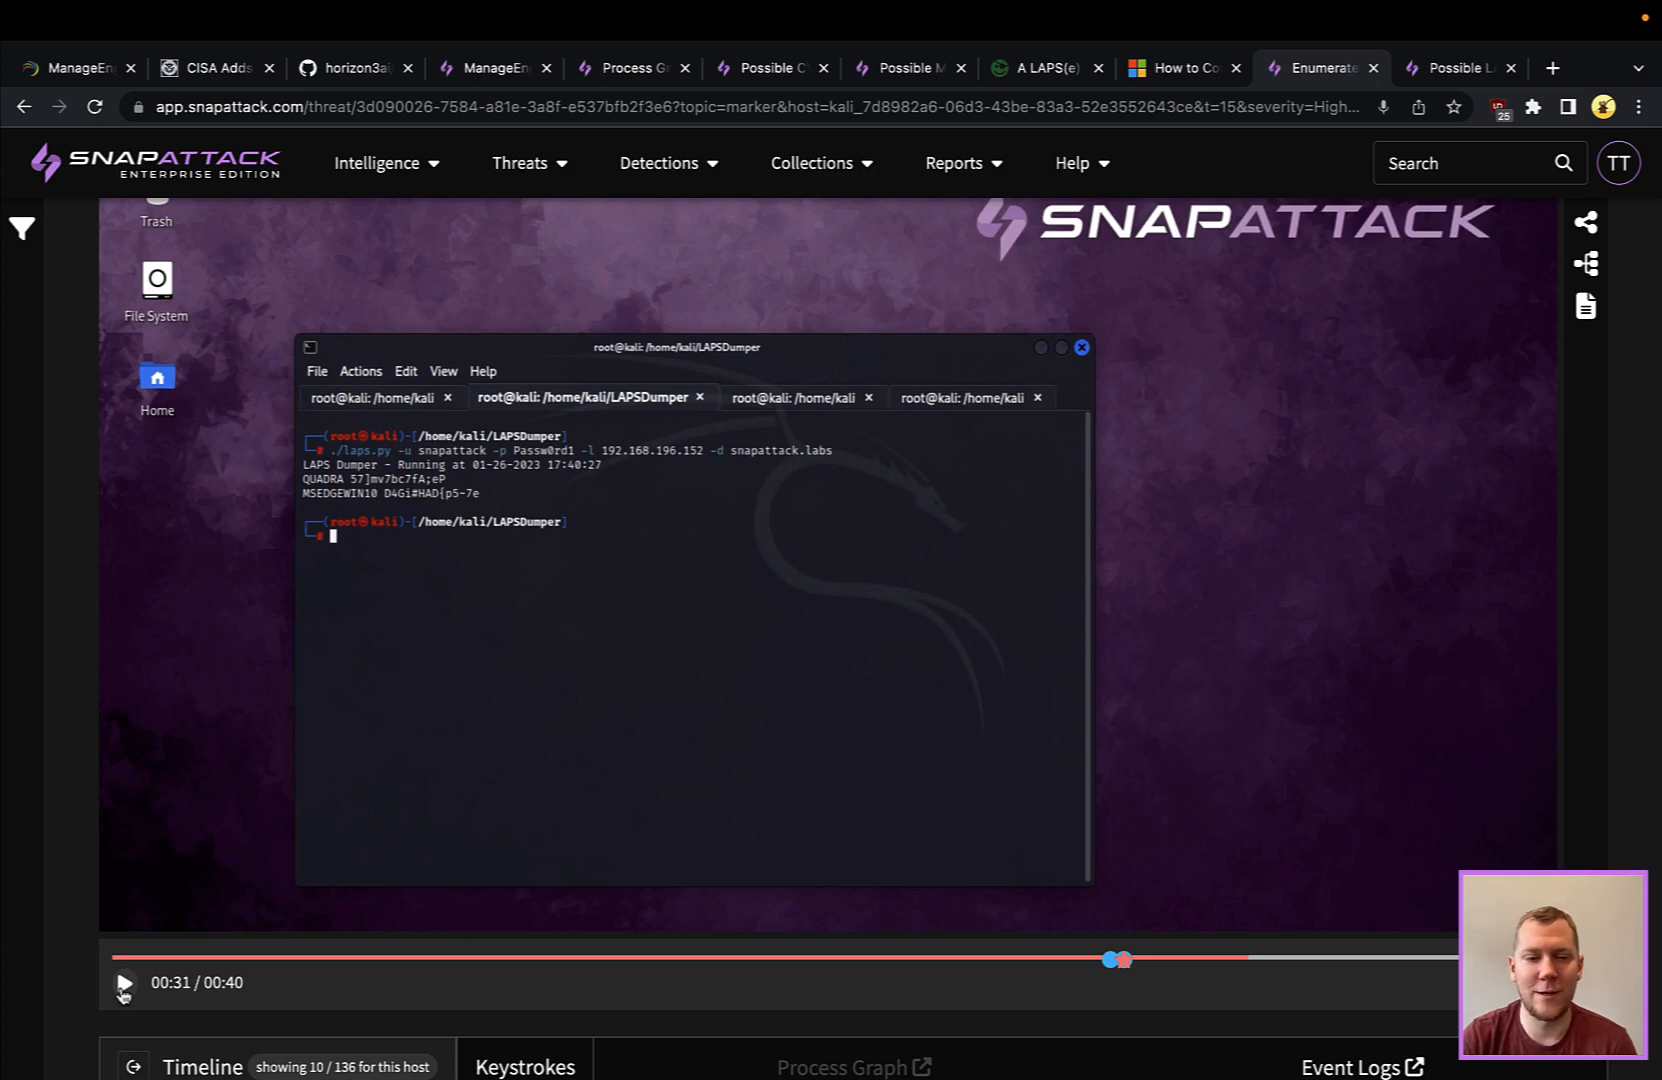
pyautogui.scroll(-3)
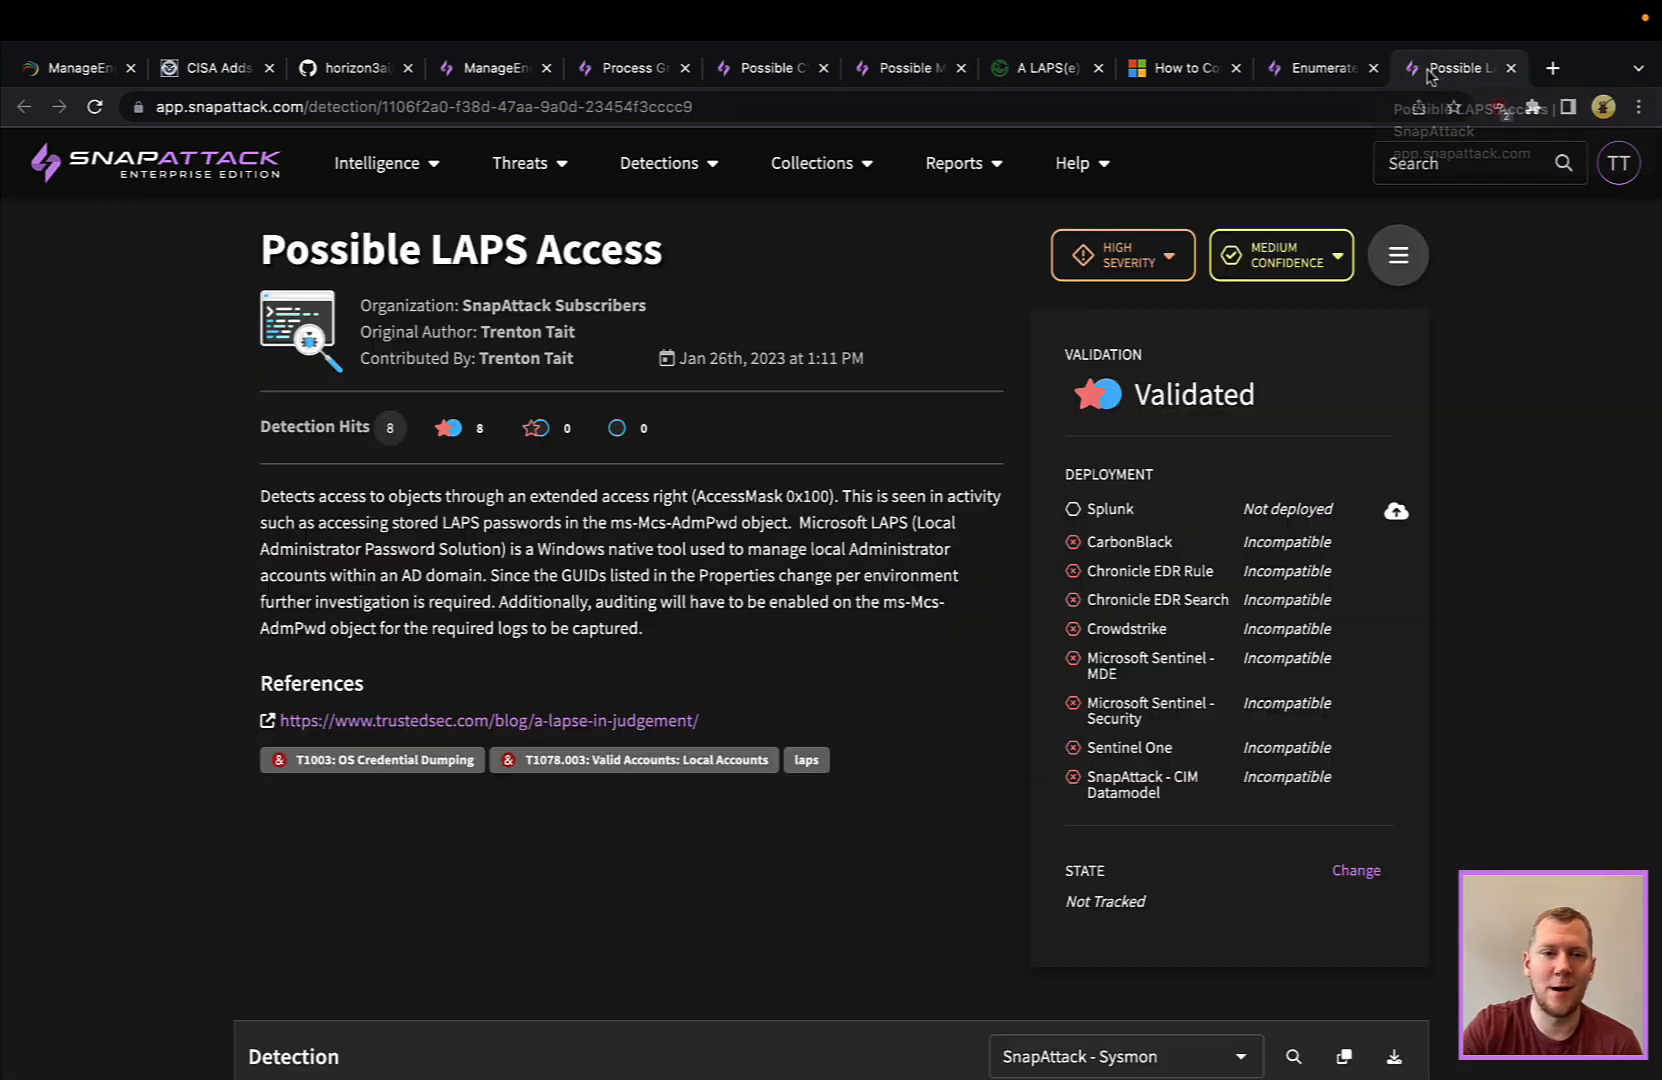
# - Reveal the EventCode 4662 AccessMask 0x100 query and the first of 8 matching logs
pyautogui.scroll(-3)
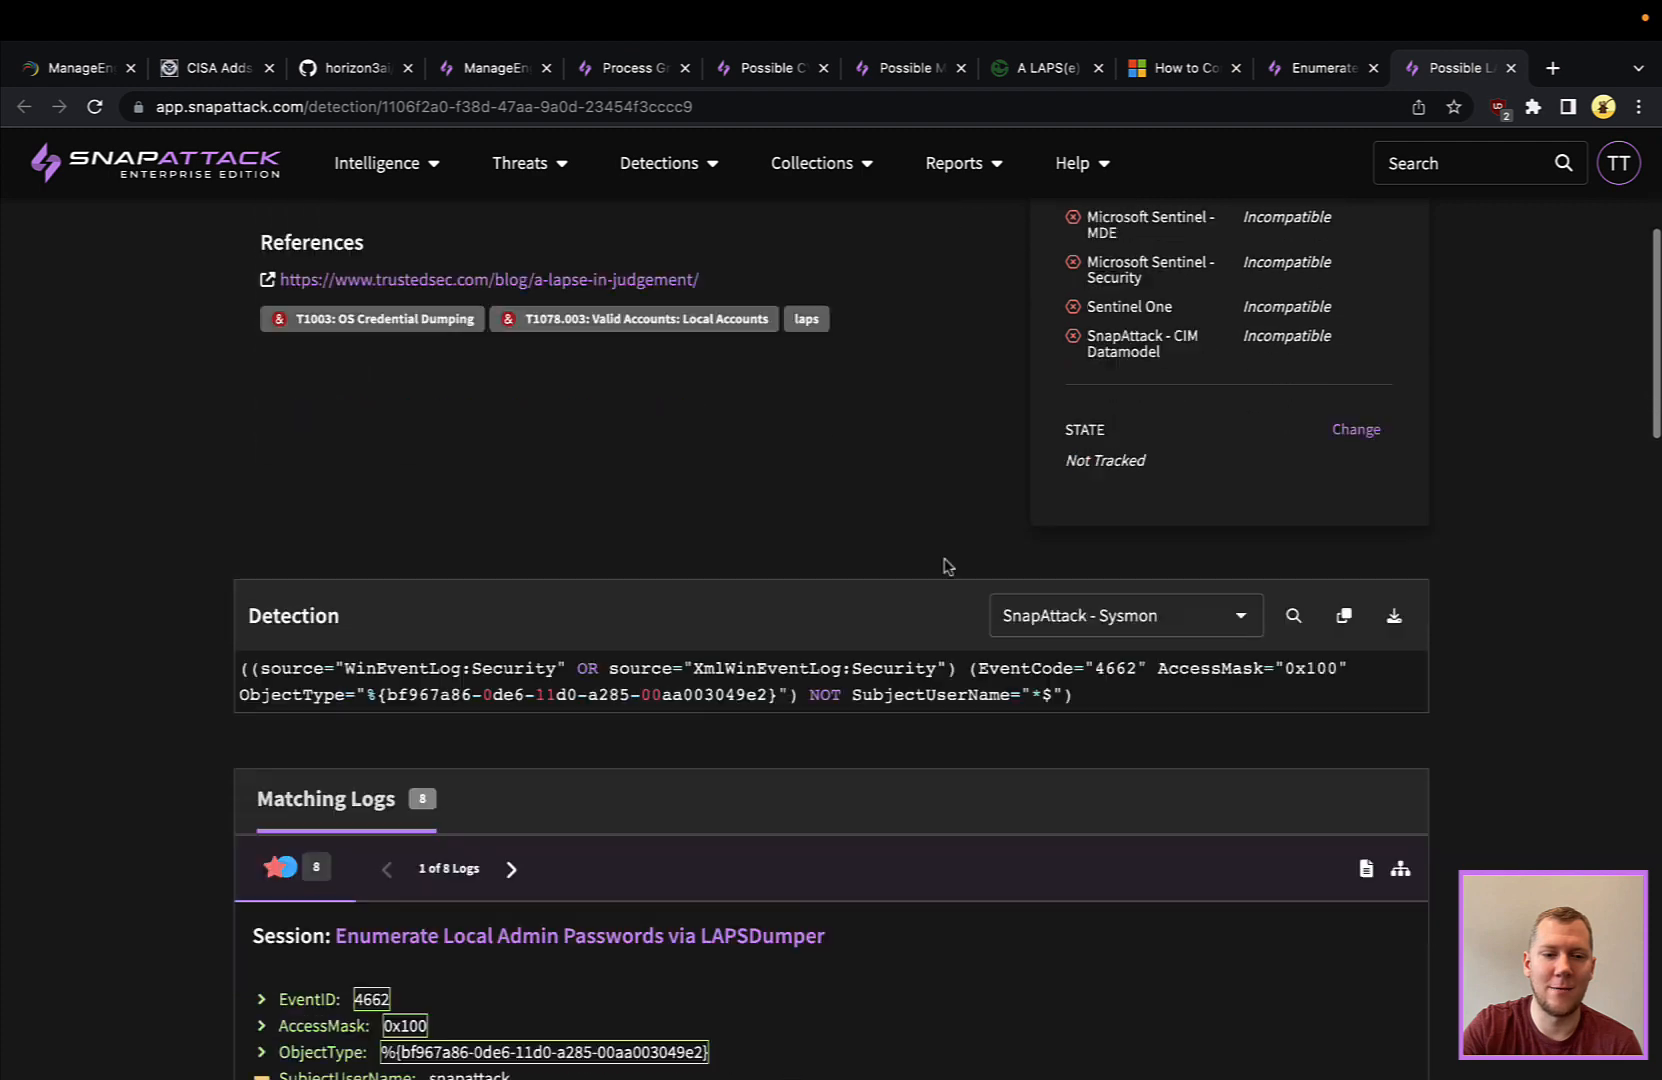
pyautogui.scroll(-3)
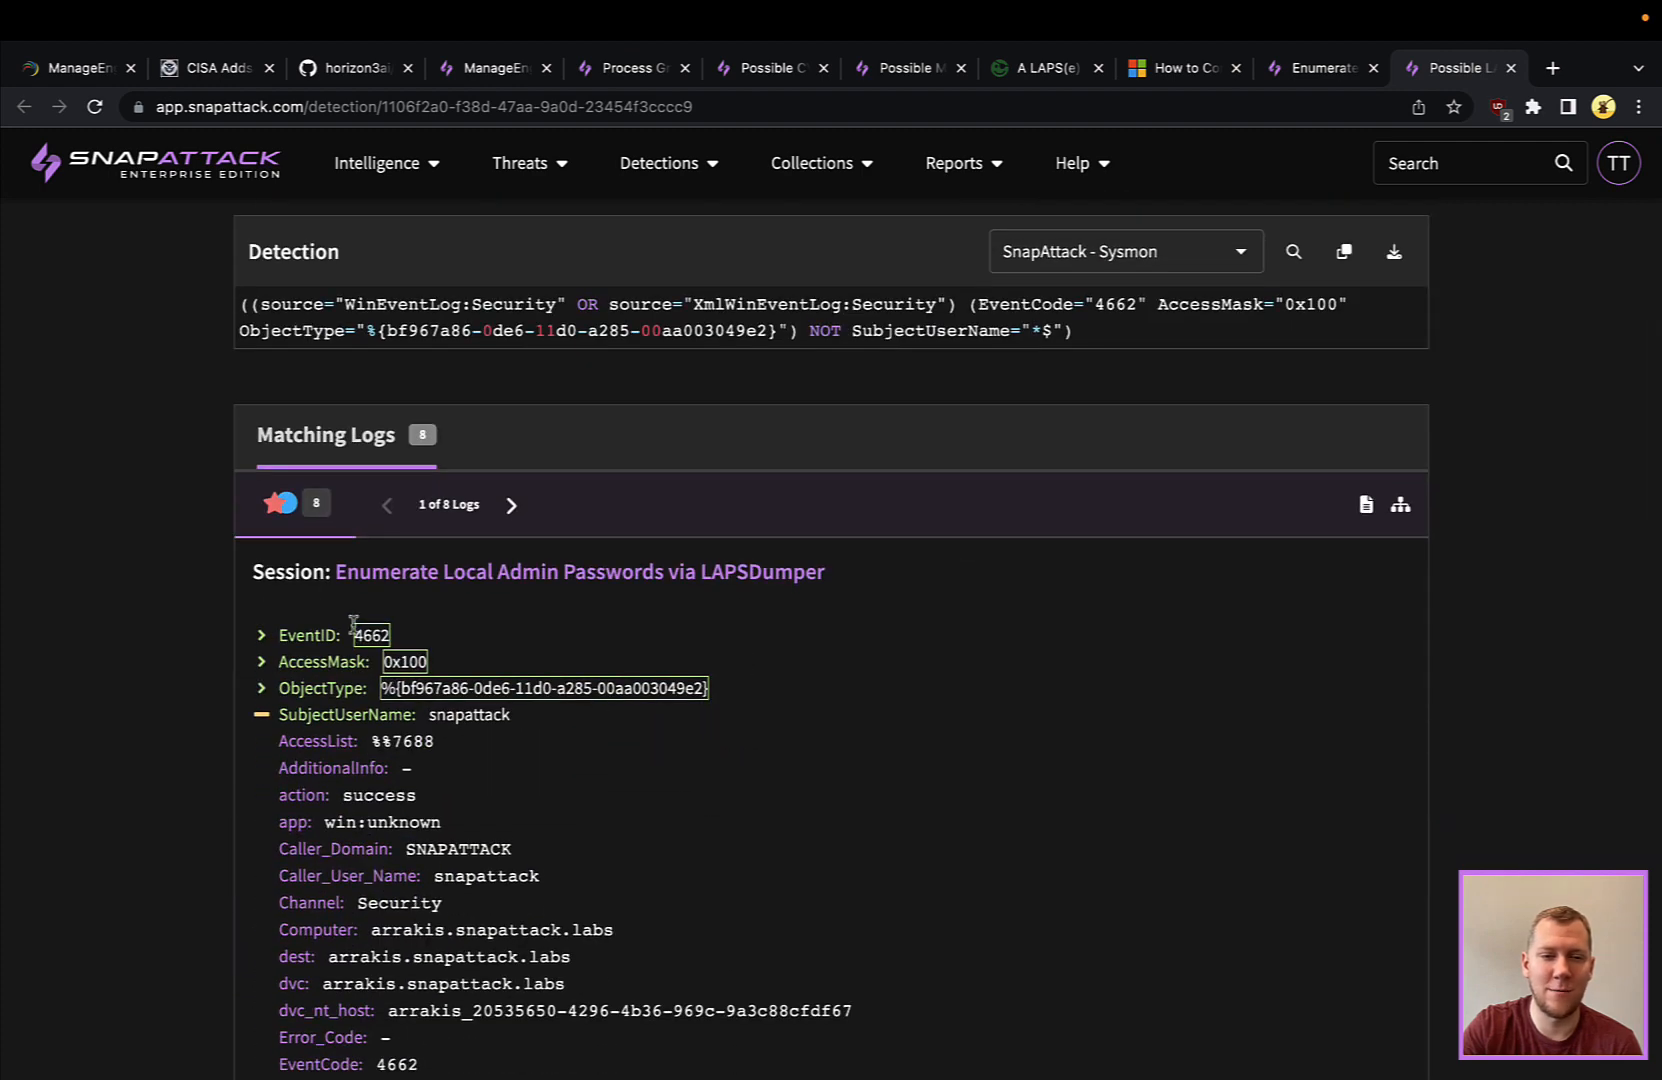
pyautogui.scroll(-3)
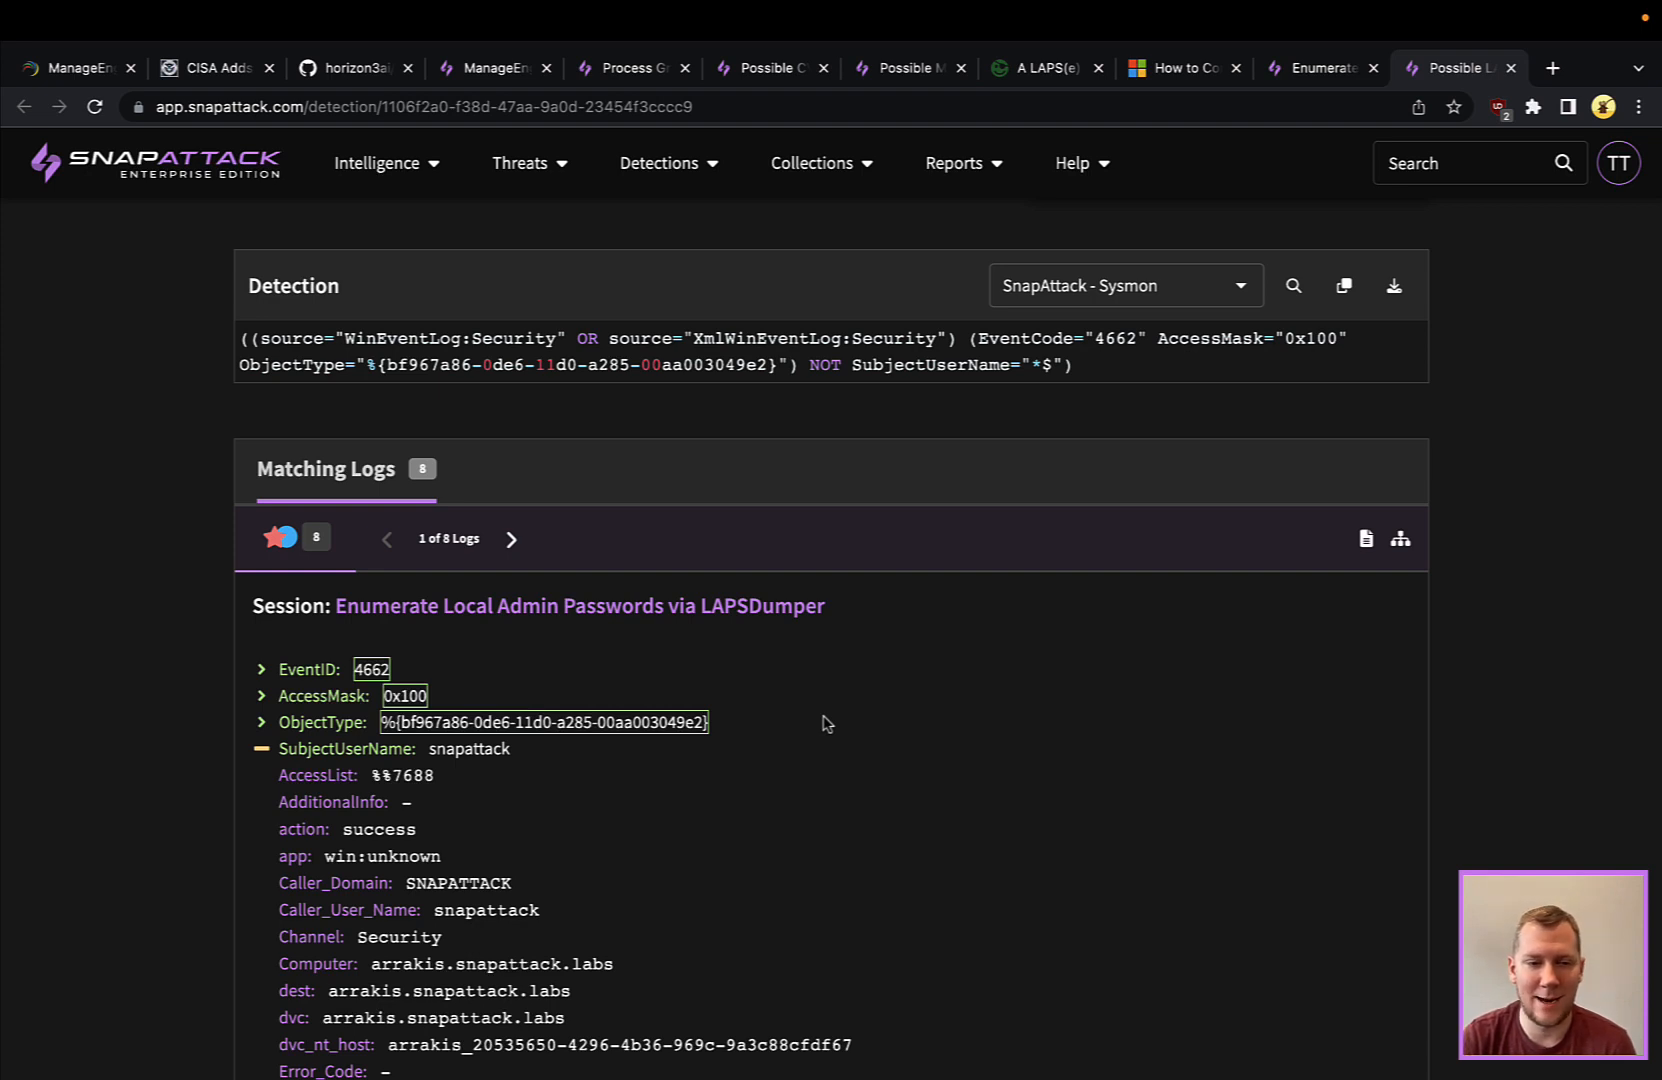
pyautogui.moveTo(502, 737)
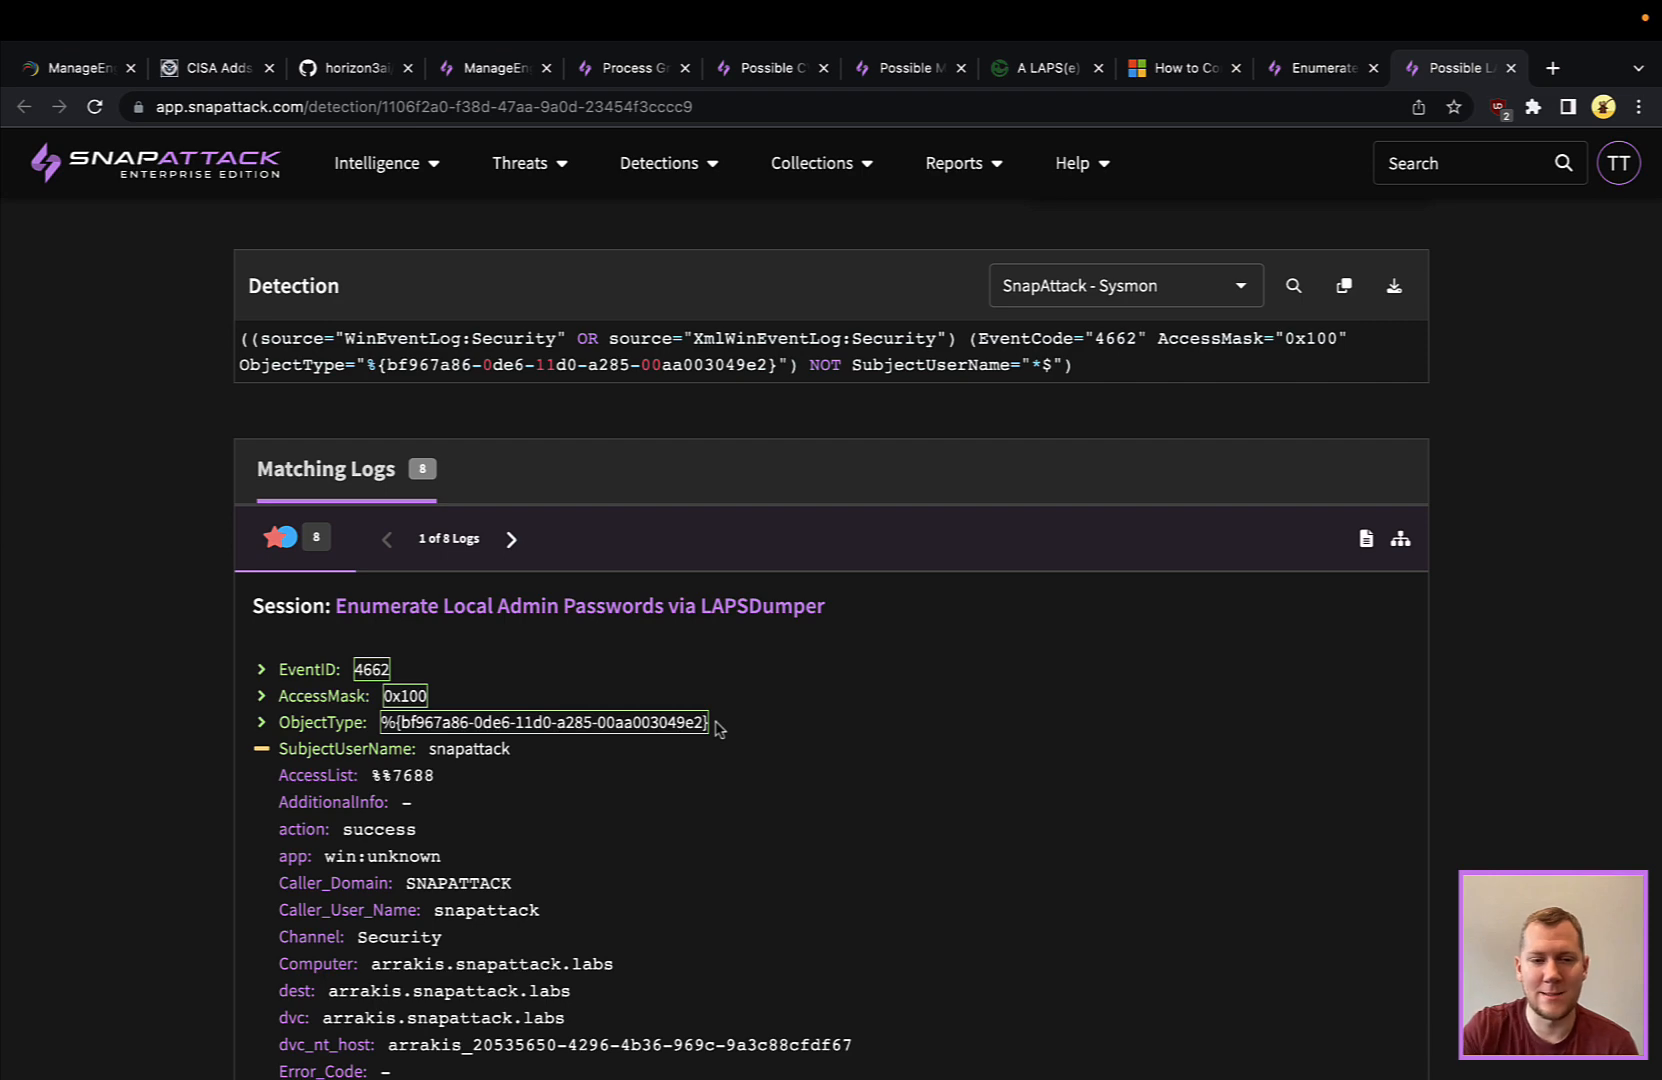
pyautogui.moveTo(512, 761)
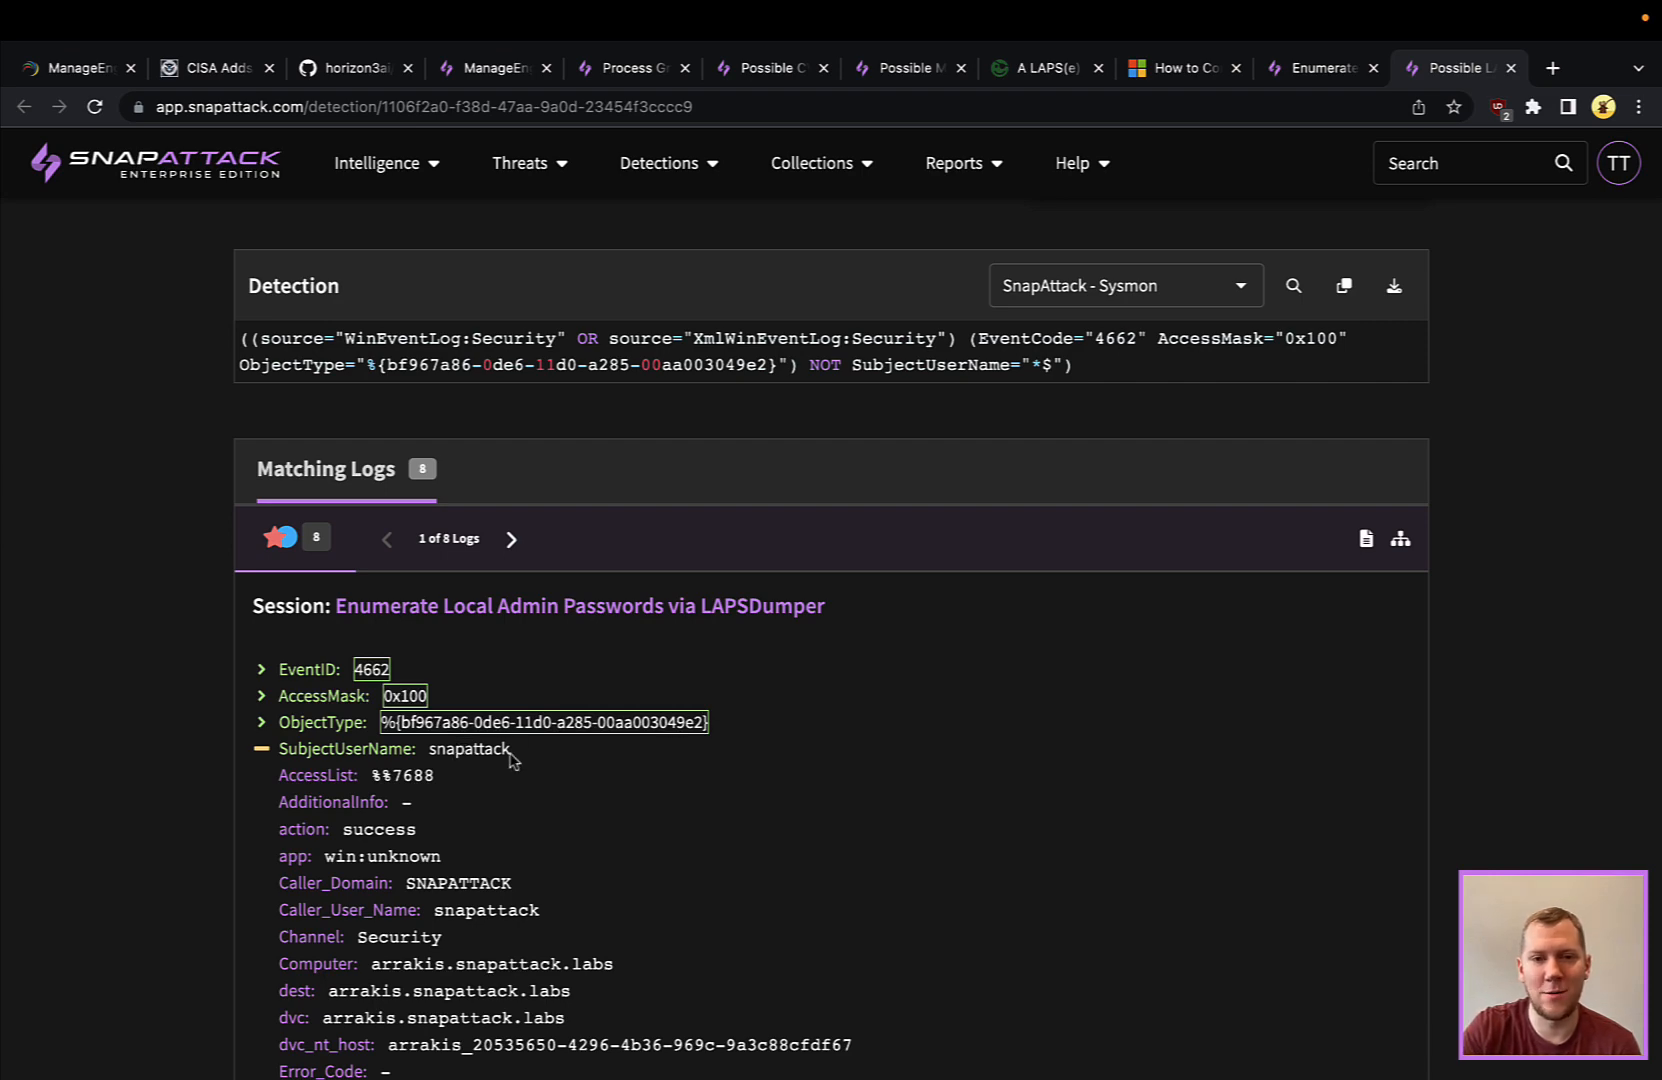
pyautogui.moveTo(514, 775)
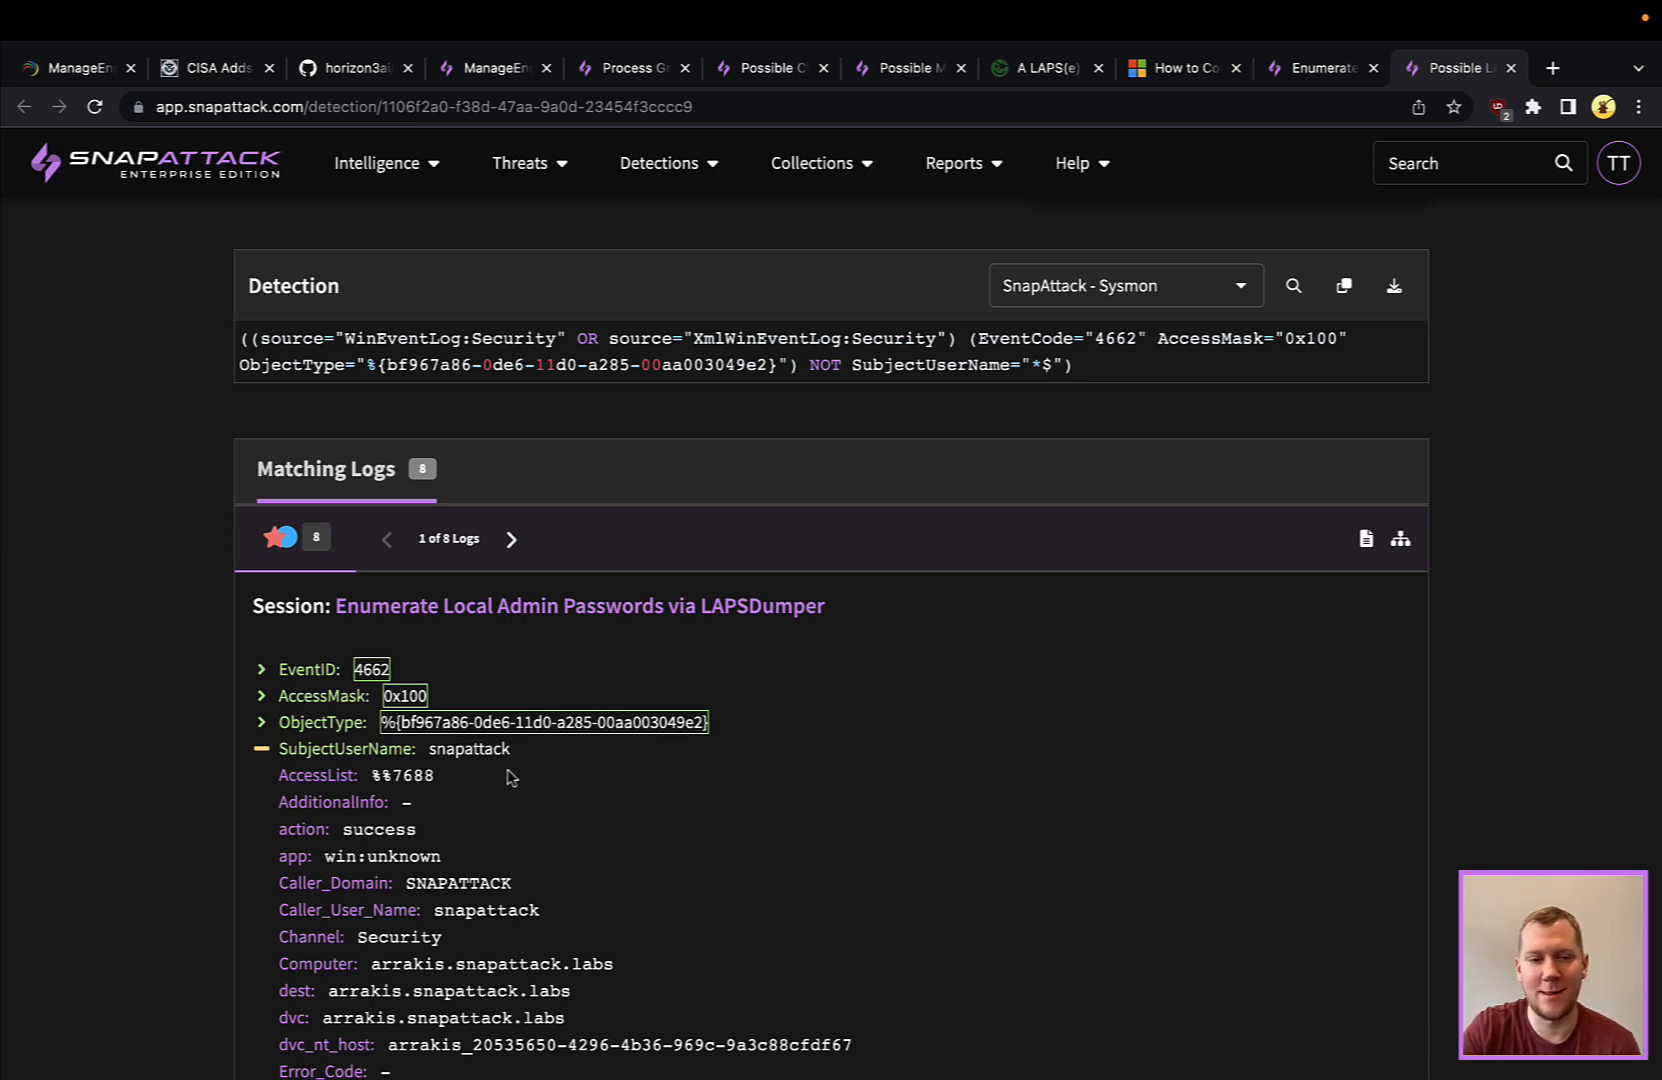